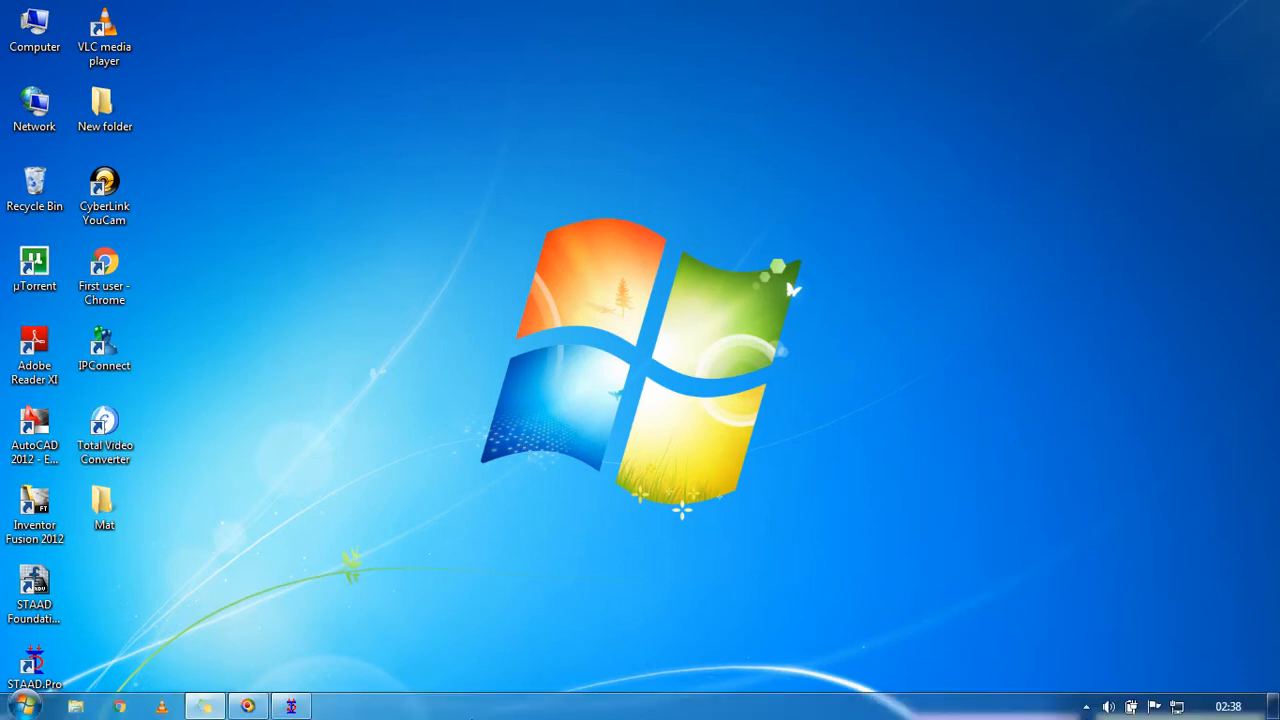
# Step: Restore the STAAD.Pro window showing the Structure1 multi-storey frame with base supports
pyautogui.click(291, 706)
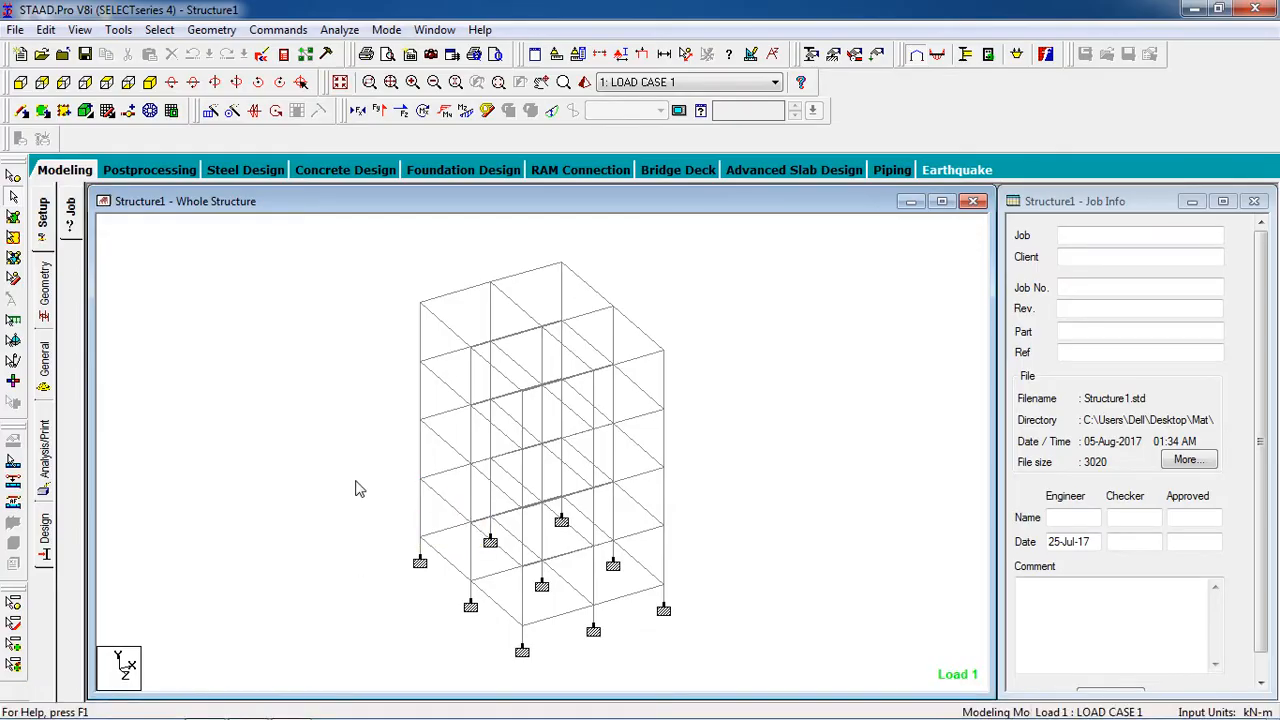
pyautogui.moveTo(323, 468)
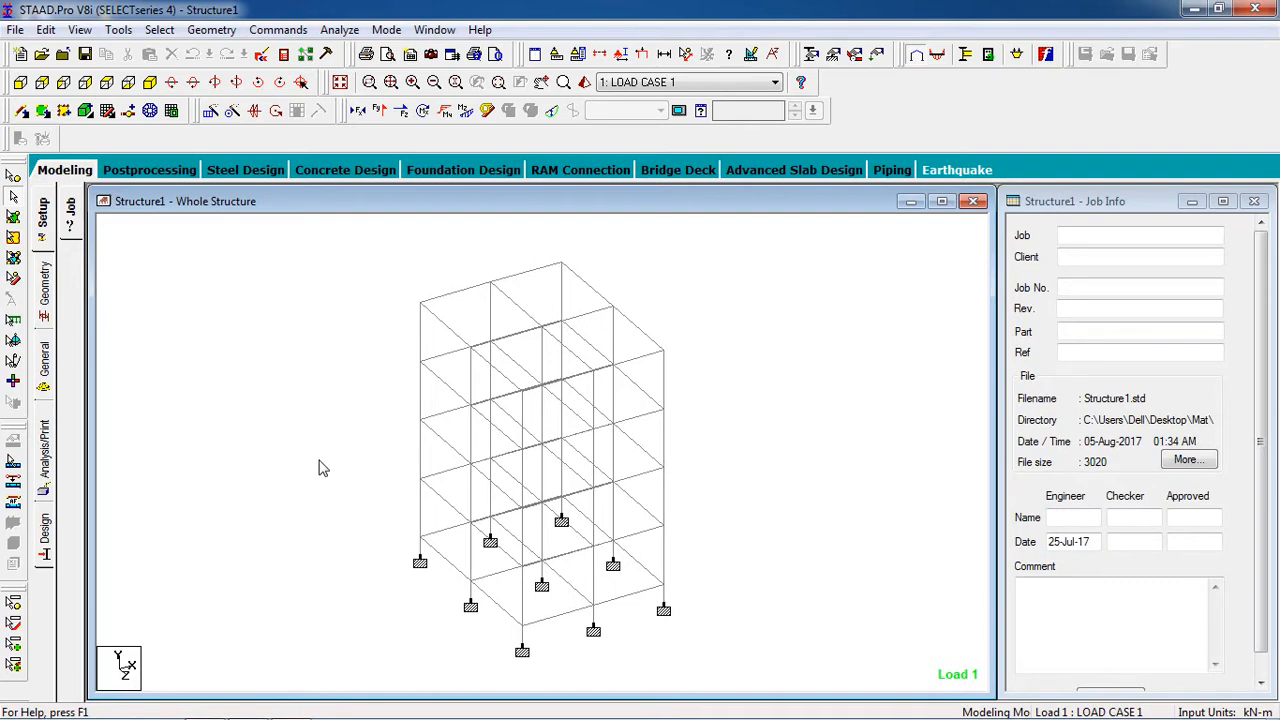
pyautogui.moveTo(367, 174)
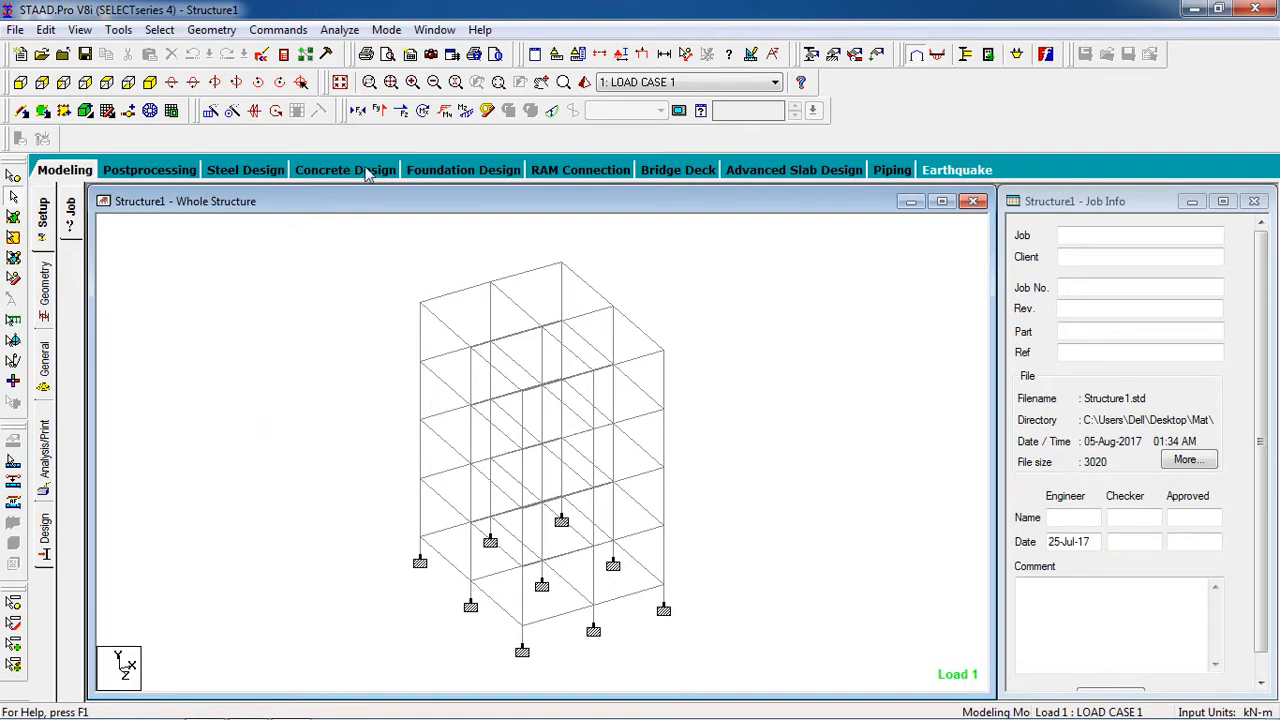
# Step: Include load cases 4–7 in Foundation Design and launch STAAD Foundation Advanced
pyautogui.click(463, 169)
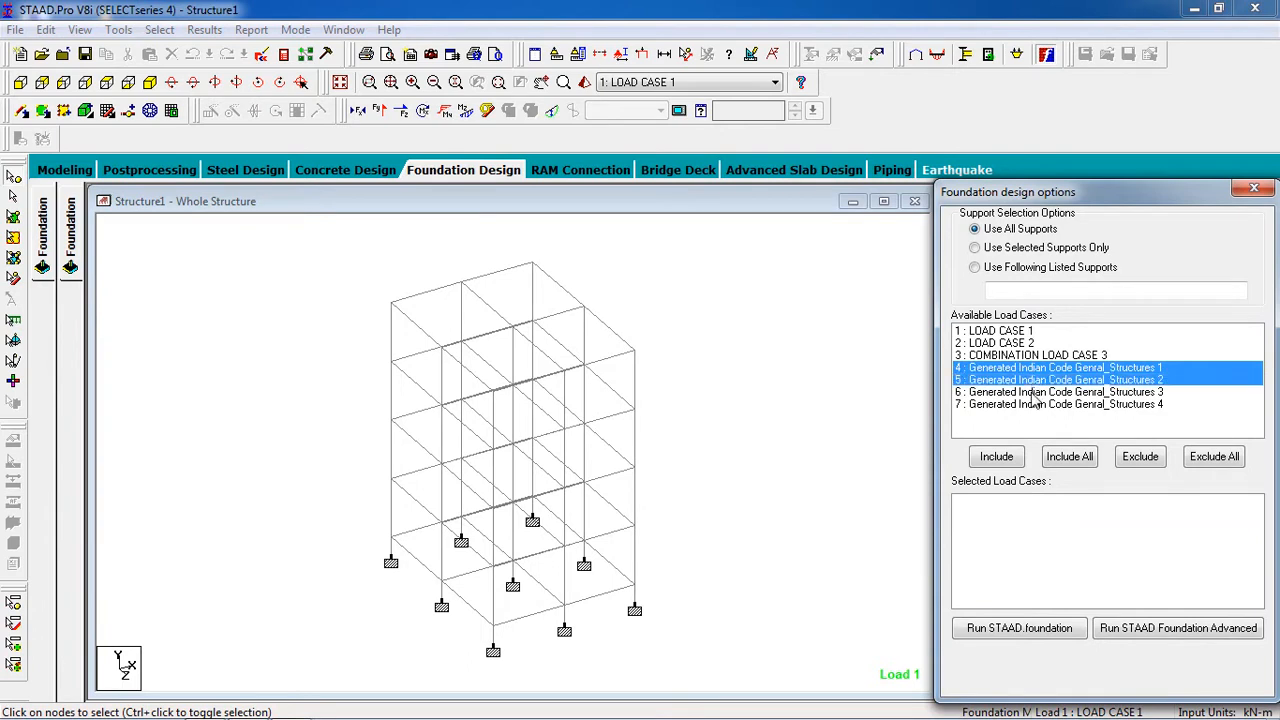
pyautogui.click(1065, 404)
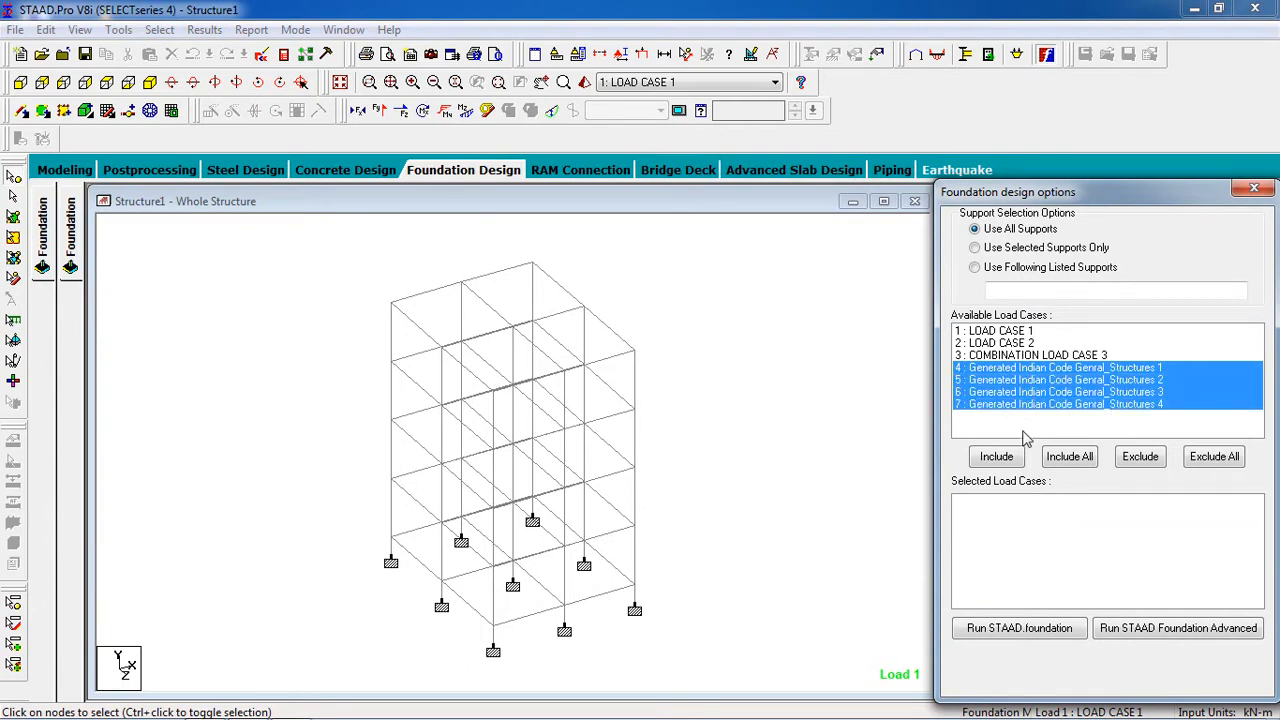
pyautogui.click(996, 456)
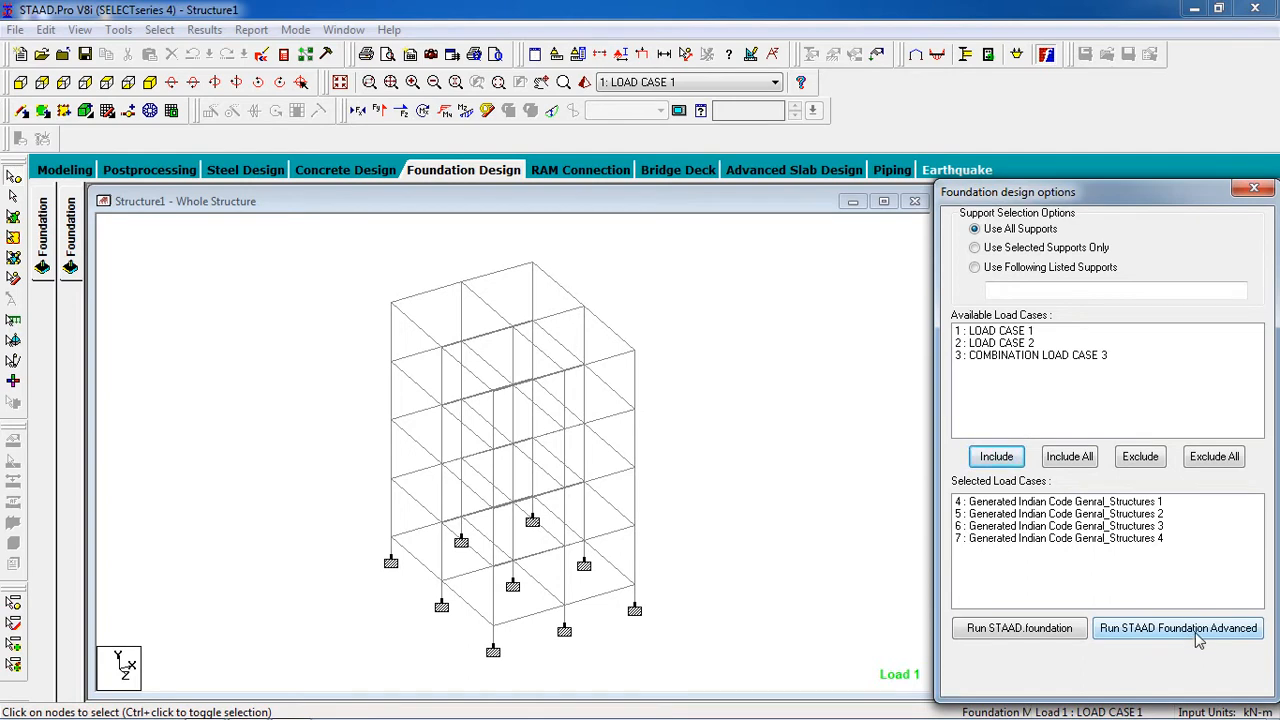
pyautogui.click(1178, 627)
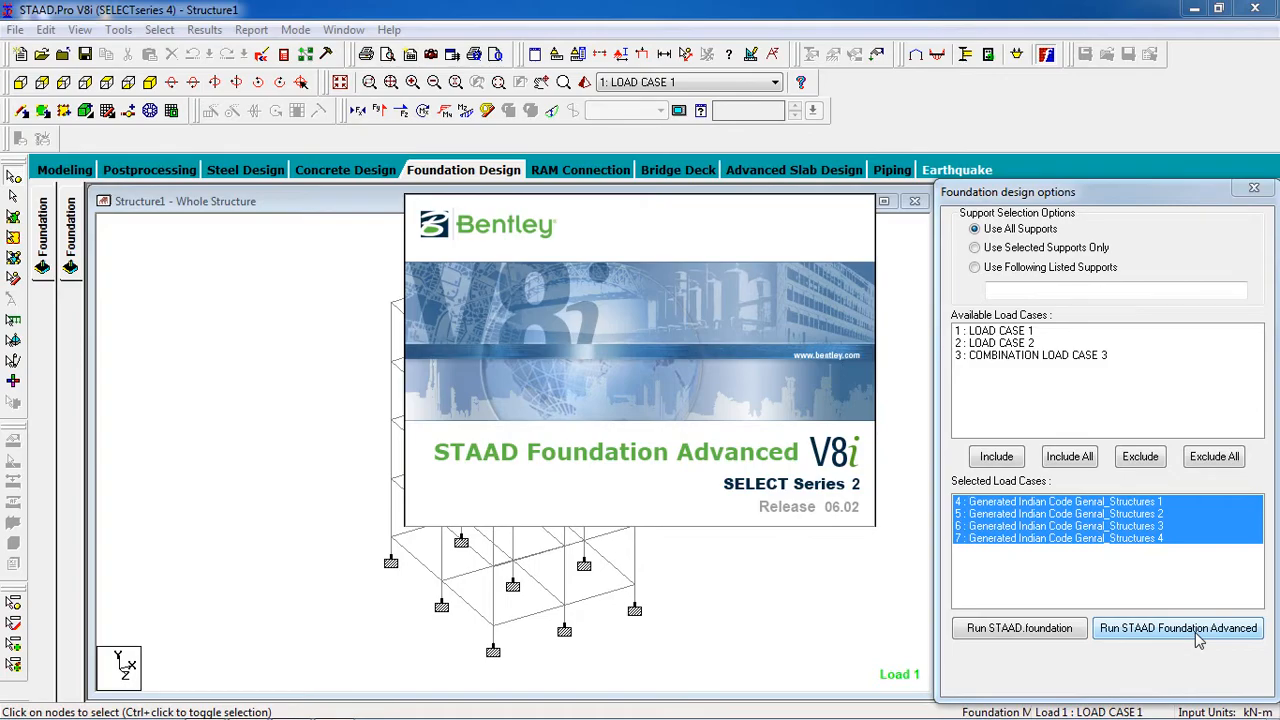
# Step: Wait for Structure1_foundation to load, then expand Job Setup in the Main Navigator
pyautogui.click(1178, 628)
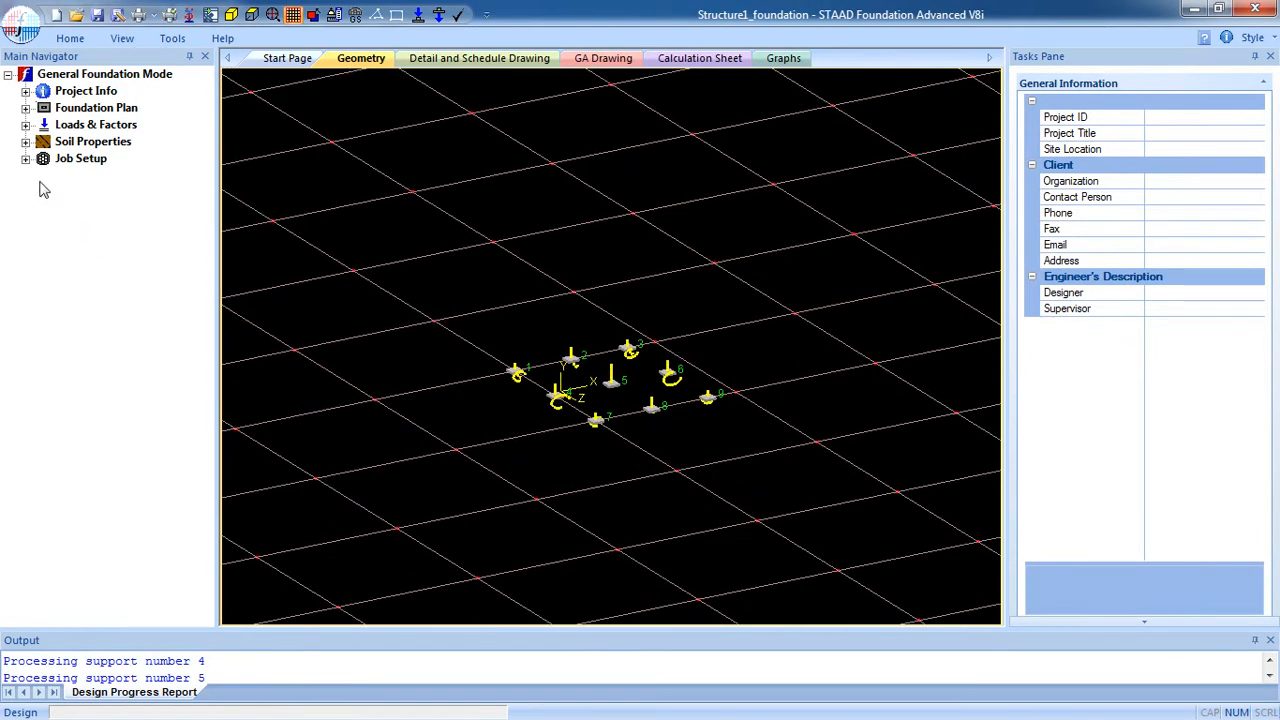
pyautogui.click(25, 158)
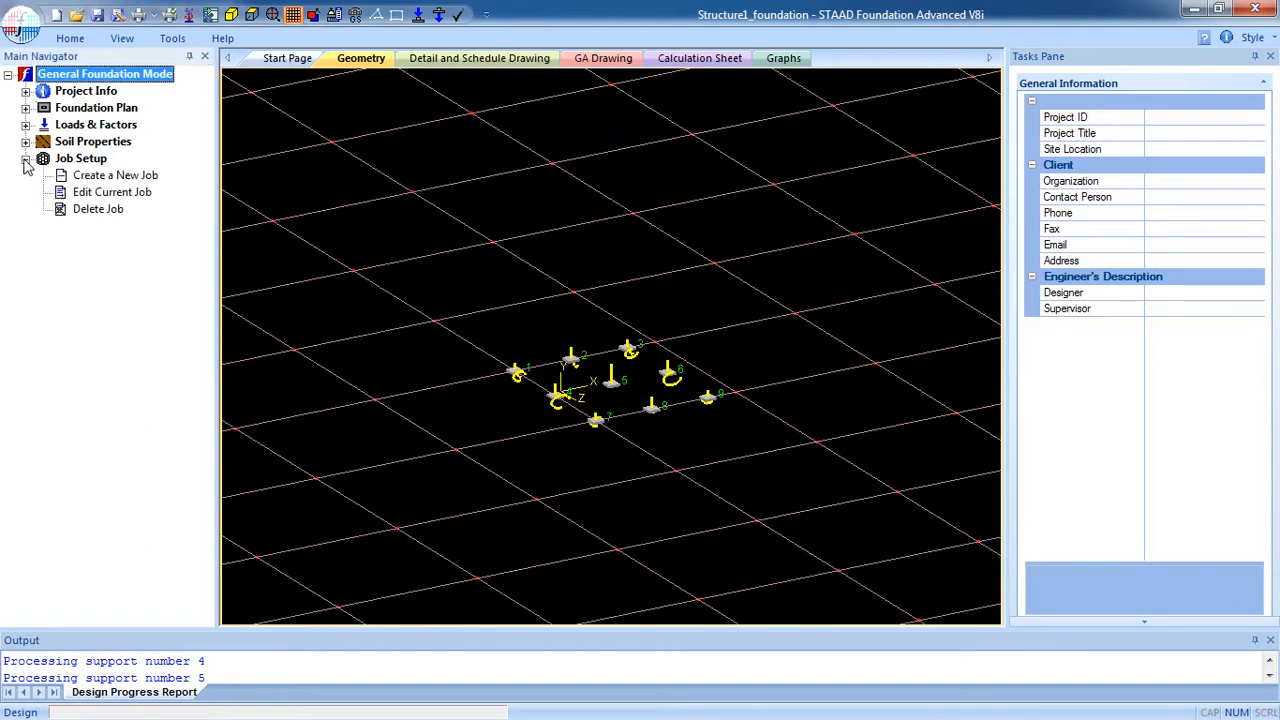
# Step: Create a Mat-type job named 'Mat Foundation' with all load cases 4–7 selected
pyautogui.click(116, 175)
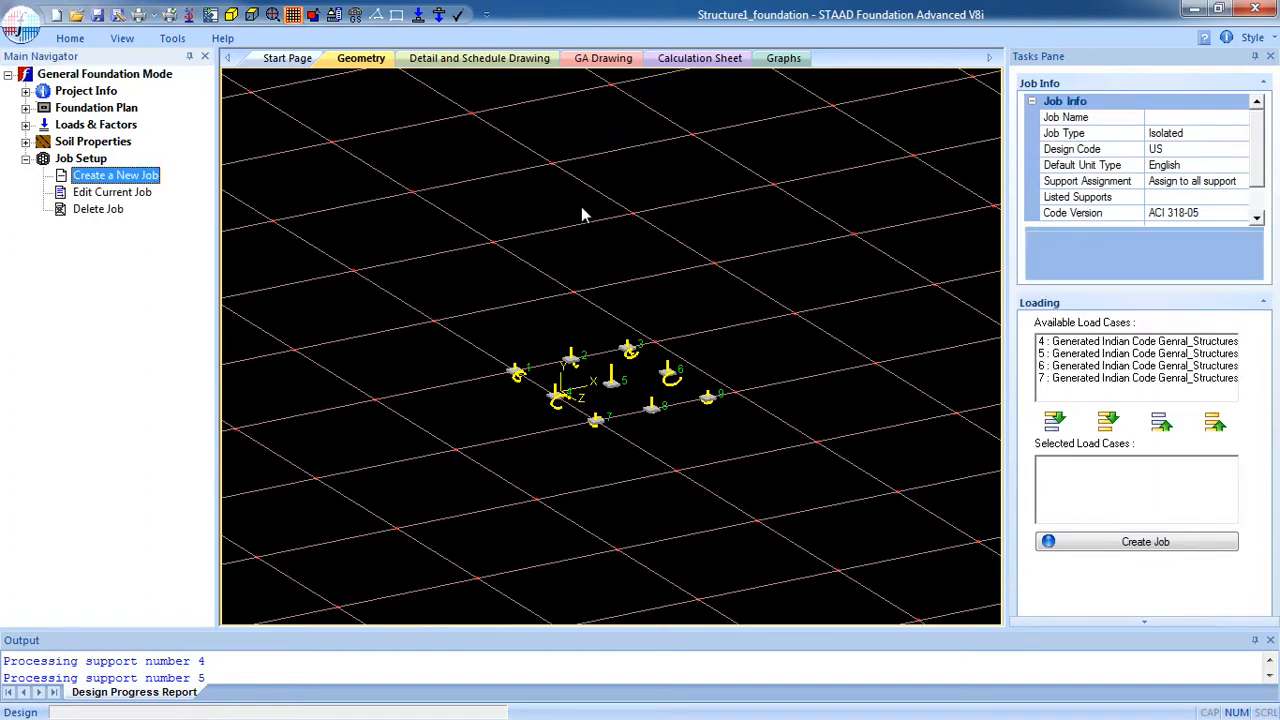
pyautogui.click(1195, 117)
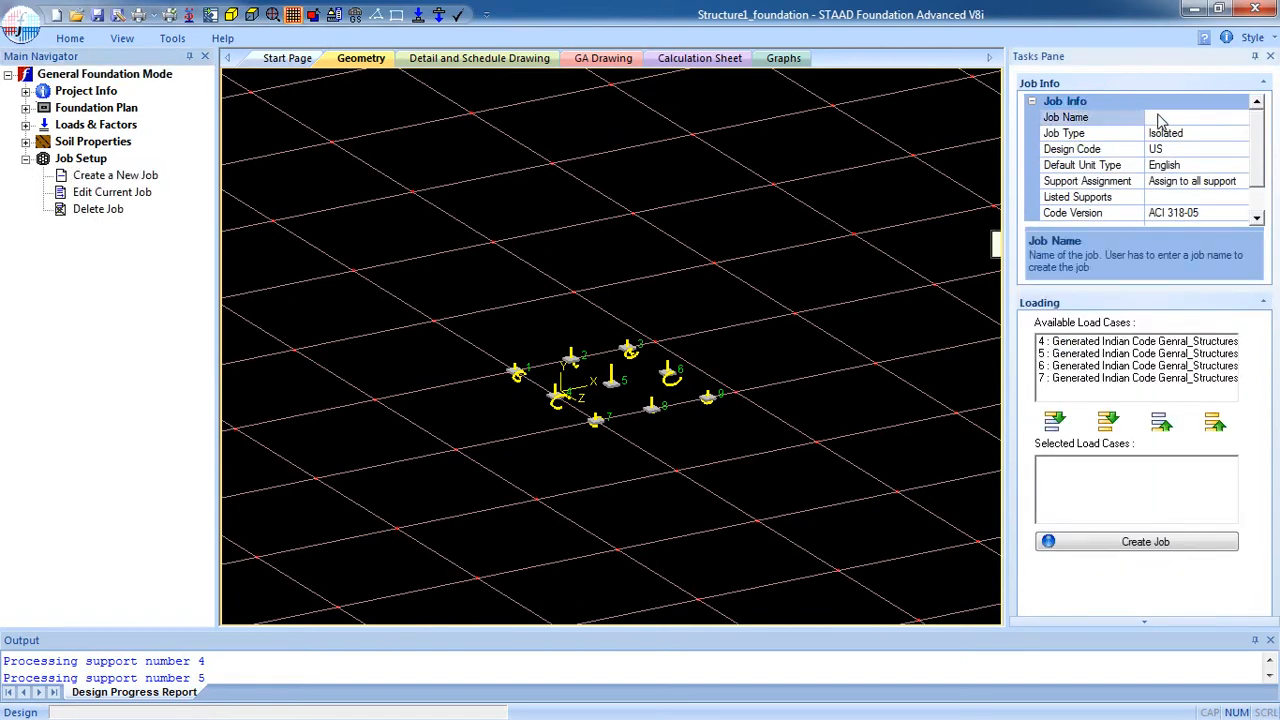
pyautogui.write('M')
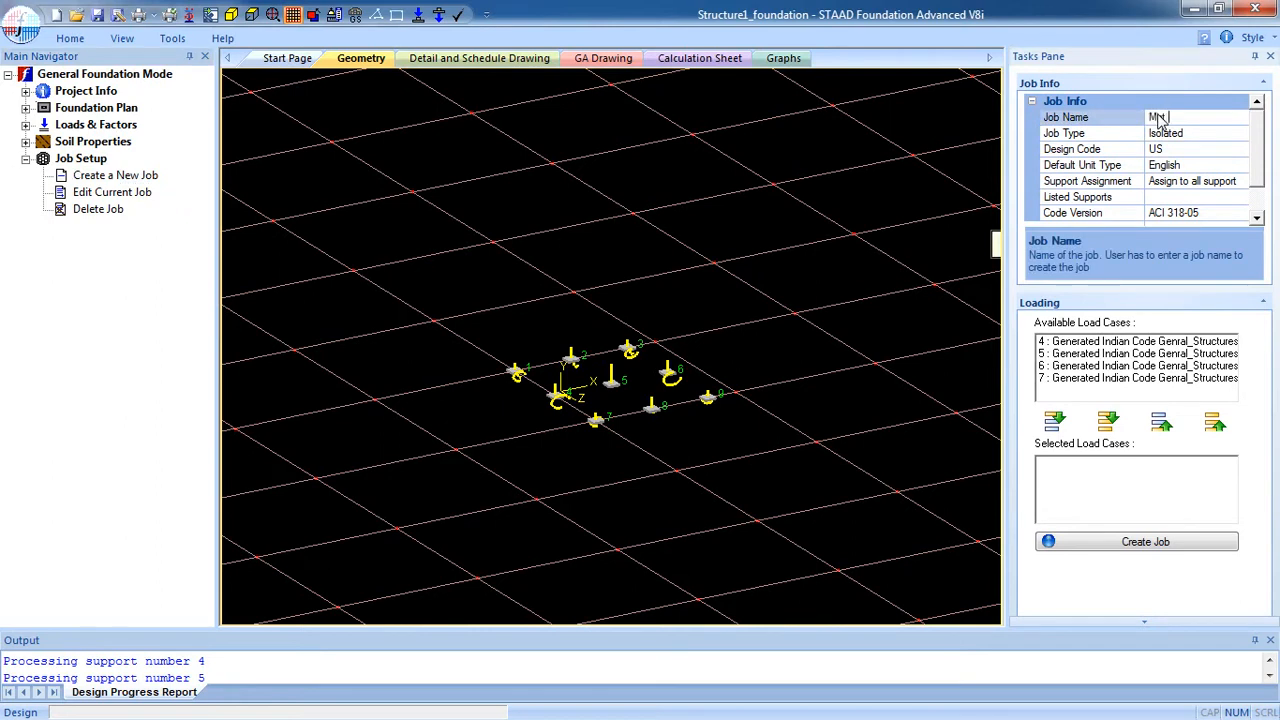
pyautogui.write('Foundation')
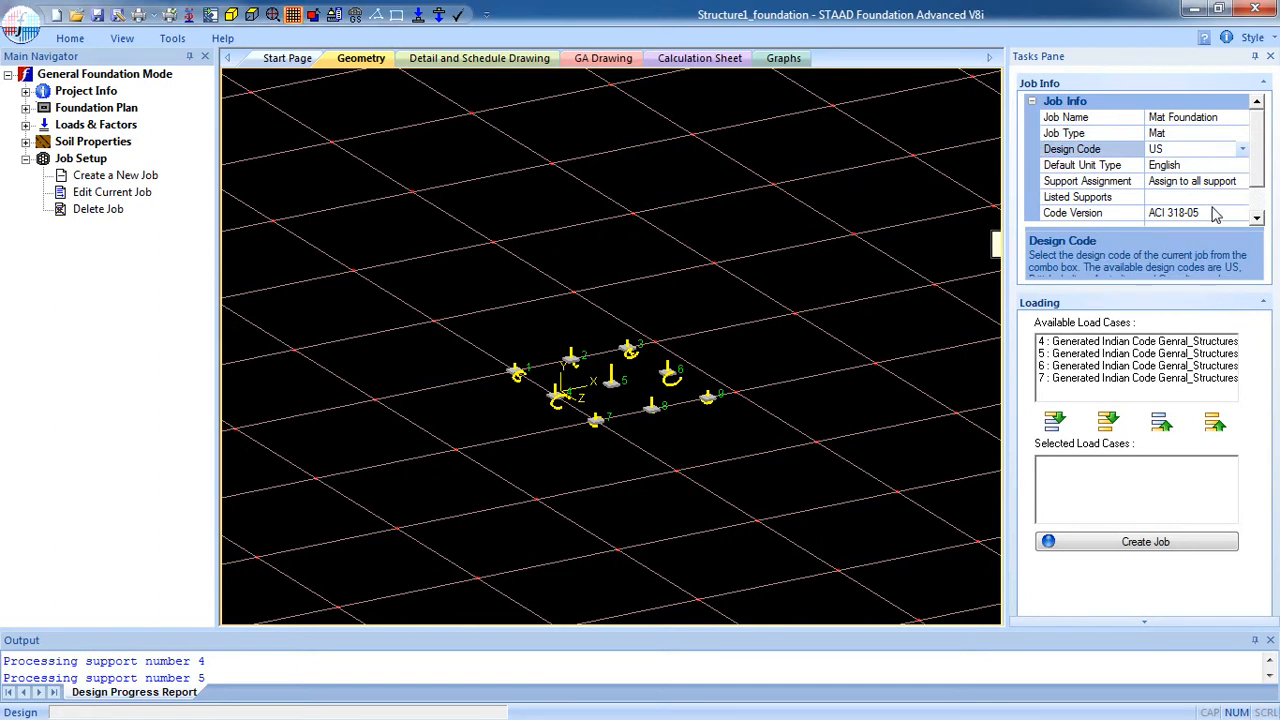
pyautogui.click(1243, 181)
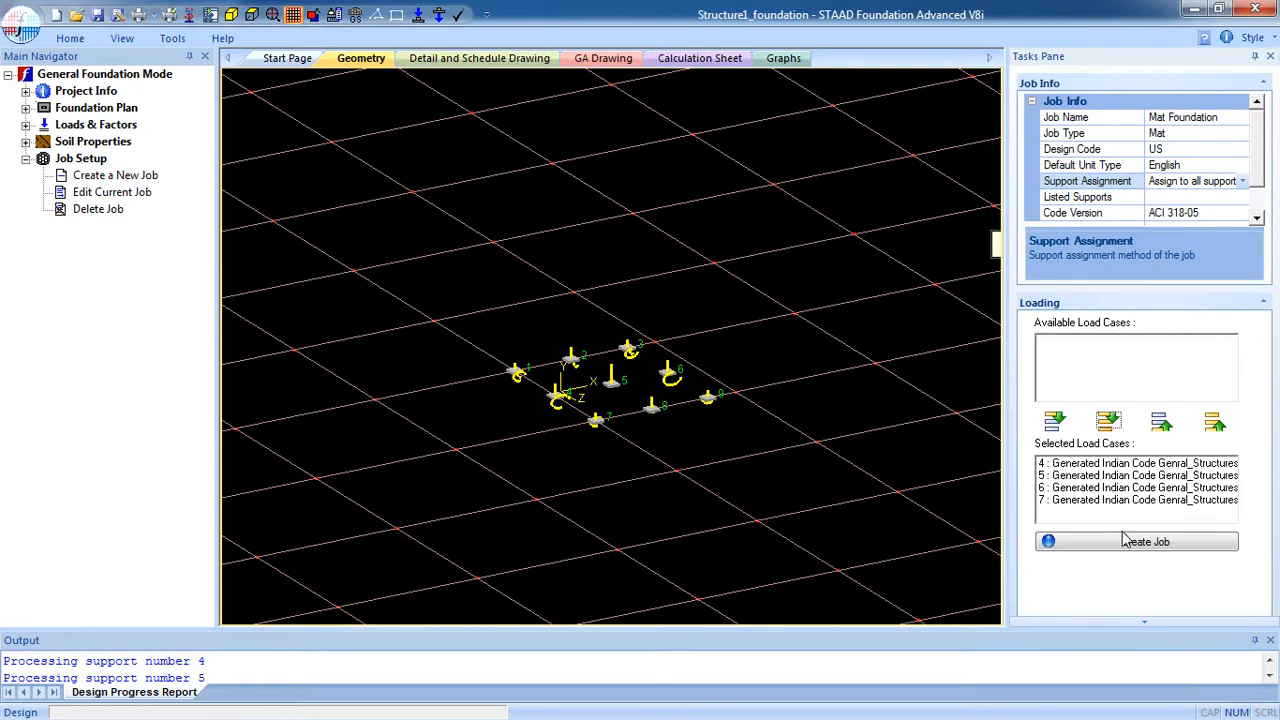
pyautogui.click(1145, 541)
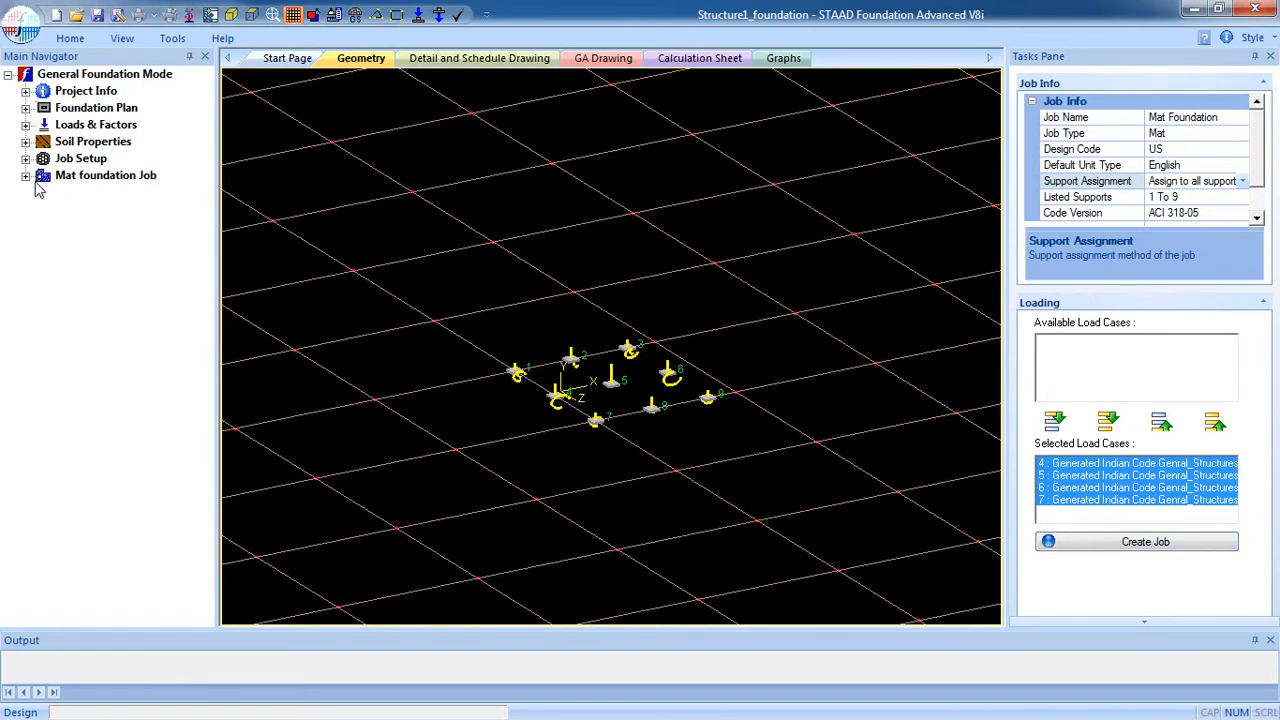
# Step: Expand the mat job's analysis properties and meshing regions, and start a polyline region
pyautogui.click(26, 175)
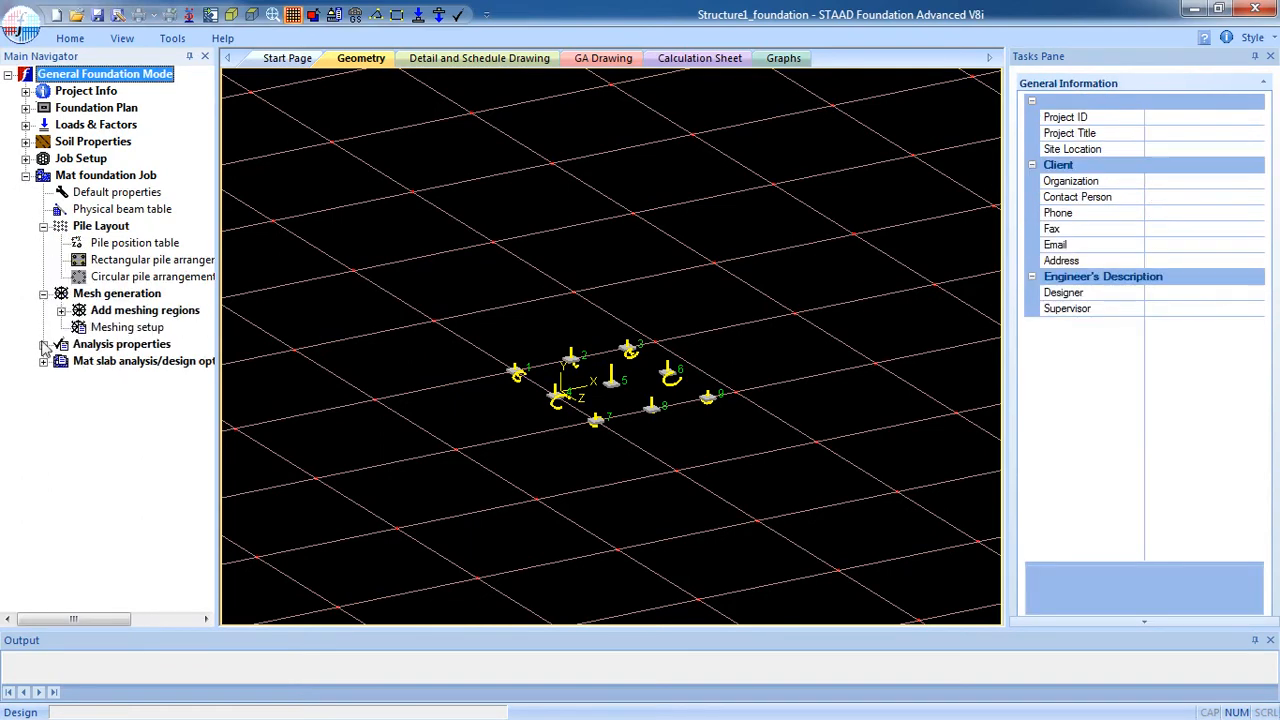
pyautogui.click(44, 343)
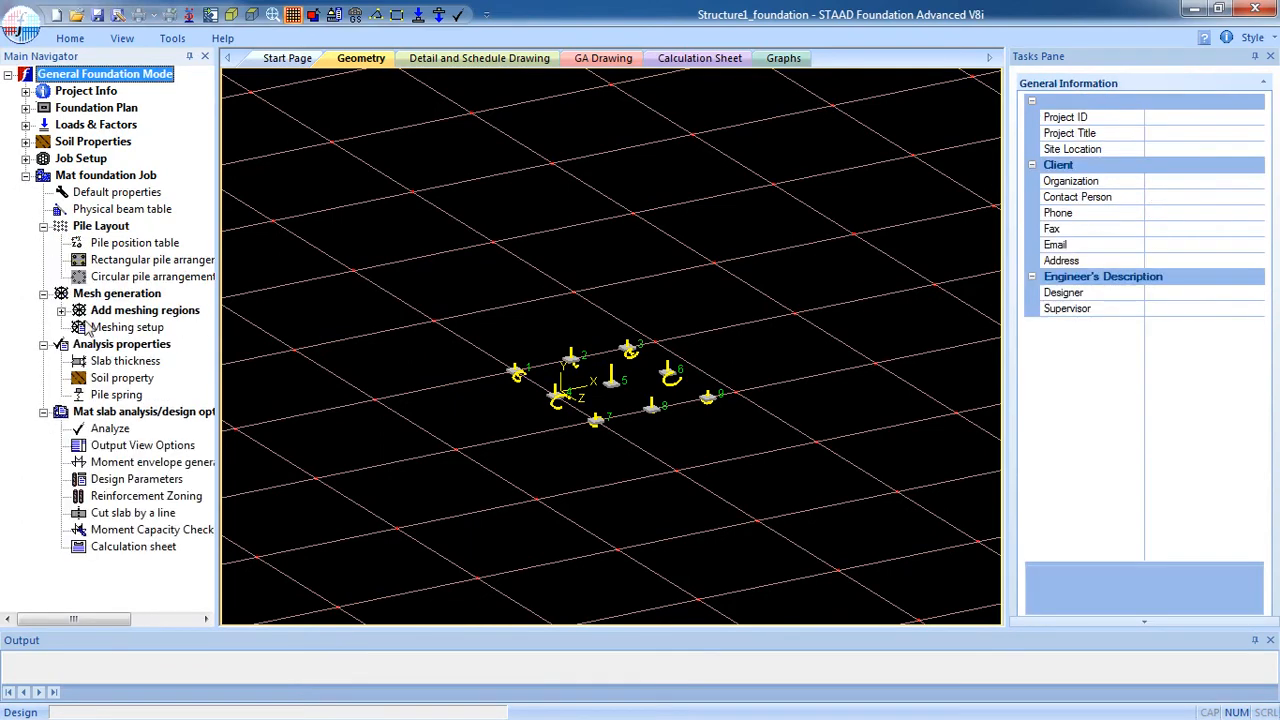
pyautogui.click(61, 310)
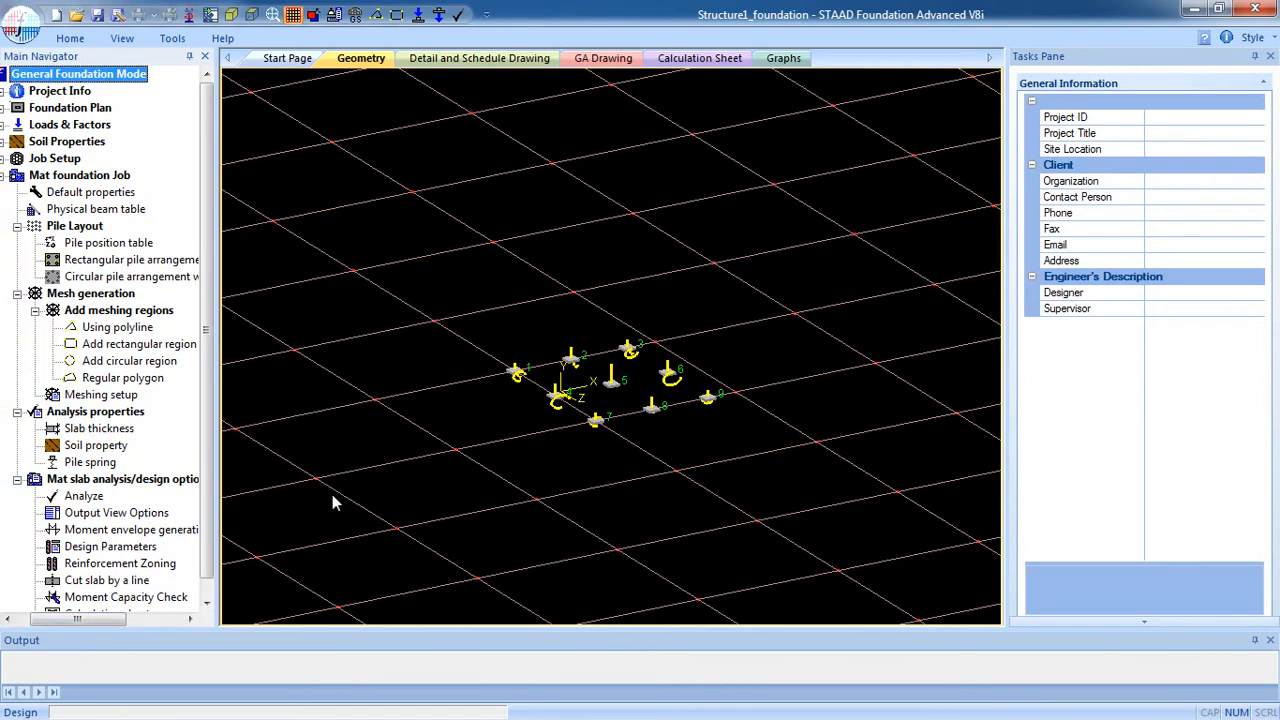
pyautogui.moveTo(323, 495)
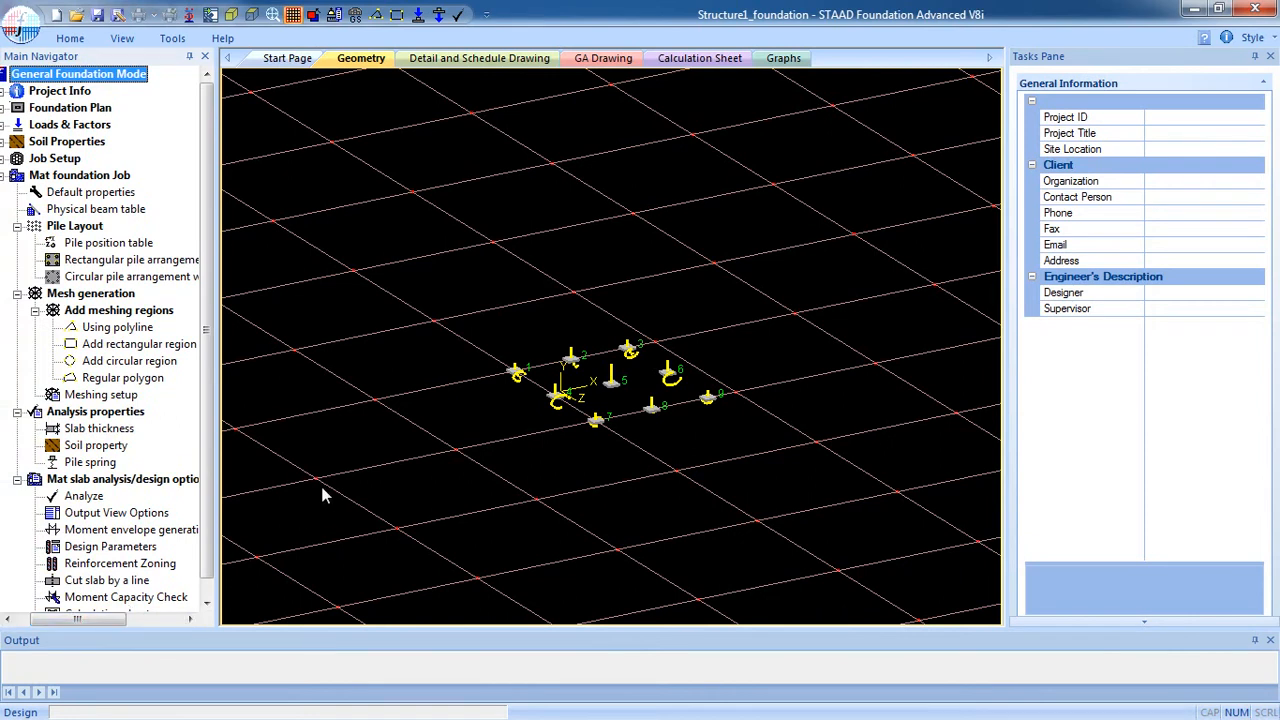
pyautogui.moveTo(110, 326)
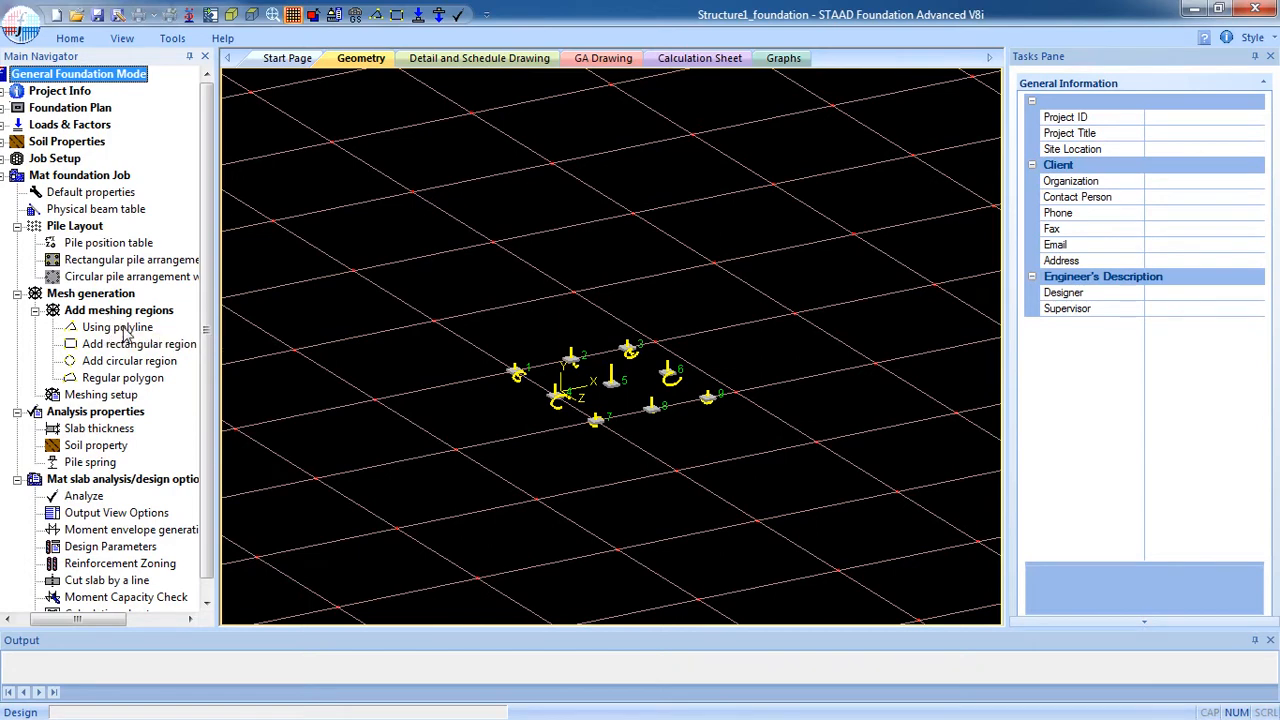
pyautogui.click(117, 327)
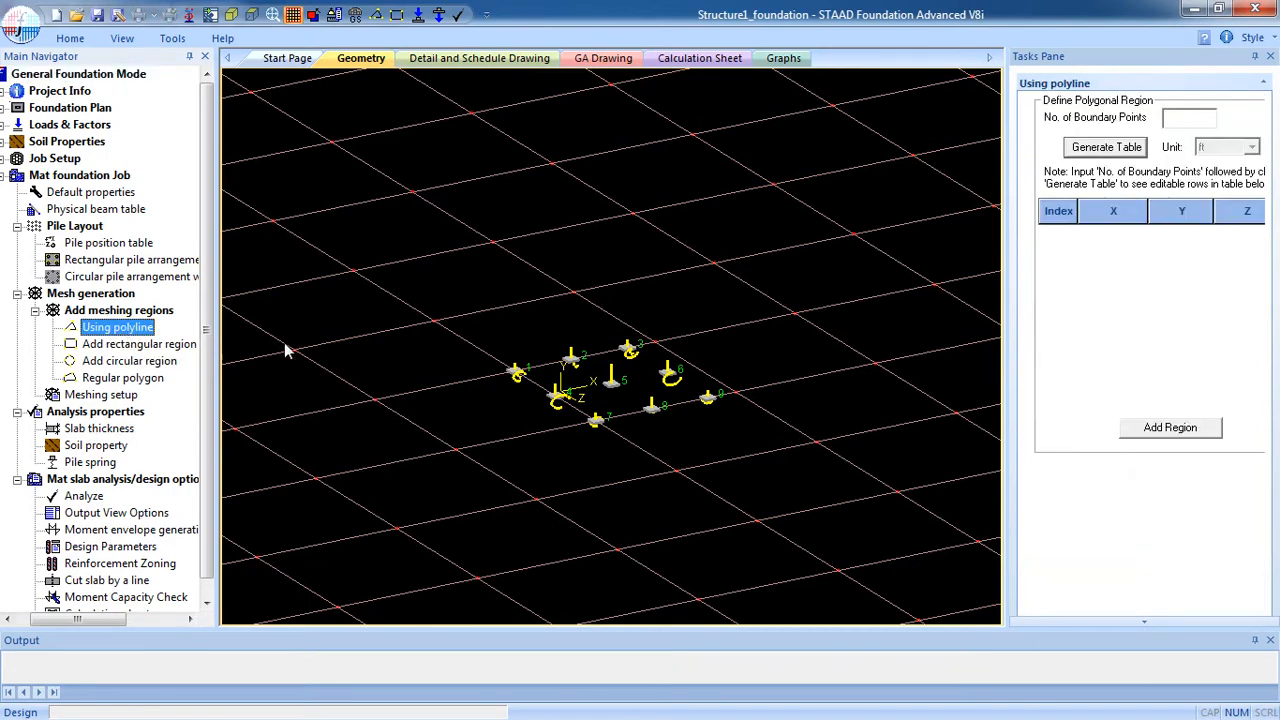
pyautogui.moveTo(300, 350)
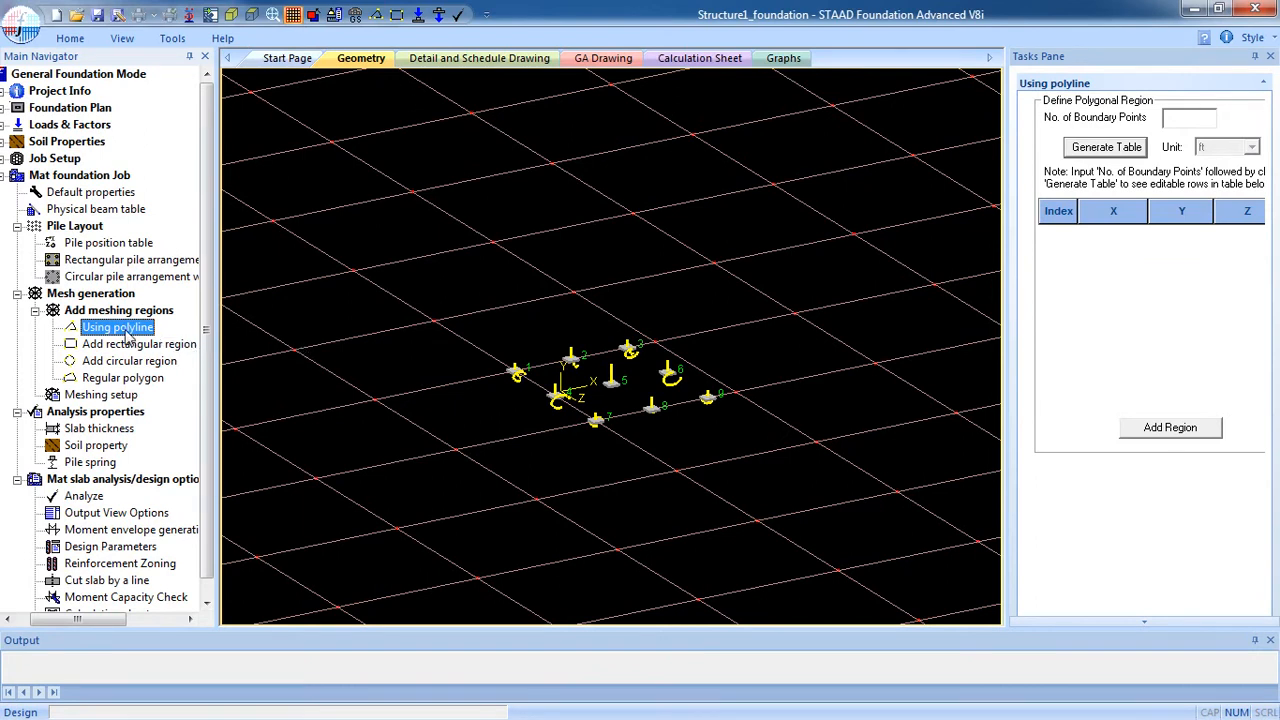
pyautogui.moveTo(129, 360)
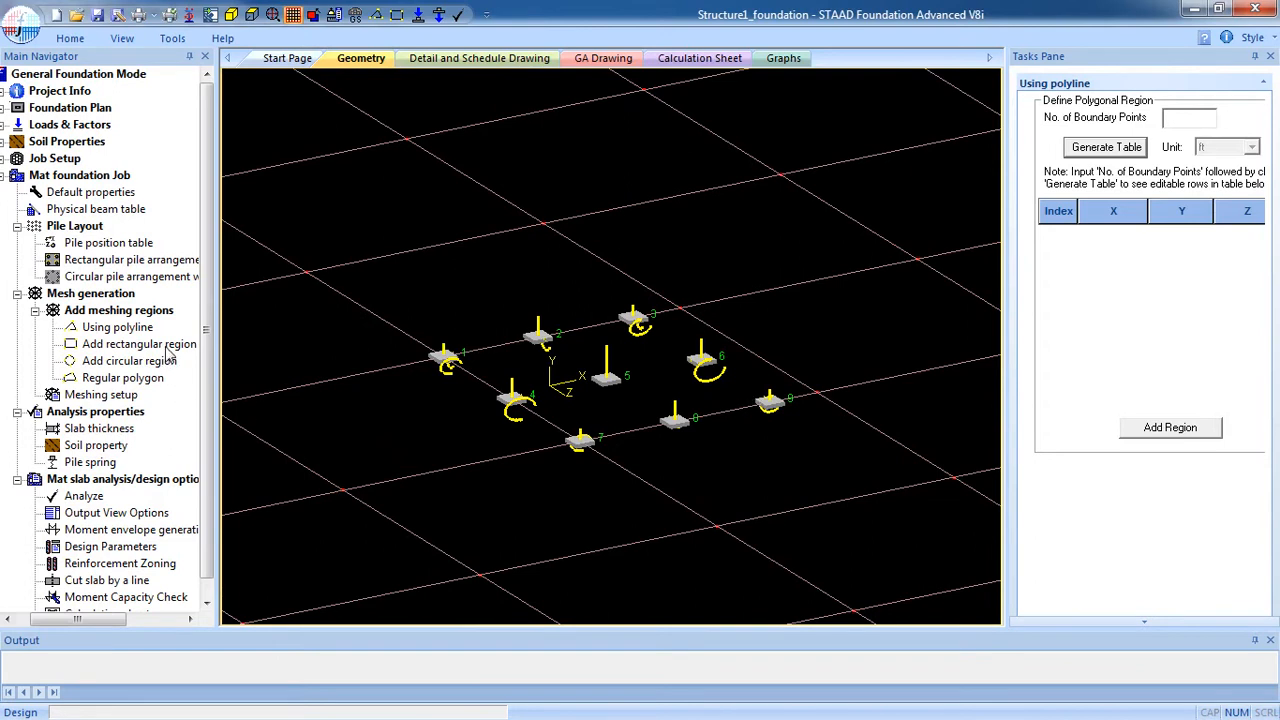
pyautogui.moveTo(128, 360)
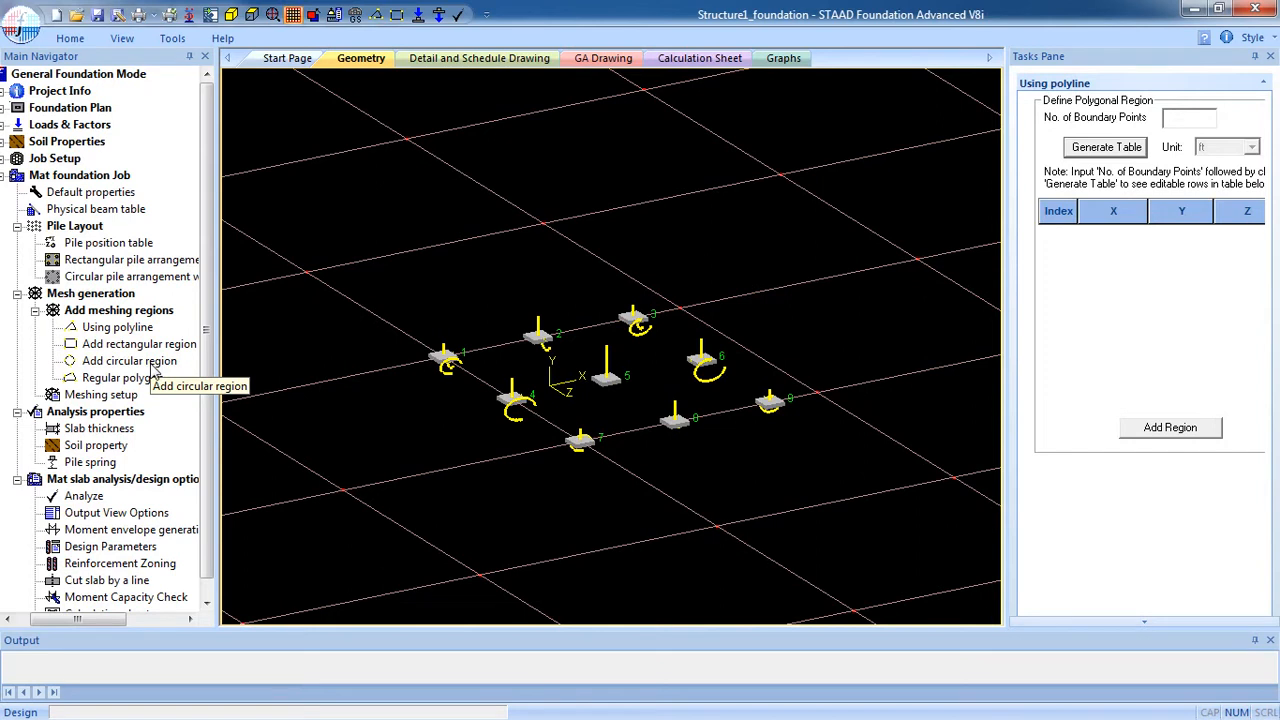
pyautogui.moveTo(122, 377)
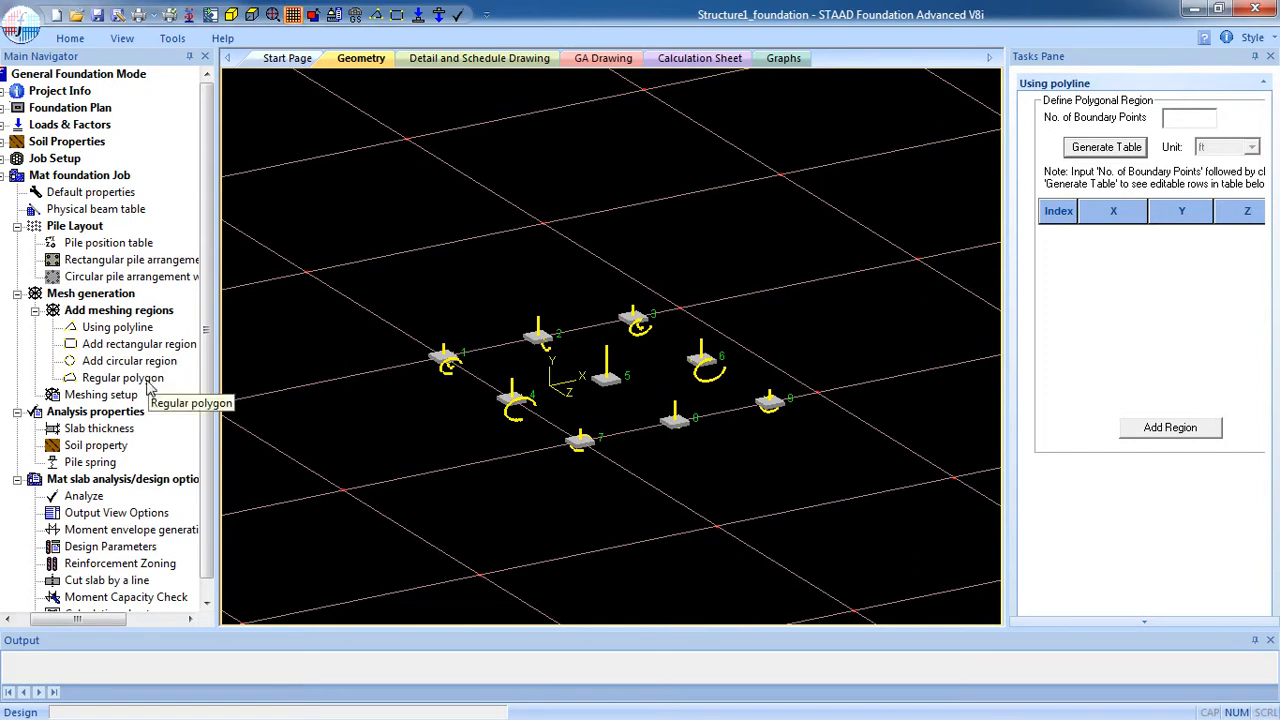
pyautogui.moveTo(139, 344)
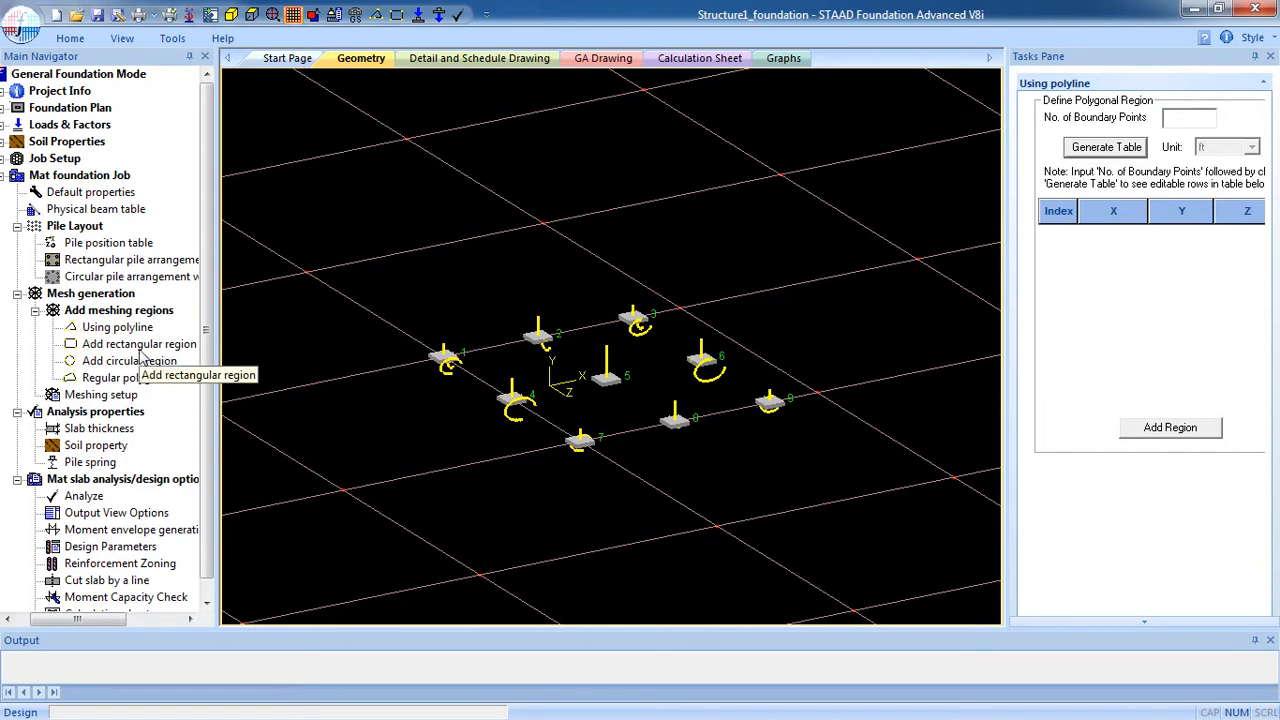
# Step: Add a rectangular meshing region with length 26.2 and width 32.8
pyautogui.click(139, 343)
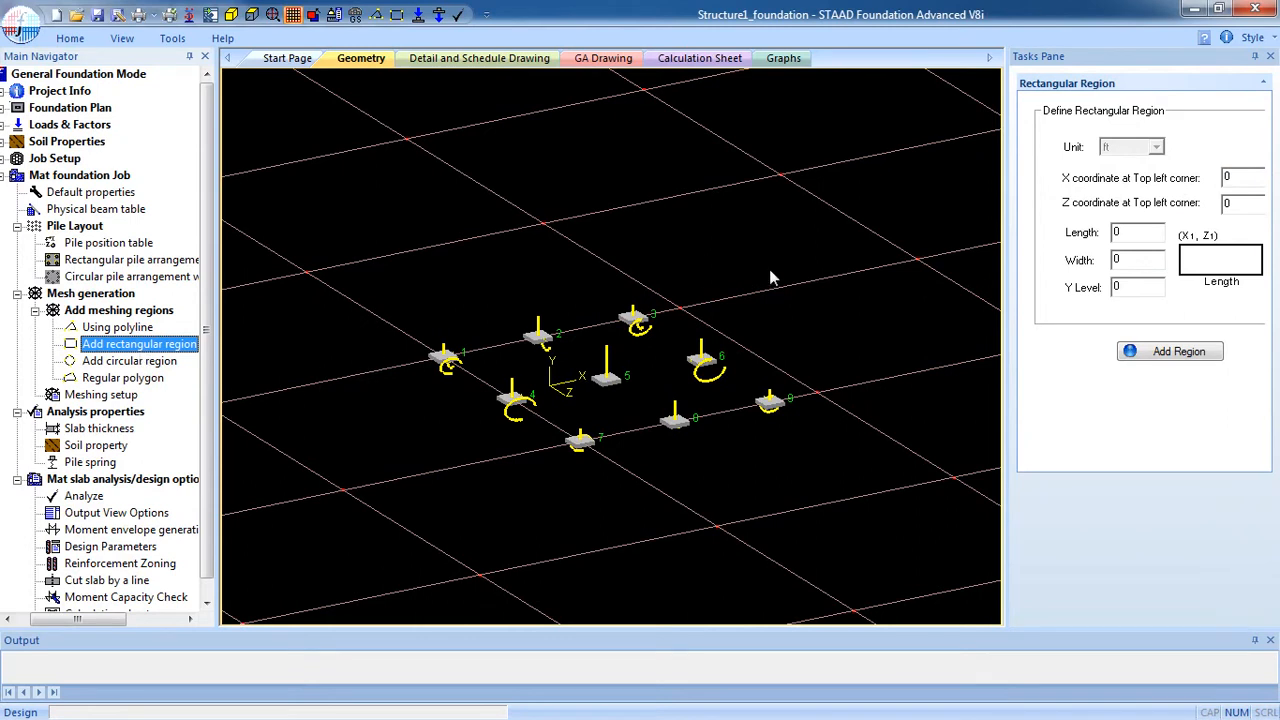
pyautogui.moveTo(1187, 187)
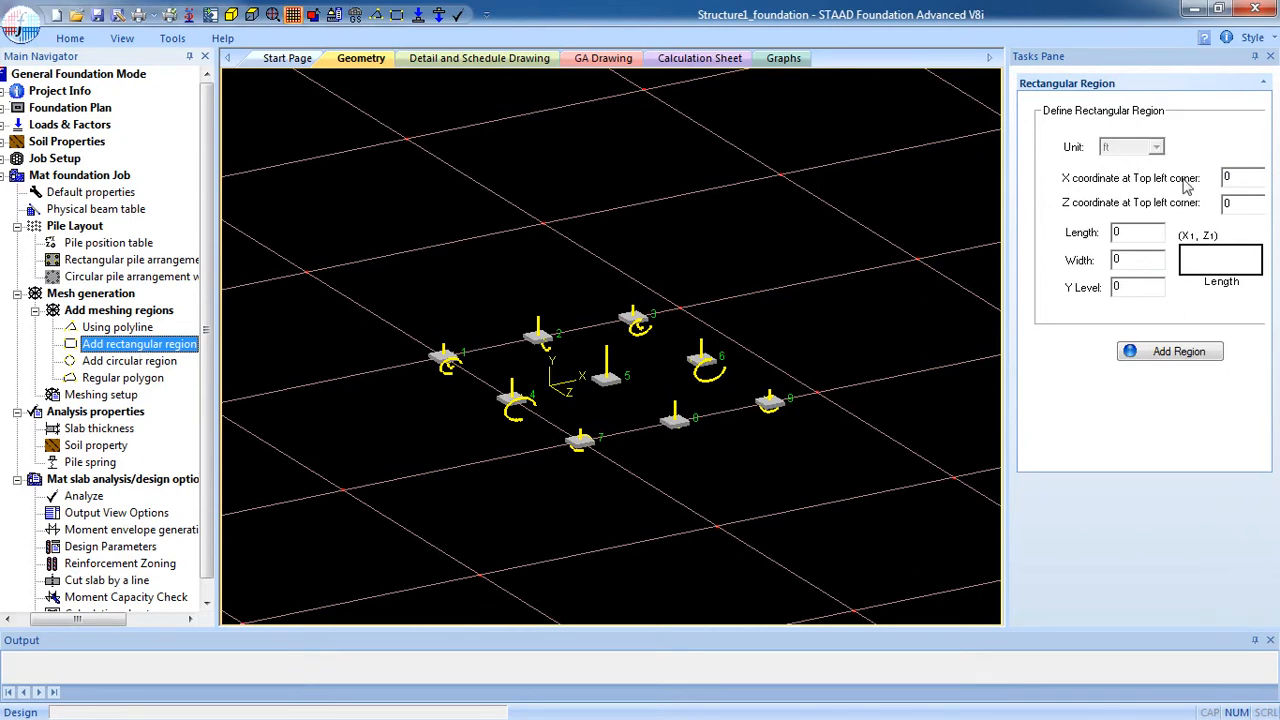
pyautogui.moveTo(1255, 200)
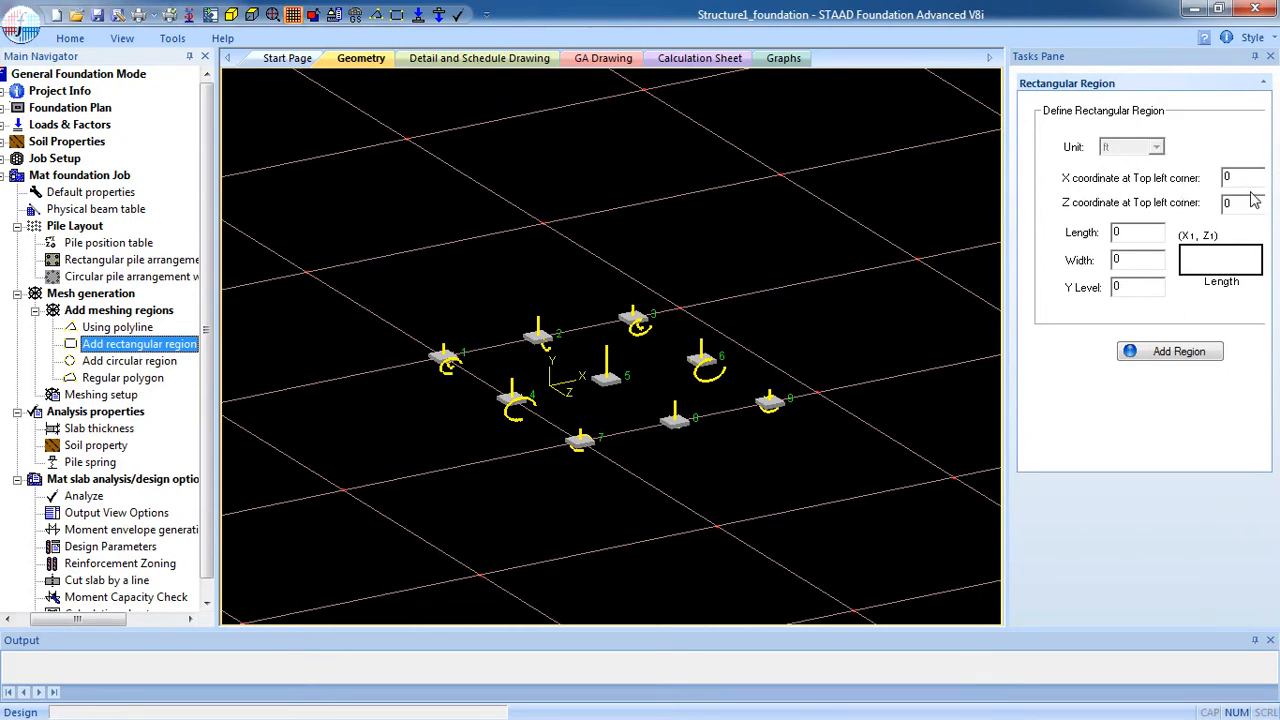
pyautogui.moveTo(826, 325)
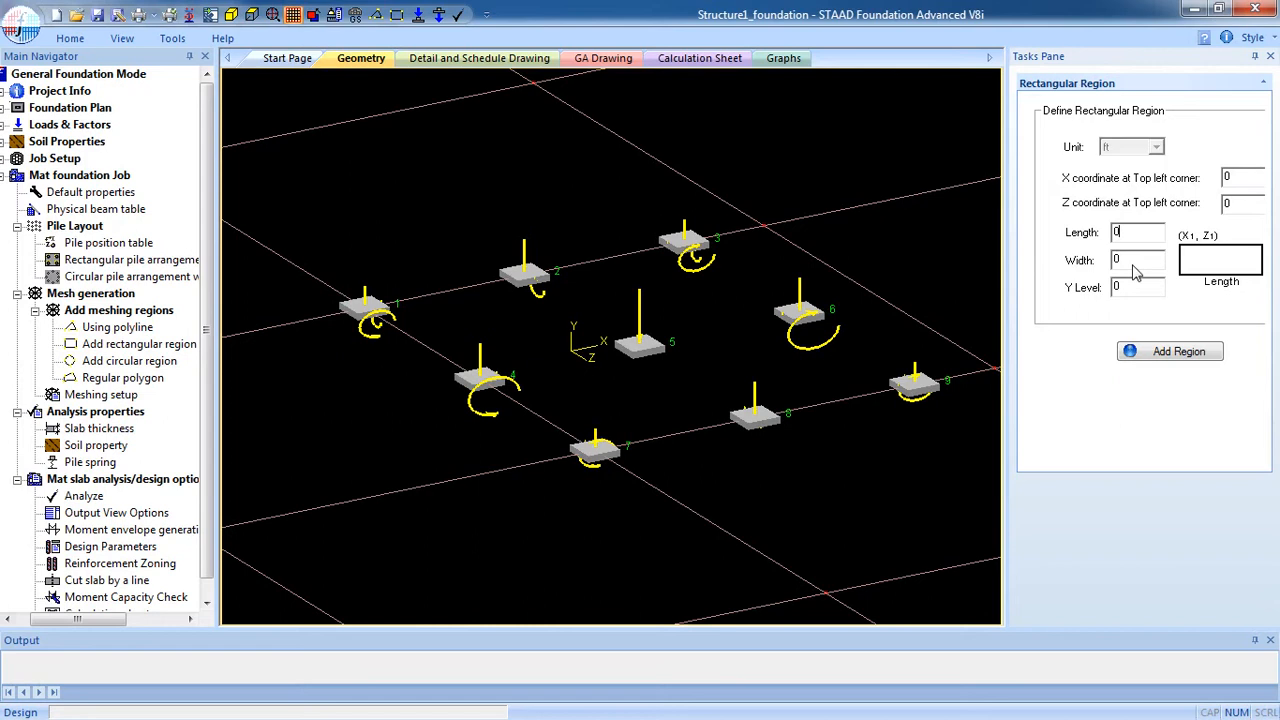
pyautogui.moveTo(360, 335)
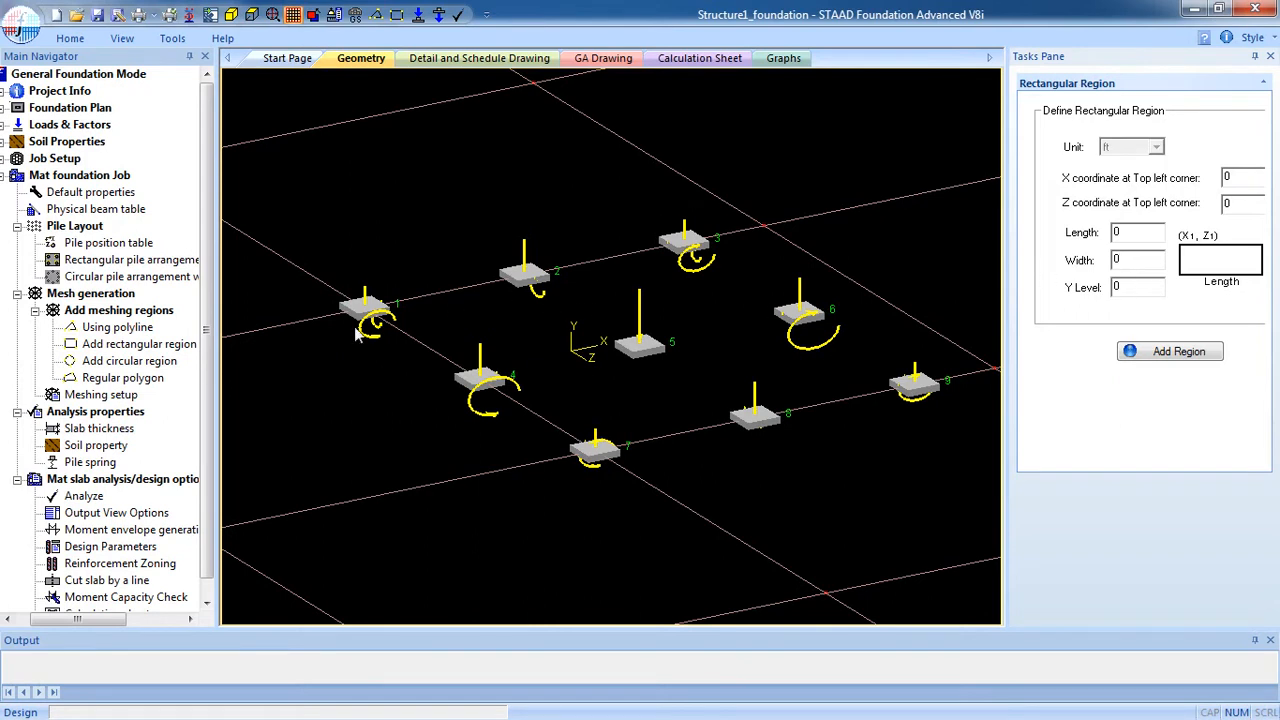
pyautogui.moveTo(843, 310)
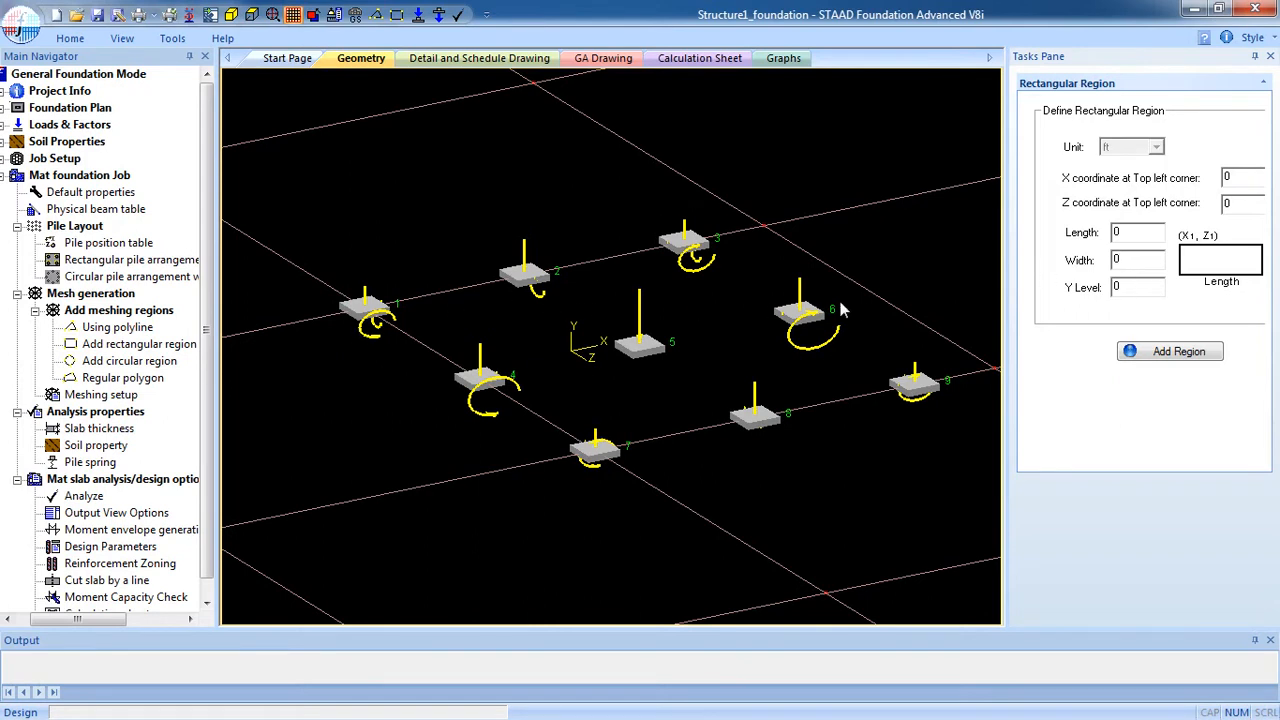
pyautogui.click(1137, 232)
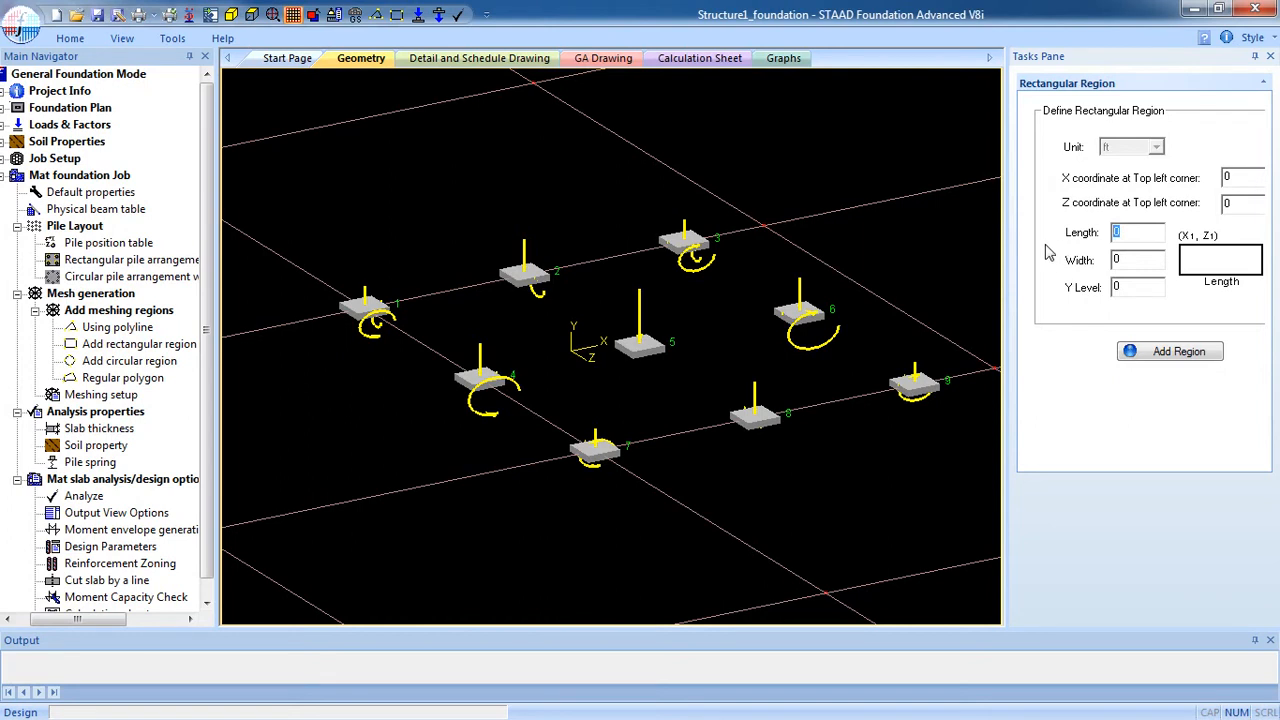
pyautogui.write('2')
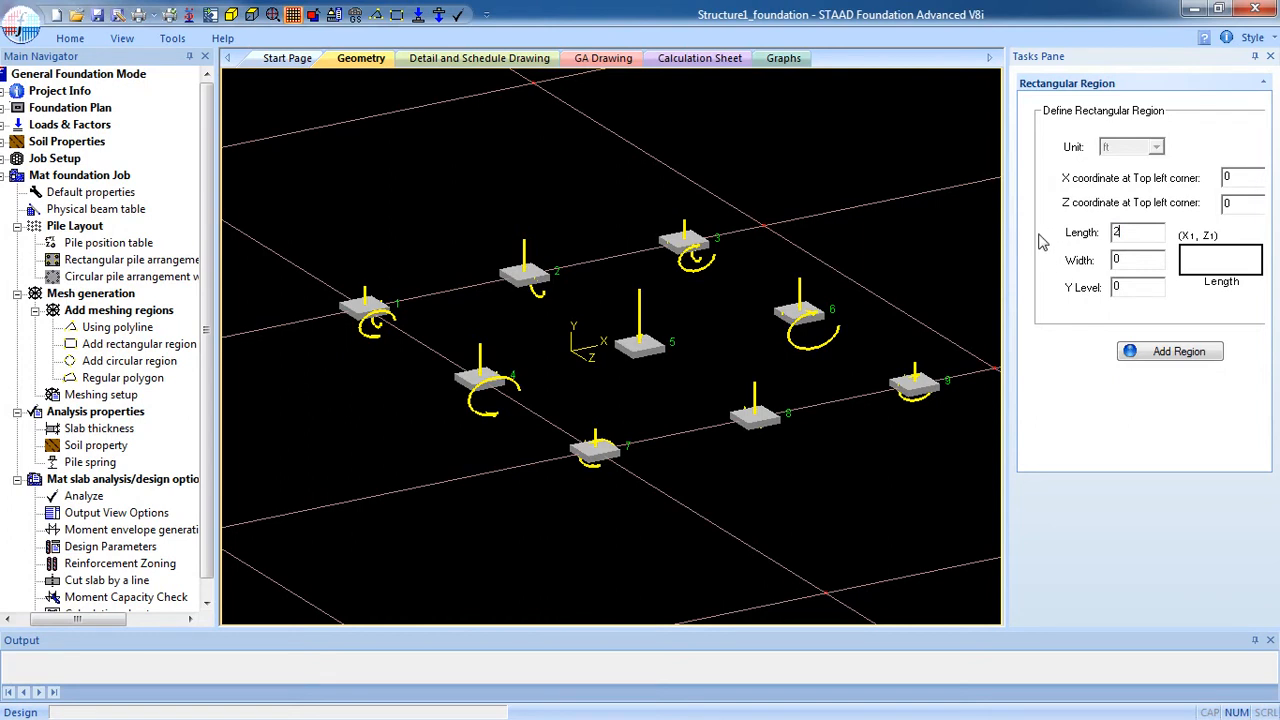
pyautogui.write('6.2')
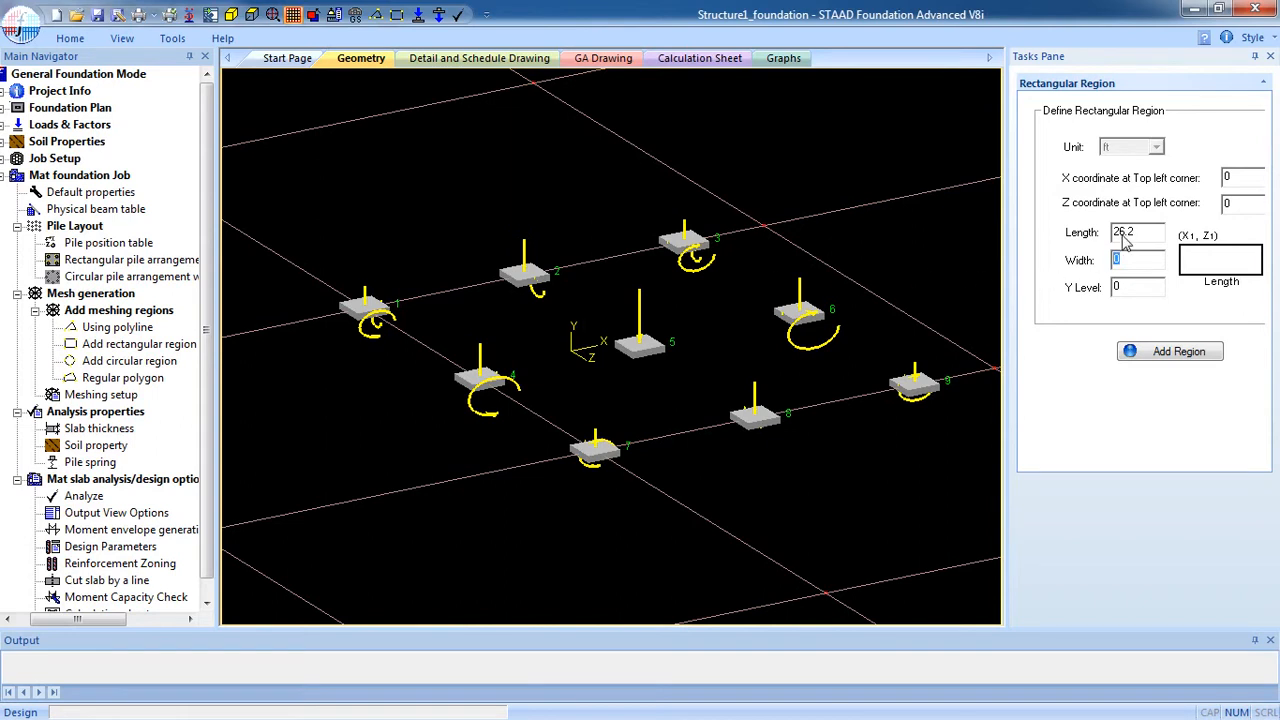
pyautogui.moveTo(1143, 238)
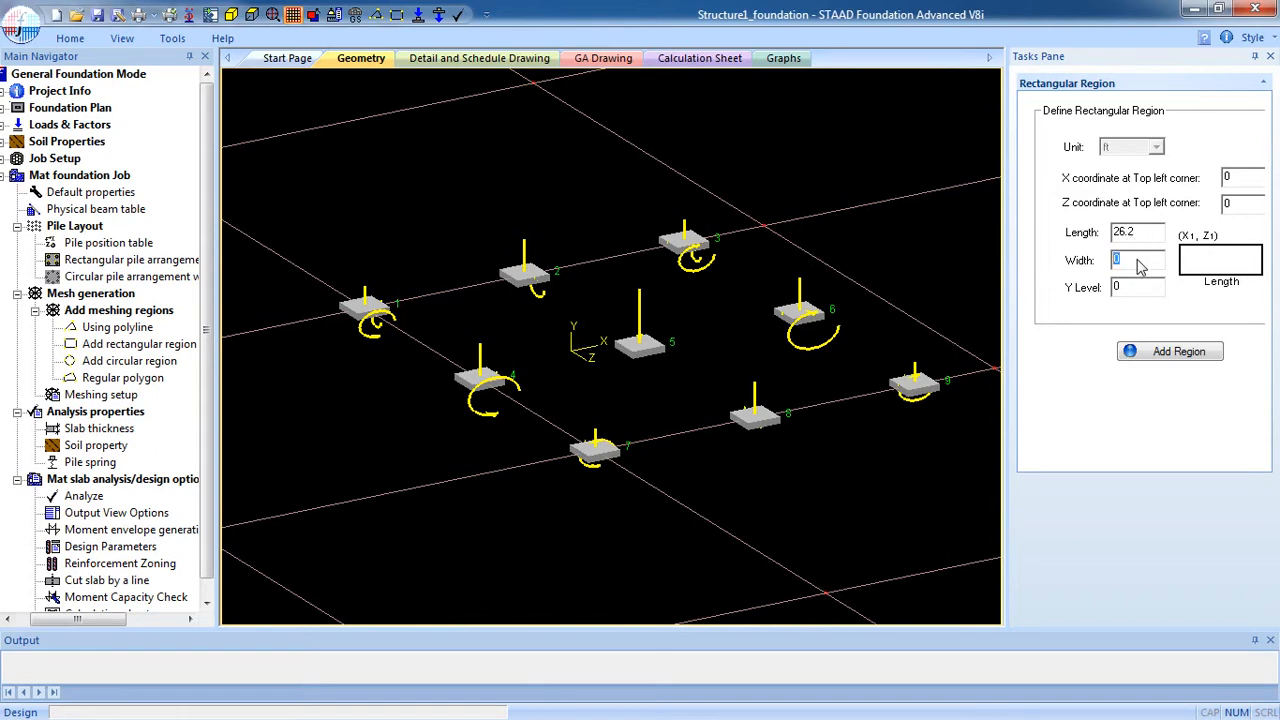
pyautogui.write('32.8')
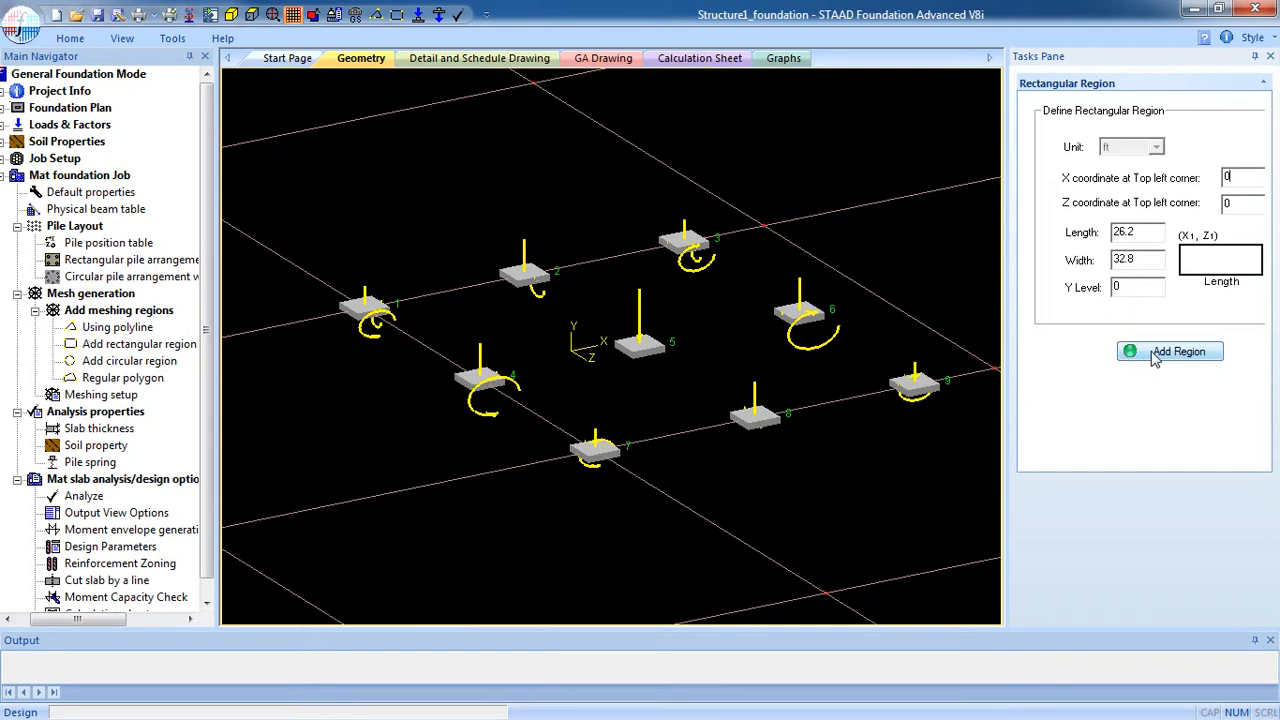
pyautogui.click(1178, 351)
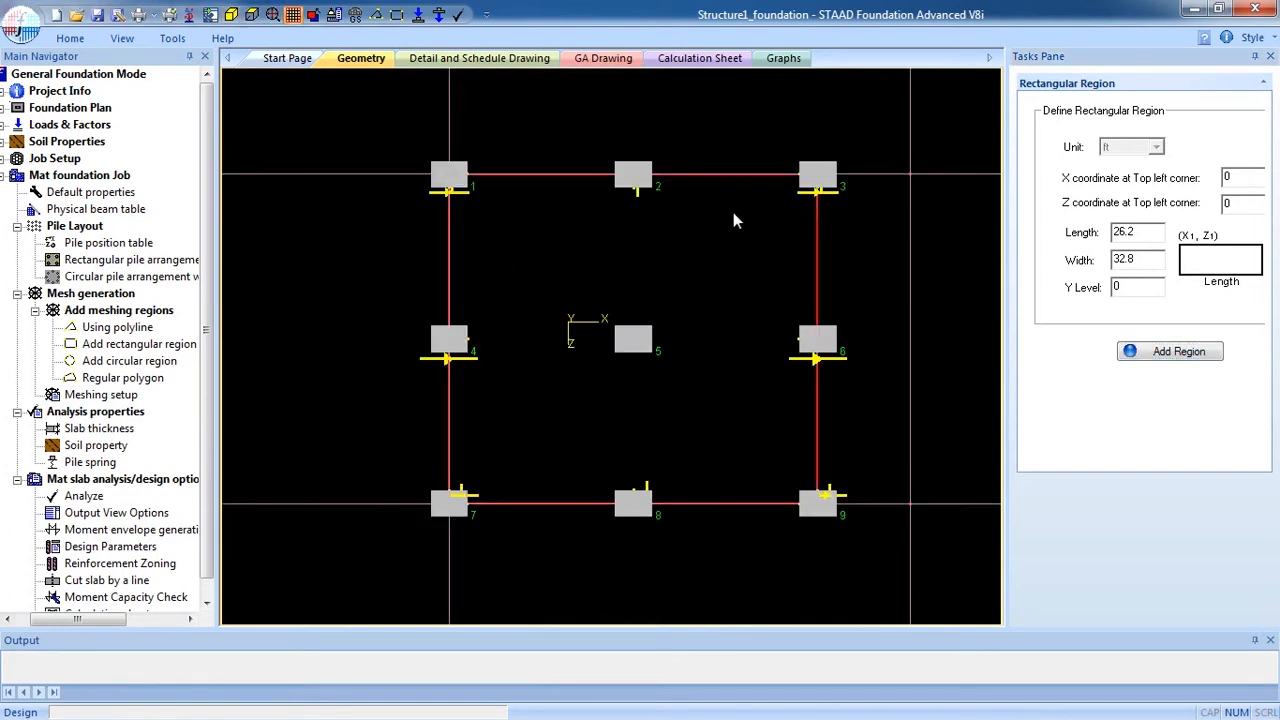
pyautogui.moveTo(565, 487)
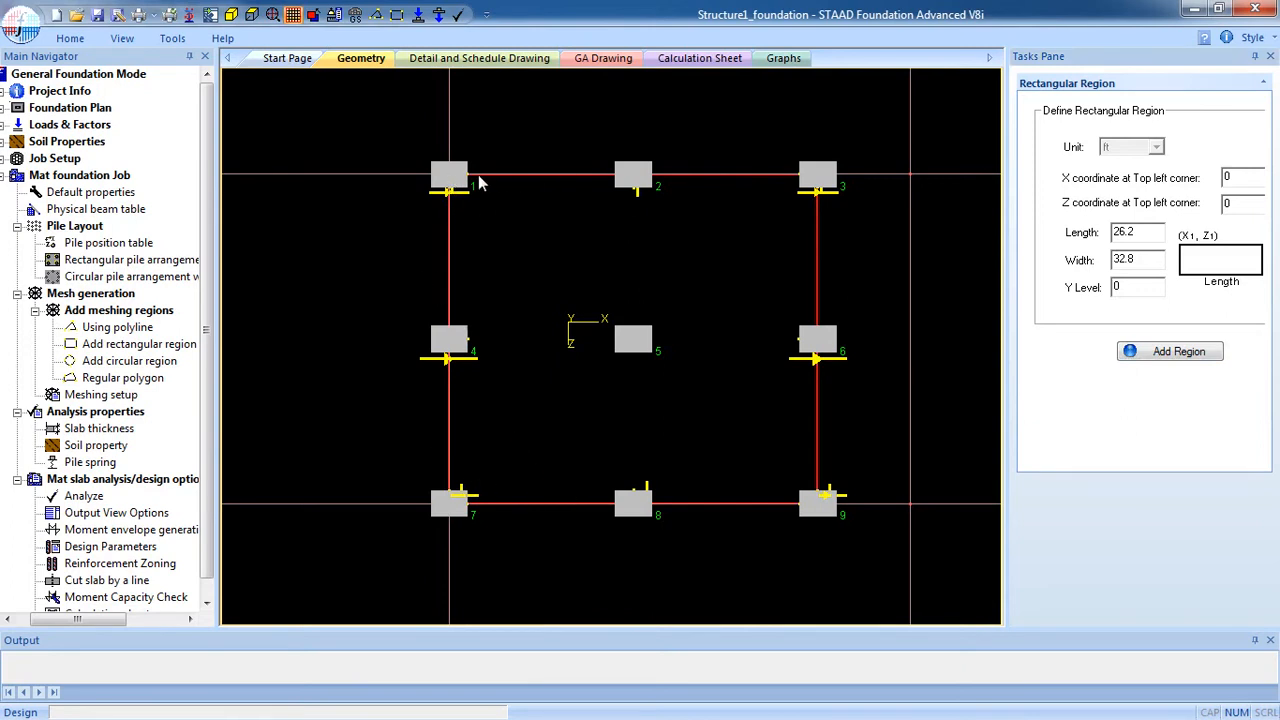
pyautogui.moveTo(450, 190)
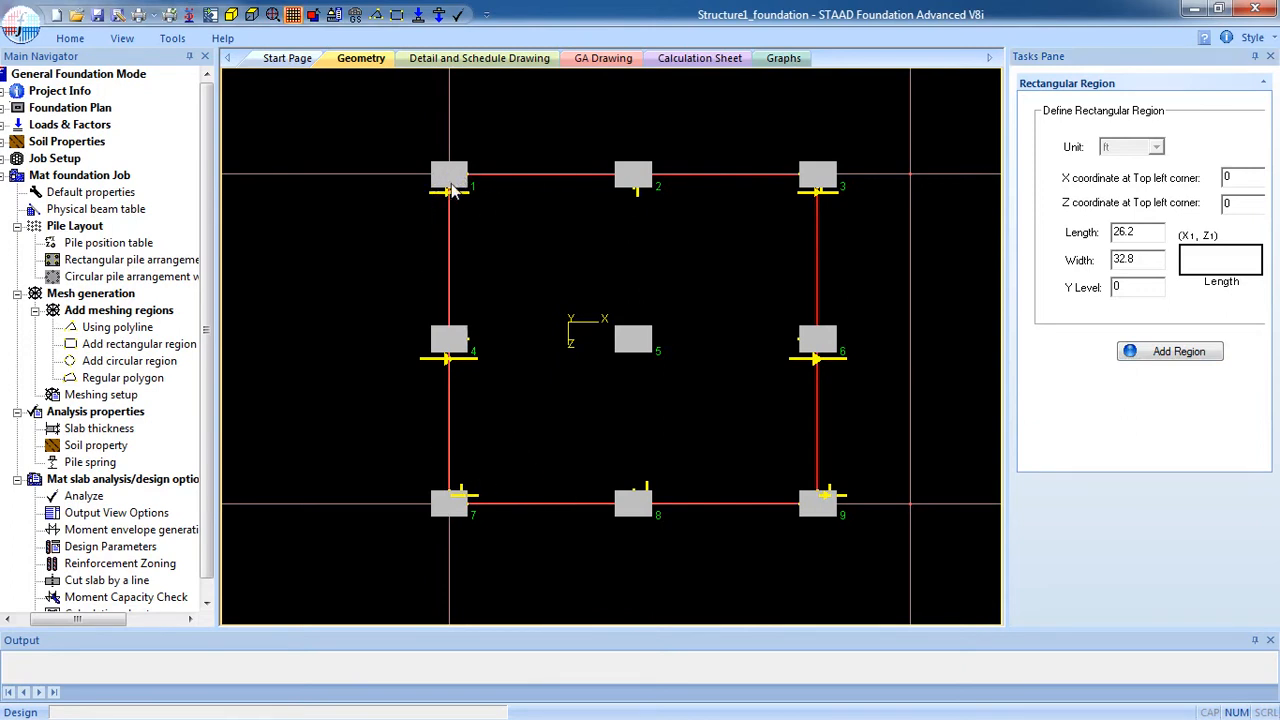
pyautogui.moveTo(840, 495)
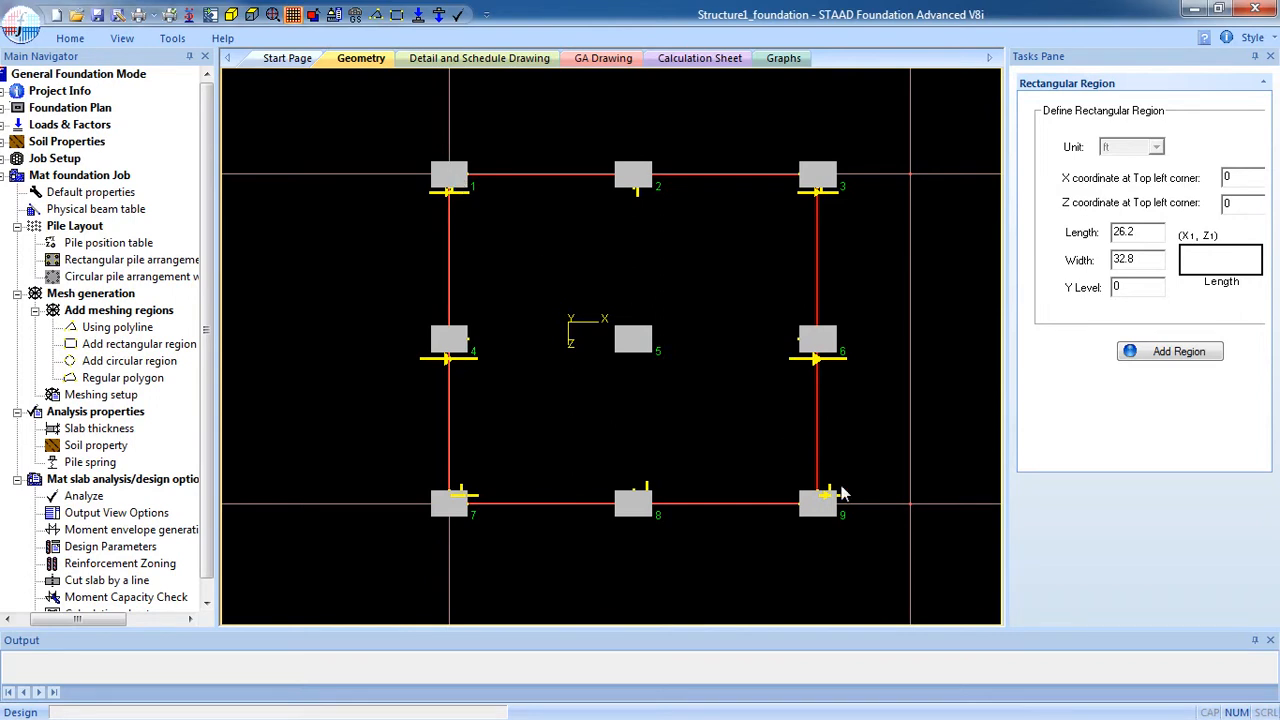
pyautogui.moveTo(828, 502)
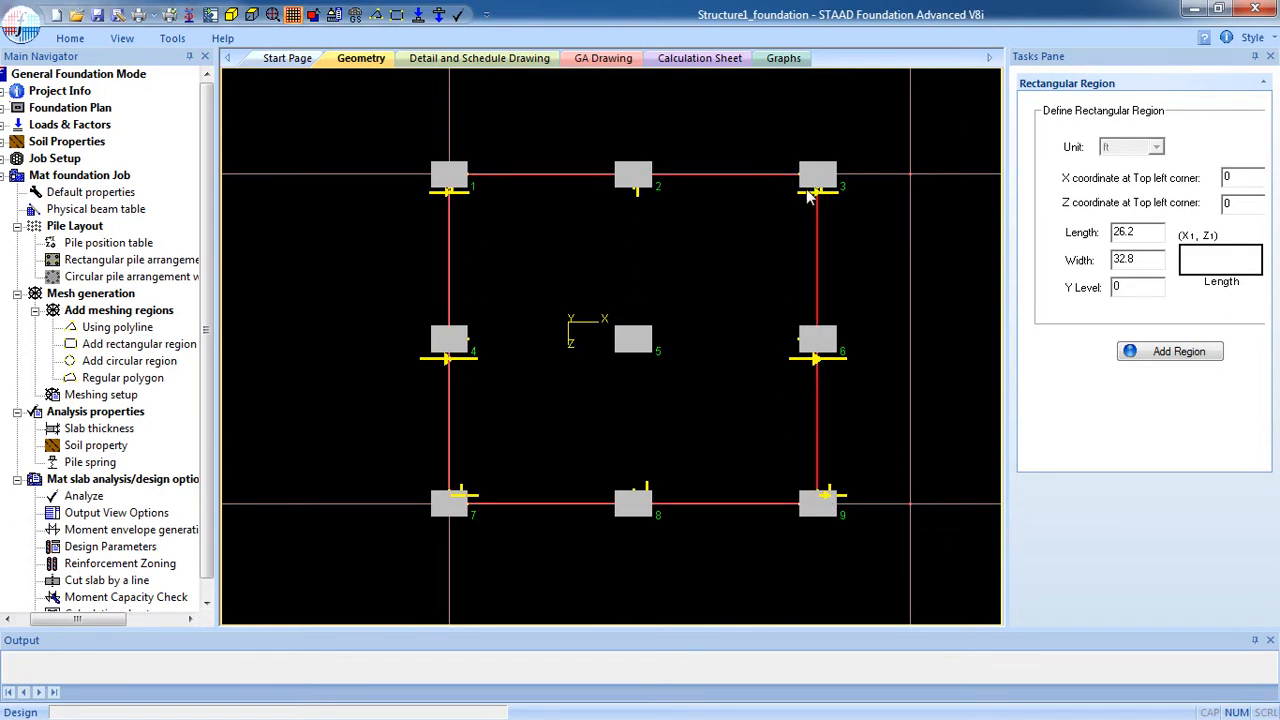
pyautogui.moveTo(845, 177)
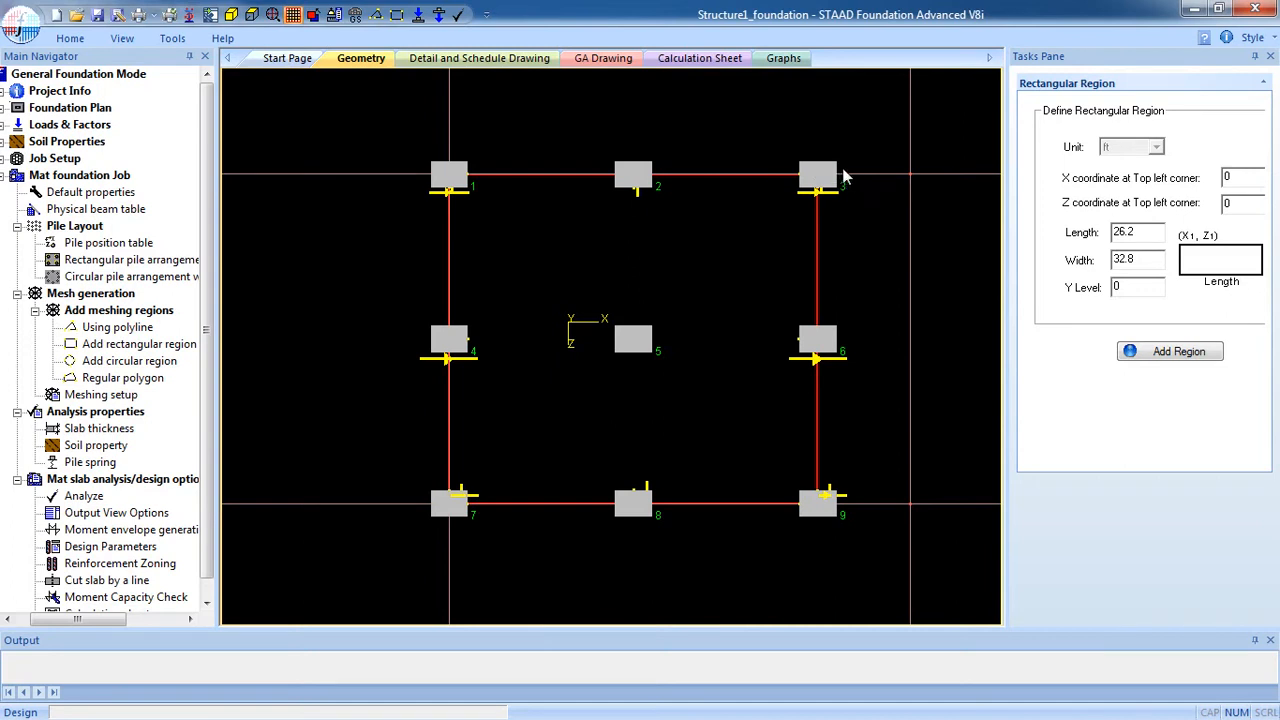
pyautogui.moveTo(395, 505)
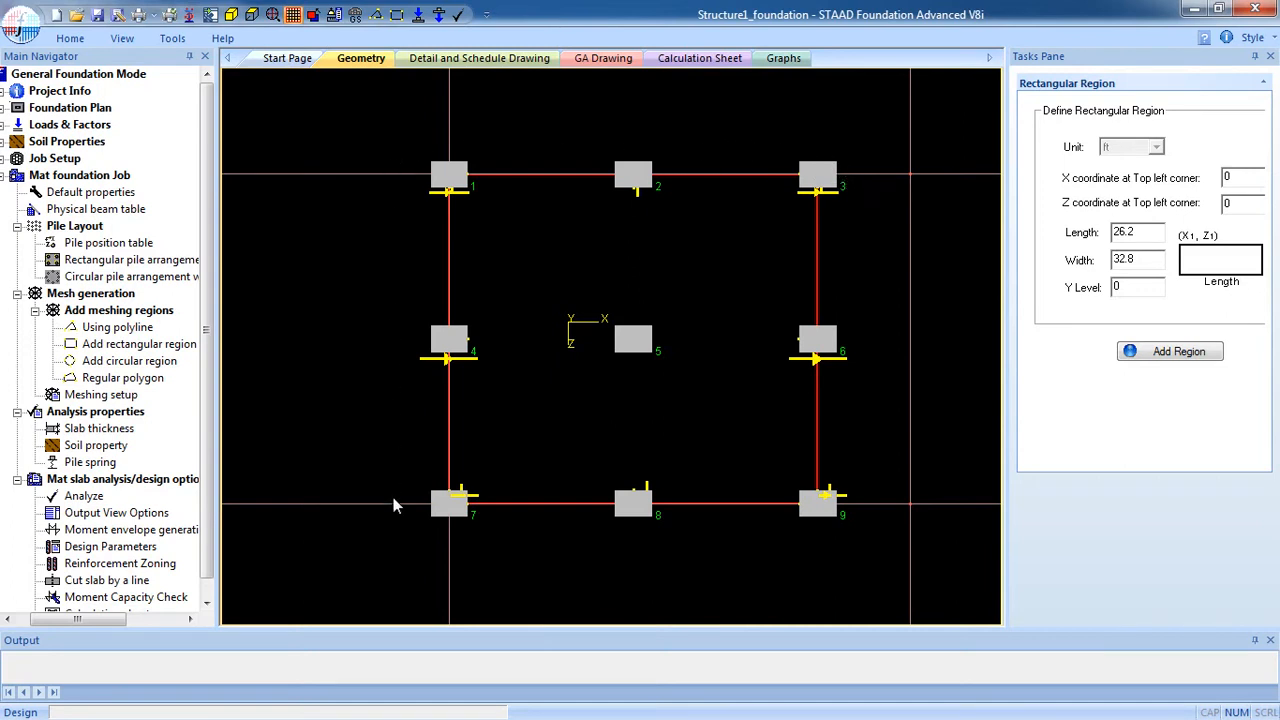
pyautogui.moveTo(445, 188)
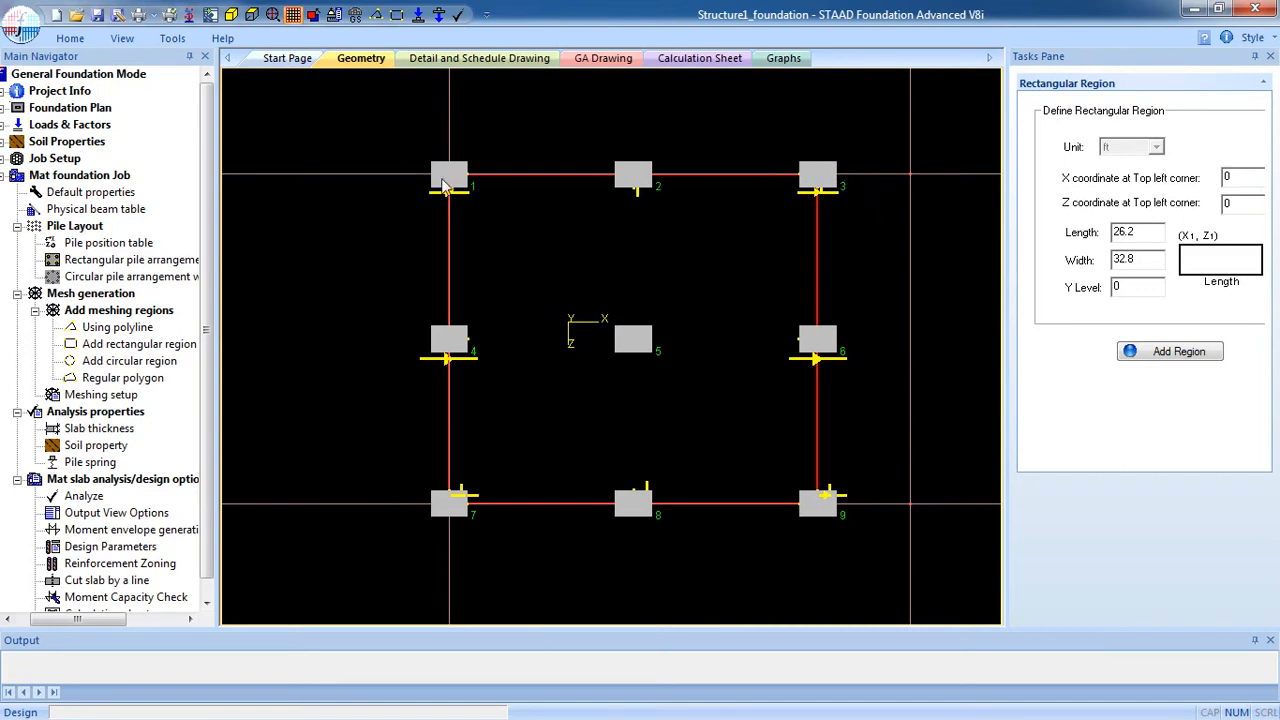
pyautogui.moveTo(448, 167)
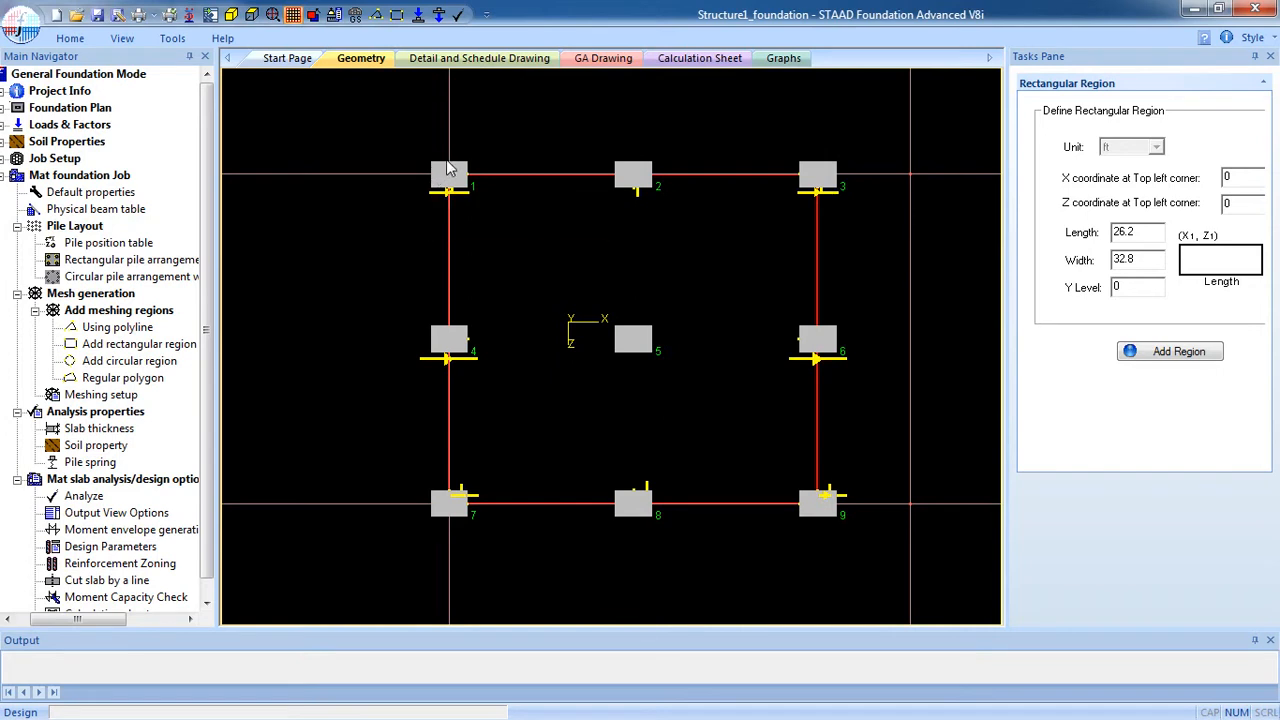
pyautogui.click(448, 178)
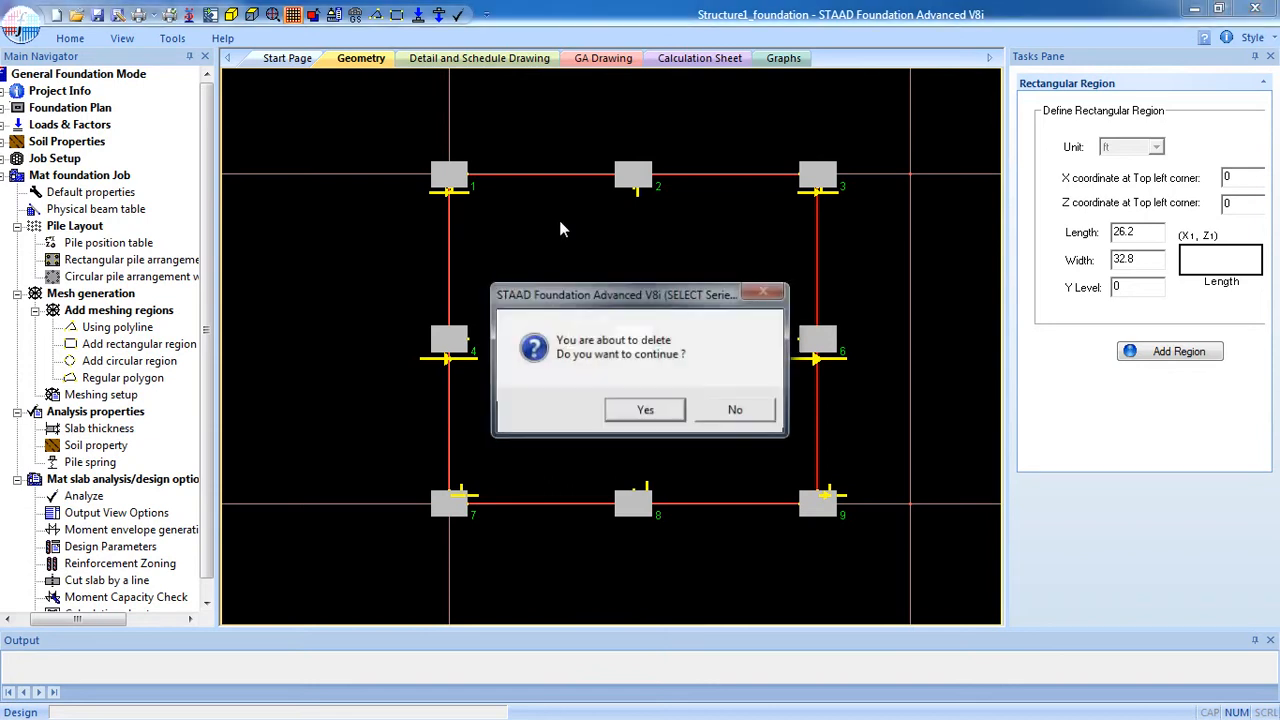
# Step: Confirm deletion of the selected rectangular region boundary
pyautogui.click(645, 409)
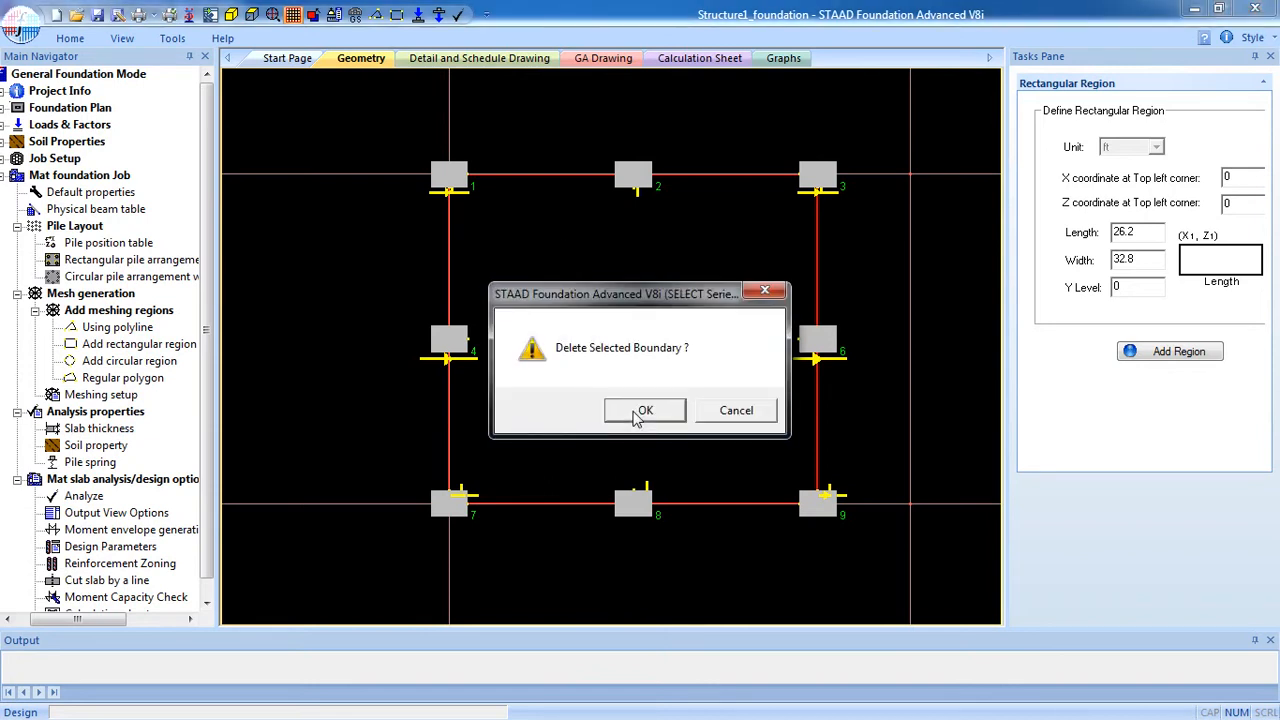
pyautogui.click(644, 410)
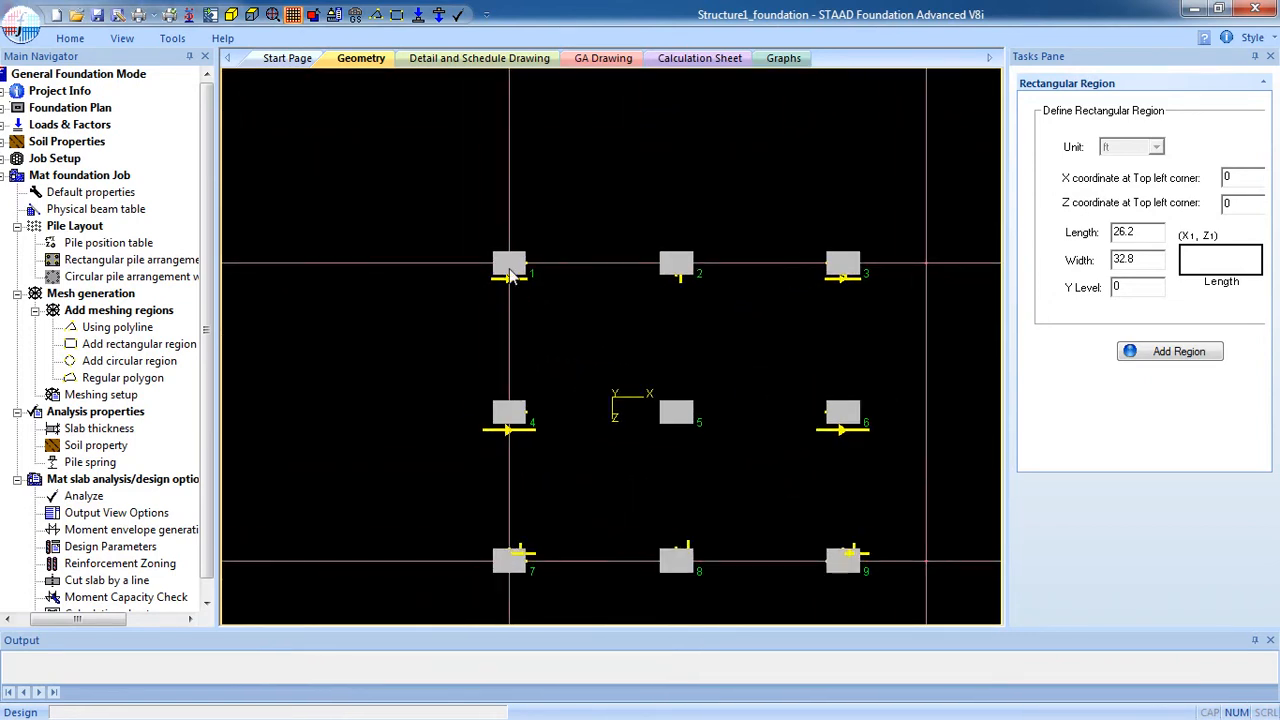
pyautogui.moveTo(510, 278)
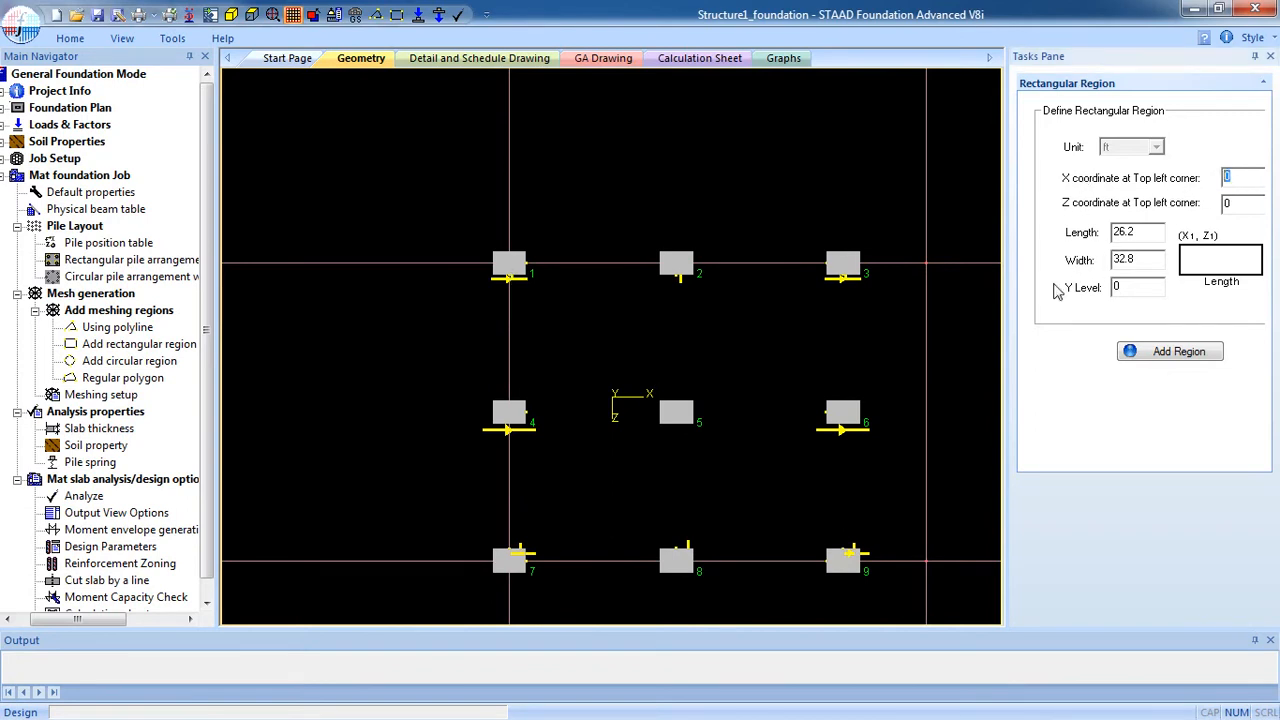
# Step: Add a 29.4 by 36 ft rectangular region cornered at X and Z of -1.6
pyautogui.write('-1.6')
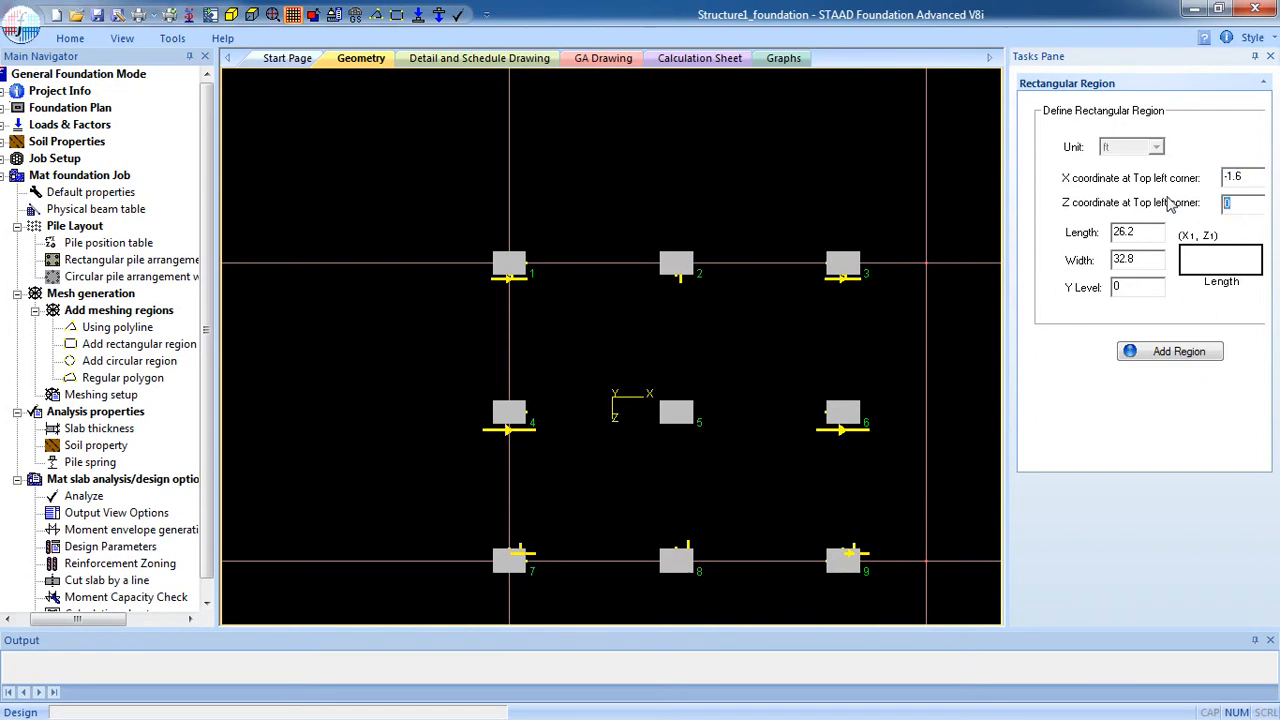
pyautogui.write('-1.')
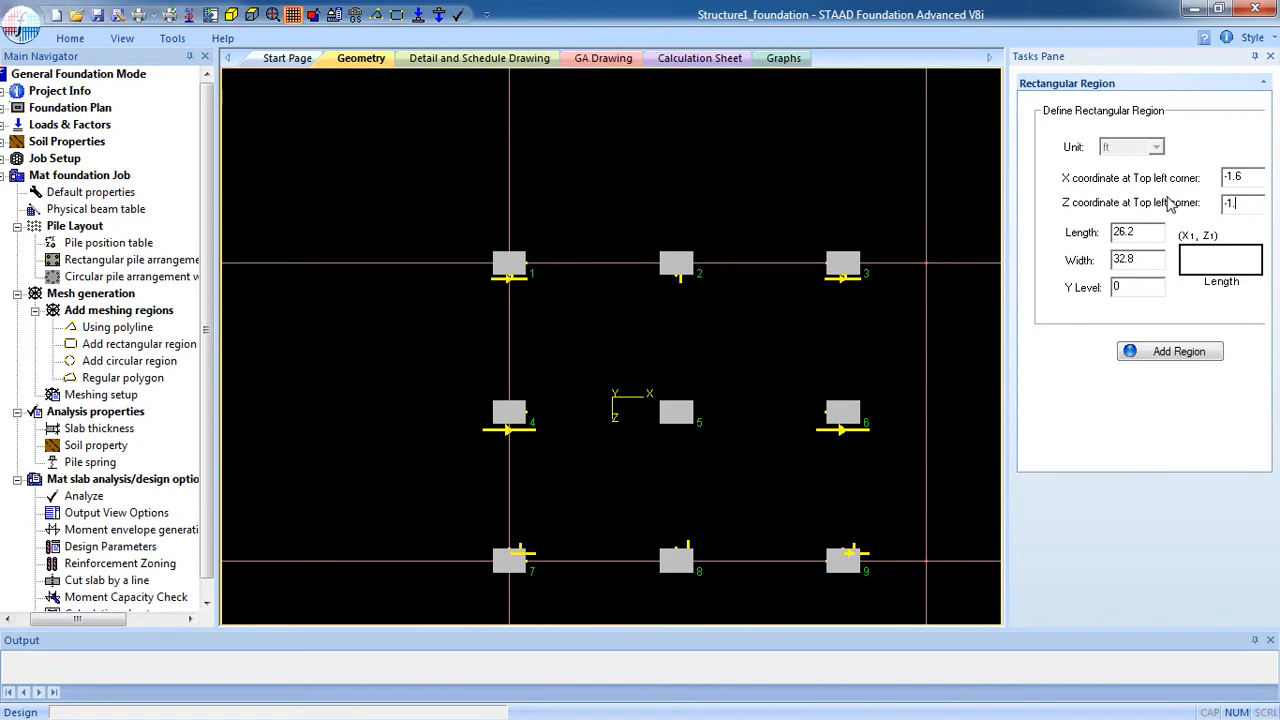
pyautogui.write('-1.6')
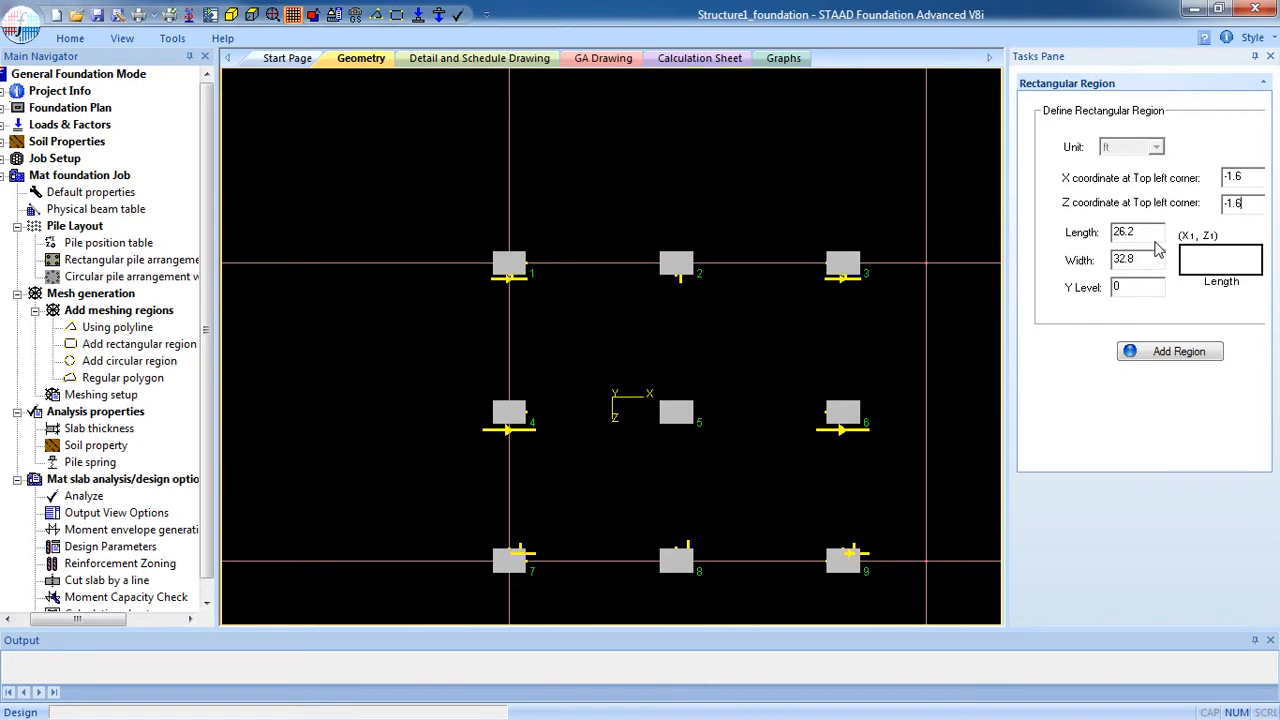
pyautogui.click(1137, 231)
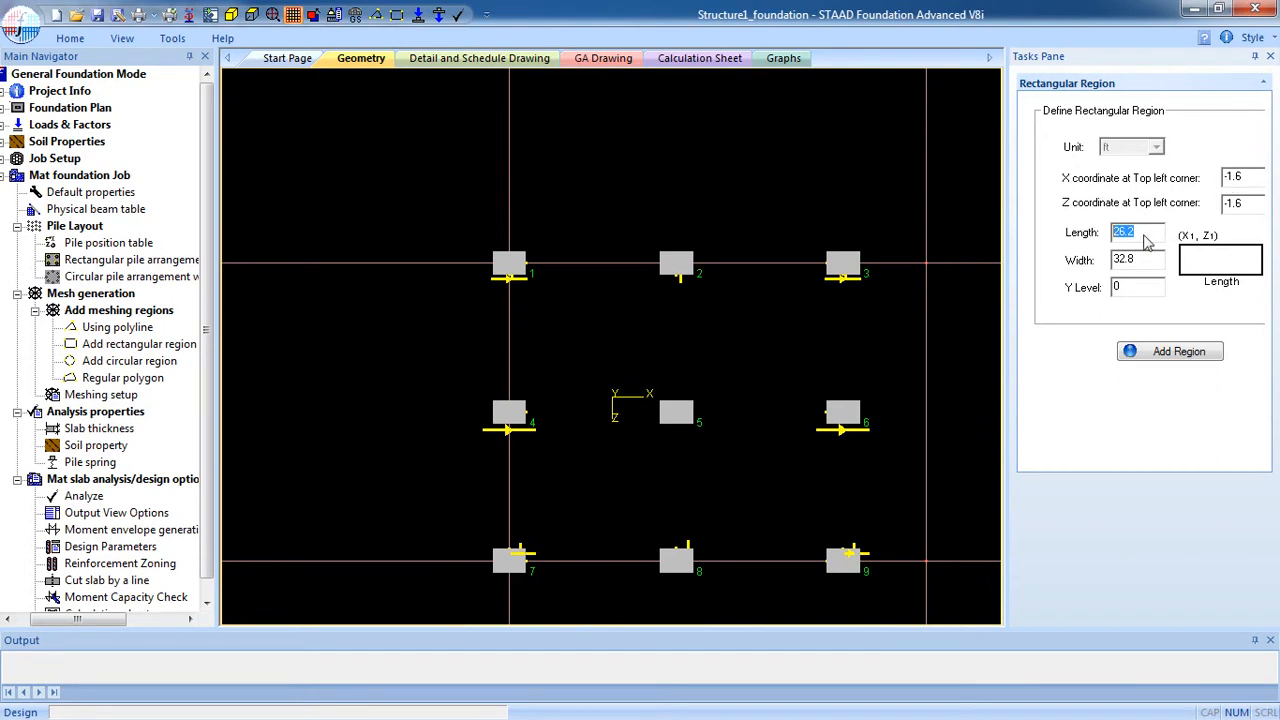
pyautogui.write('29')
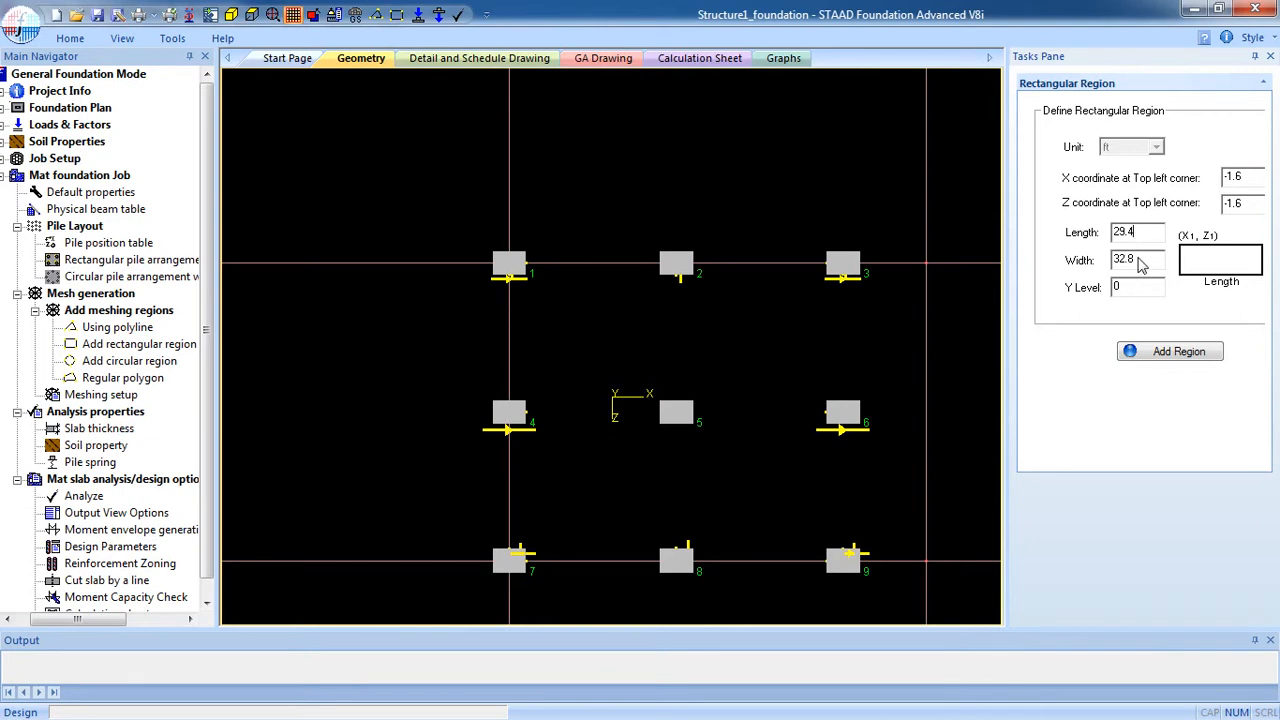
pyautogui.write('38')
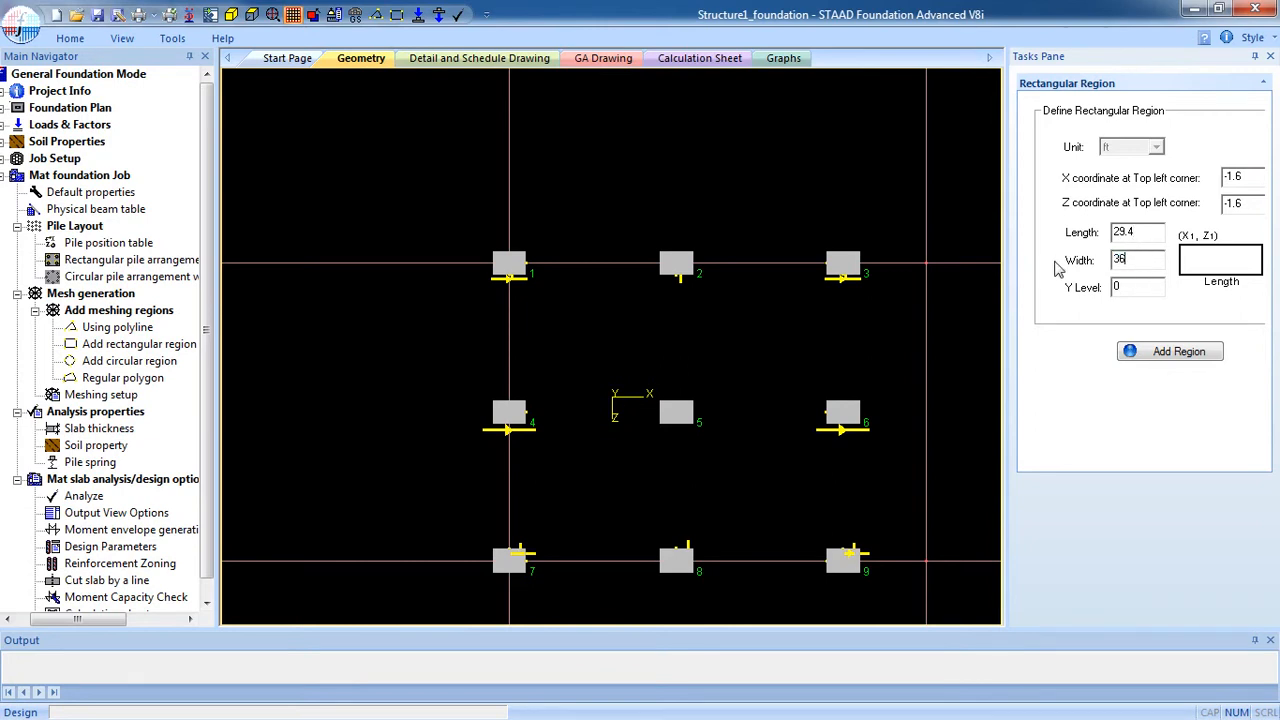
pyautogui.click(1169, 351)
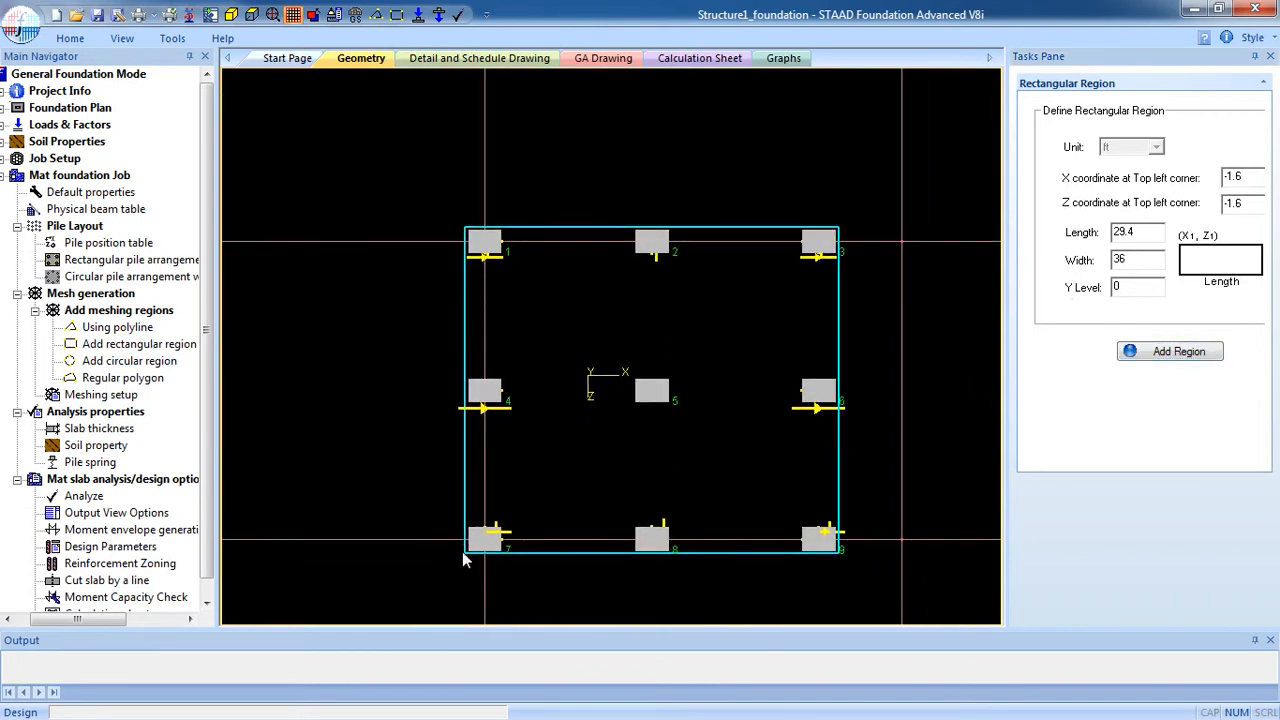
pyautogui.moveTo(641, 419)
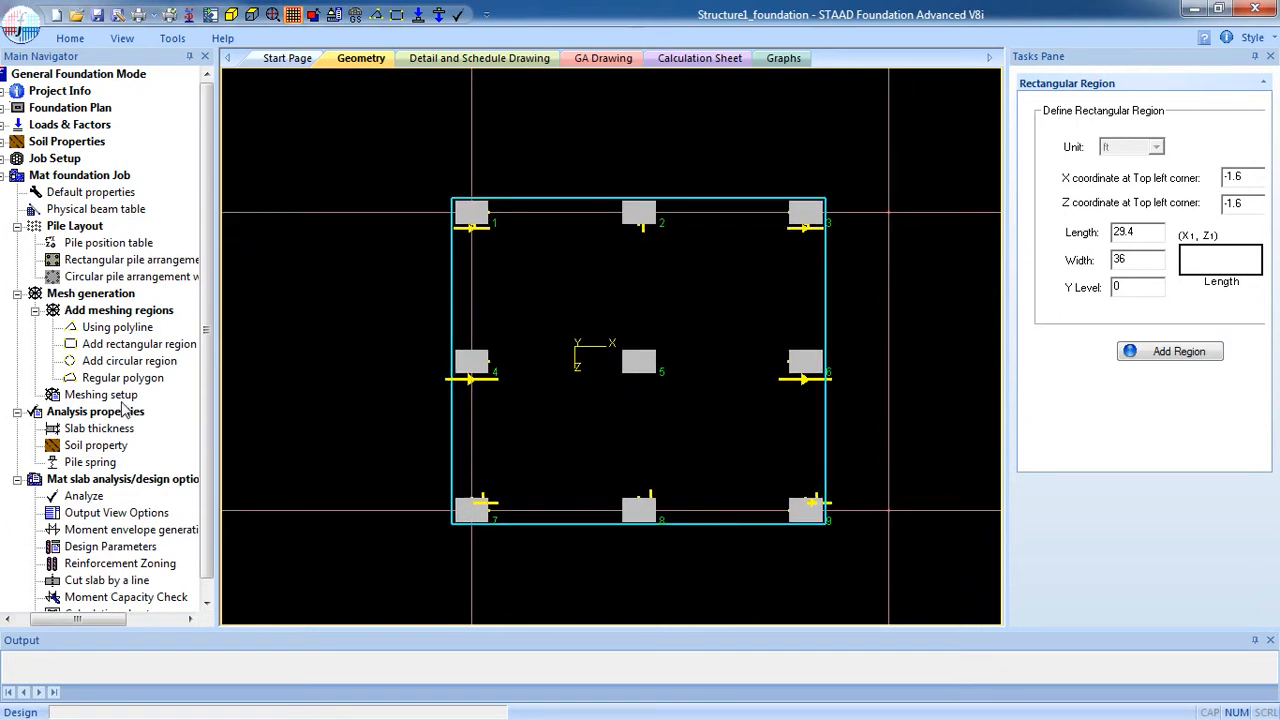
# Step: In Meshing Setup, add the rectangle as a boundary named 'Boundary' and select it
pyautogui.click(101, 394)
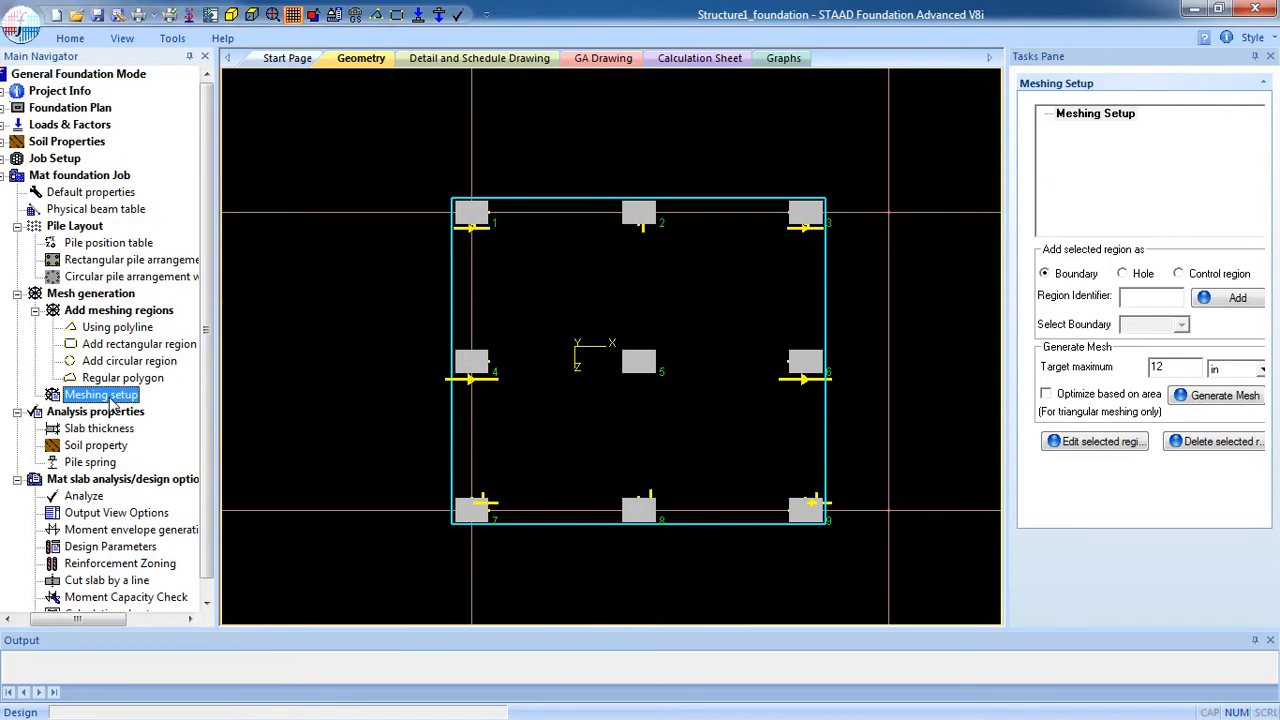
pyautogui.moveTo(660, 305)
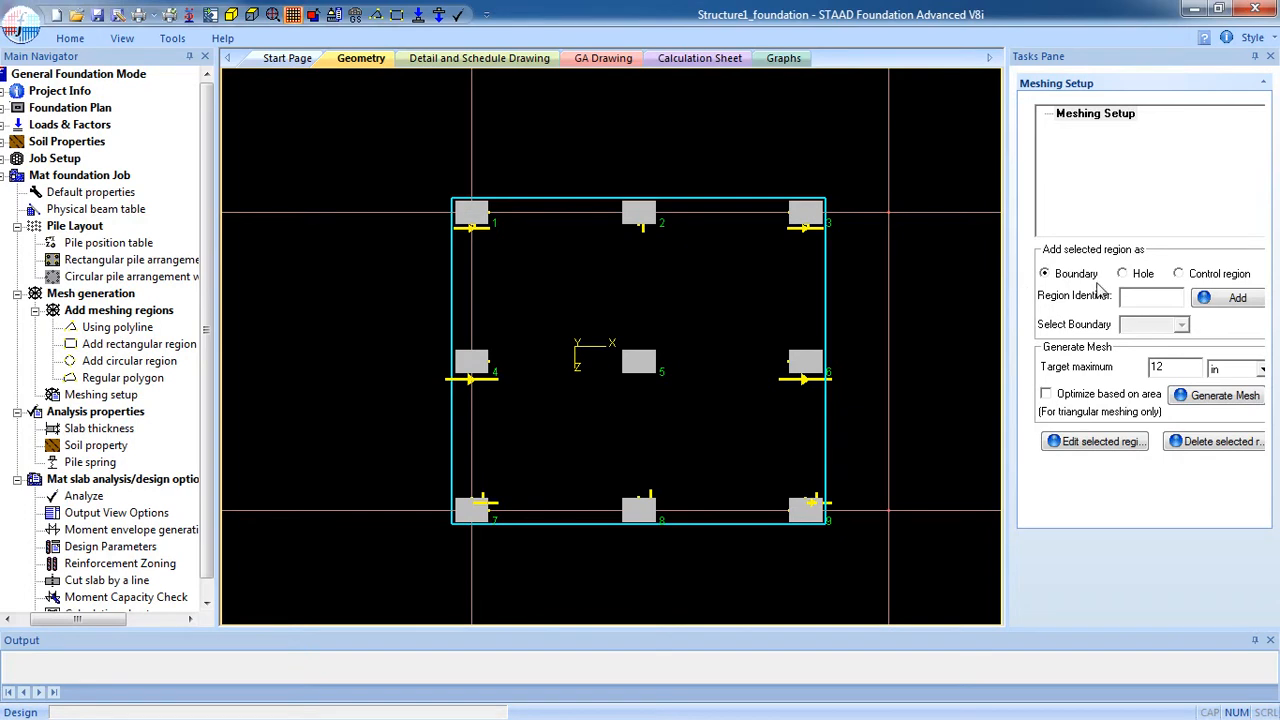
pyautogui.moveTo(1115, 312)
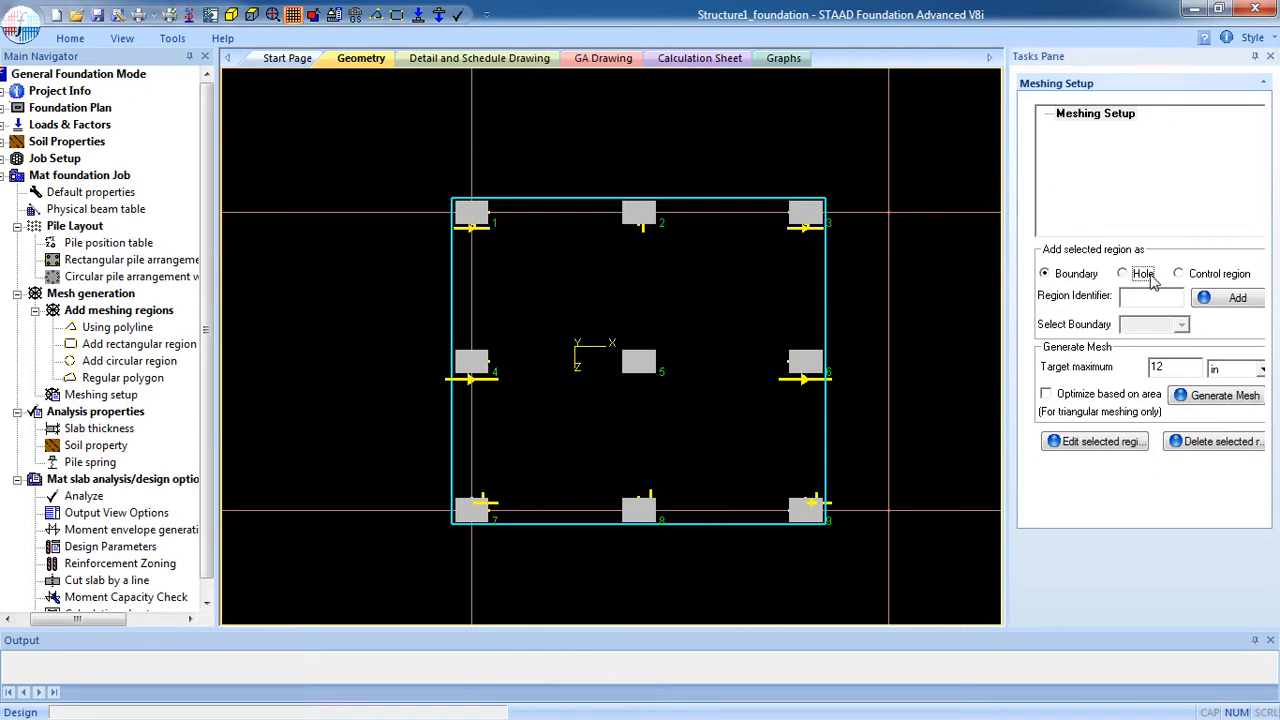
pyautogui.click(1178, 273)
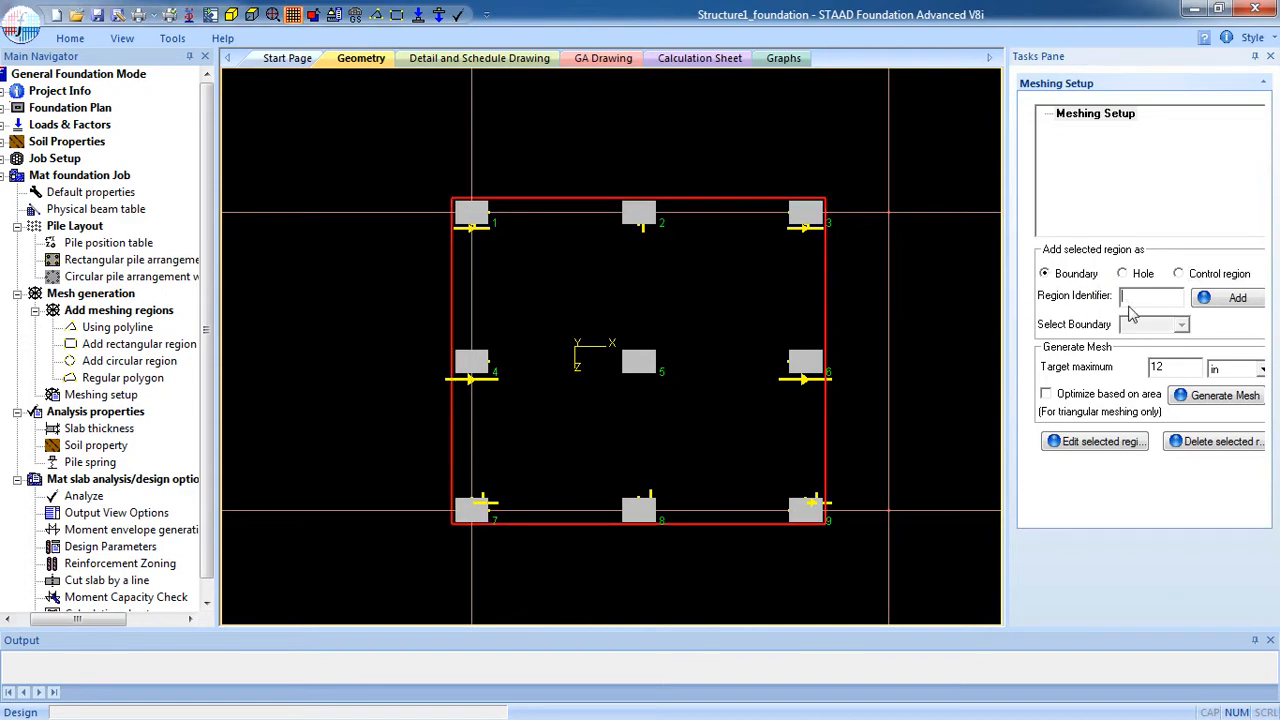
pyautogui.moveTo(1080, 360)
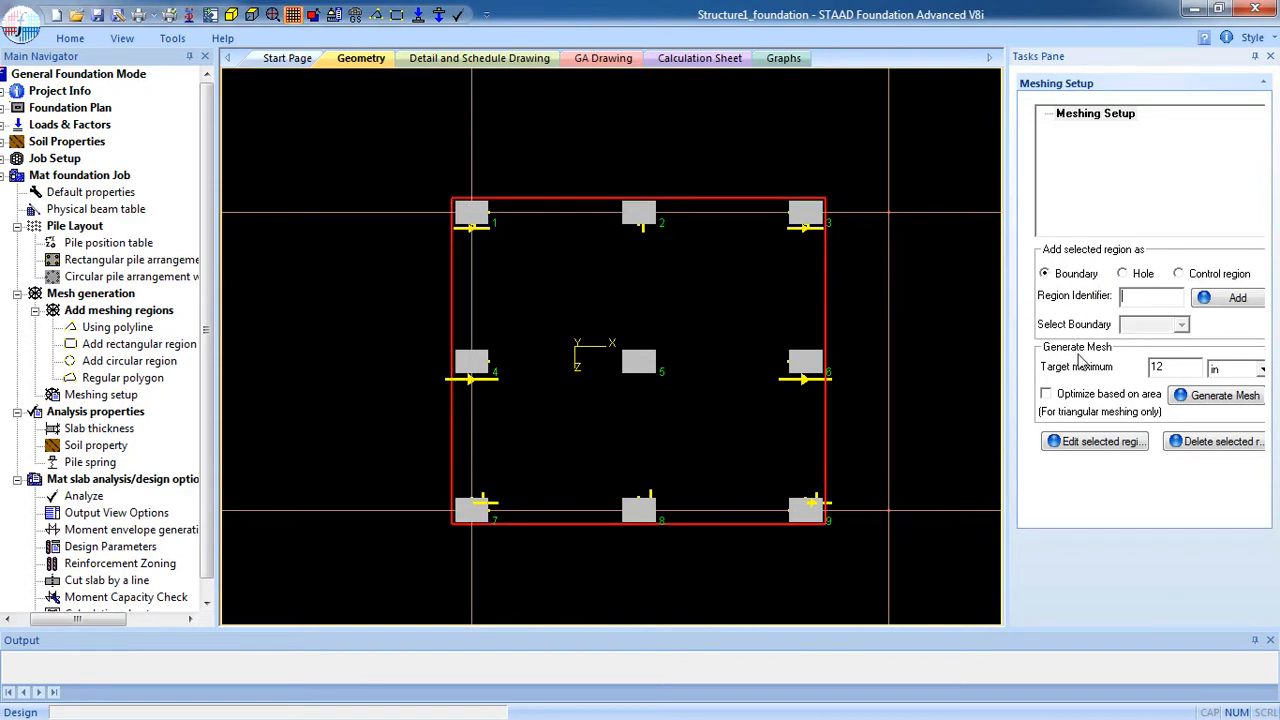
pyautogui.write('Boundary')
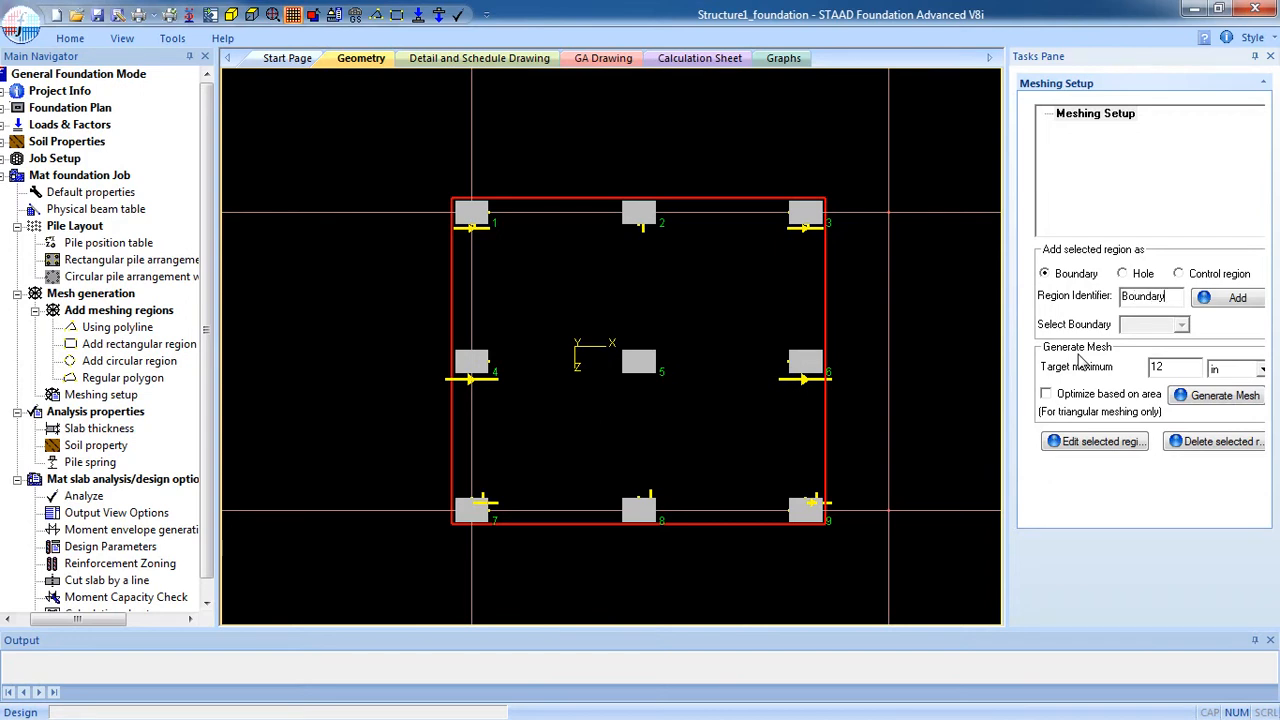
pyautogui.click(1237, 297)
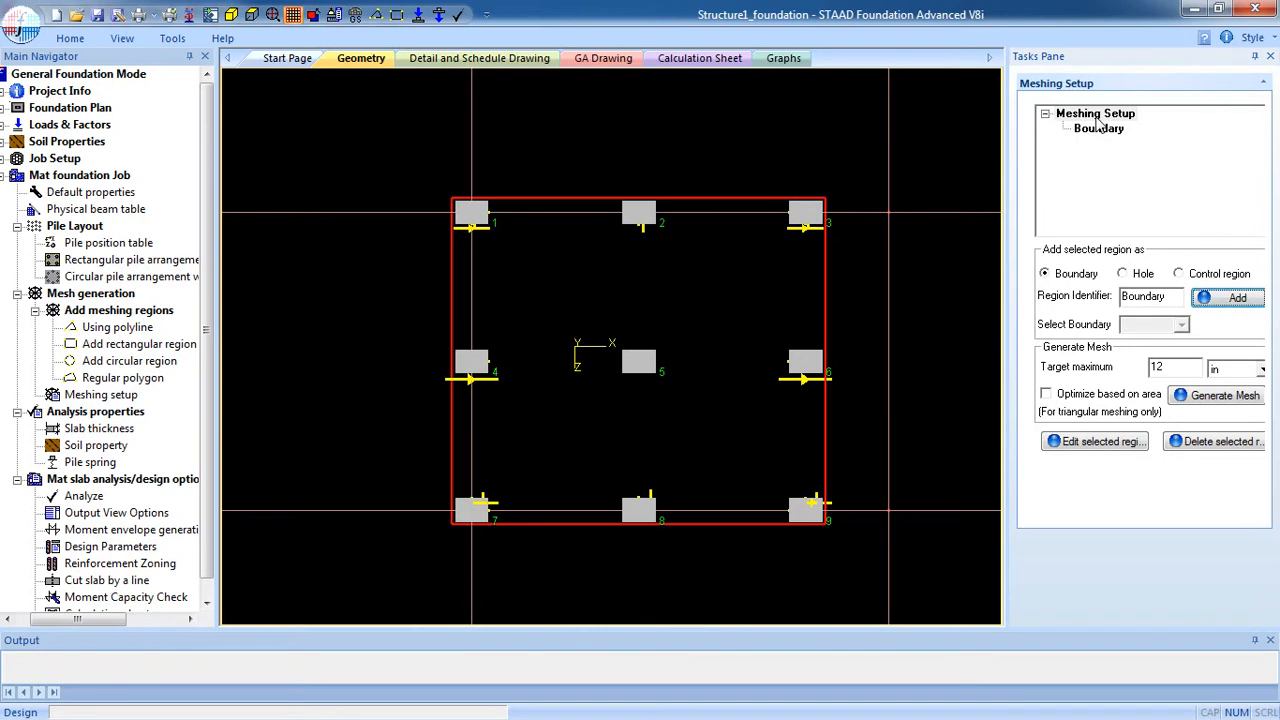
pyautogui.click(1099, 128)
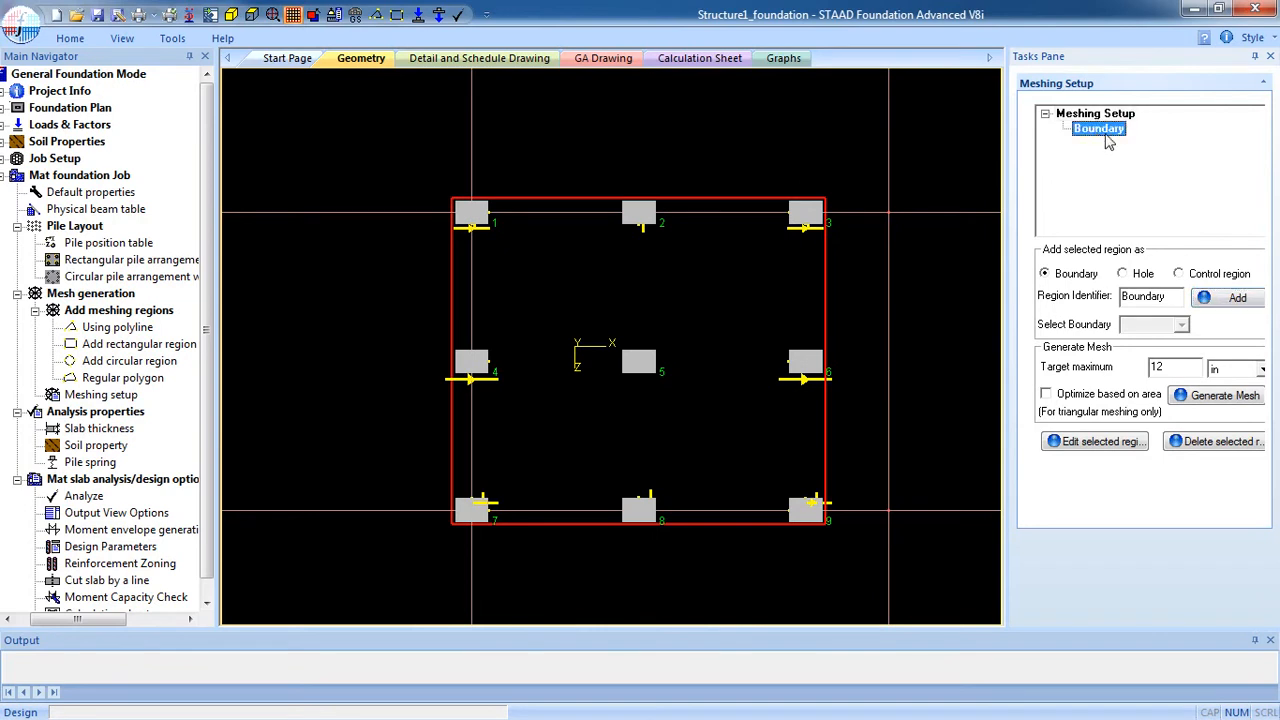
pyautogui.moveTo(1050, 336)
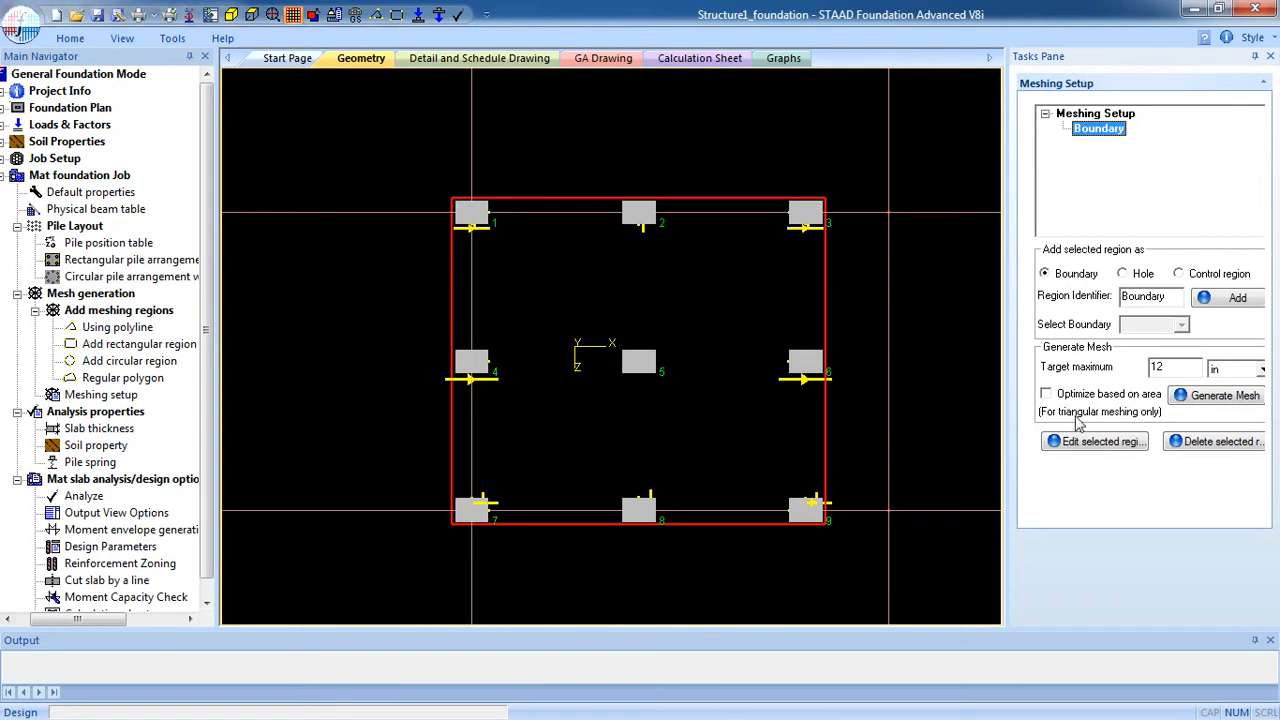
pyautogui.moveTo(1130, 421)
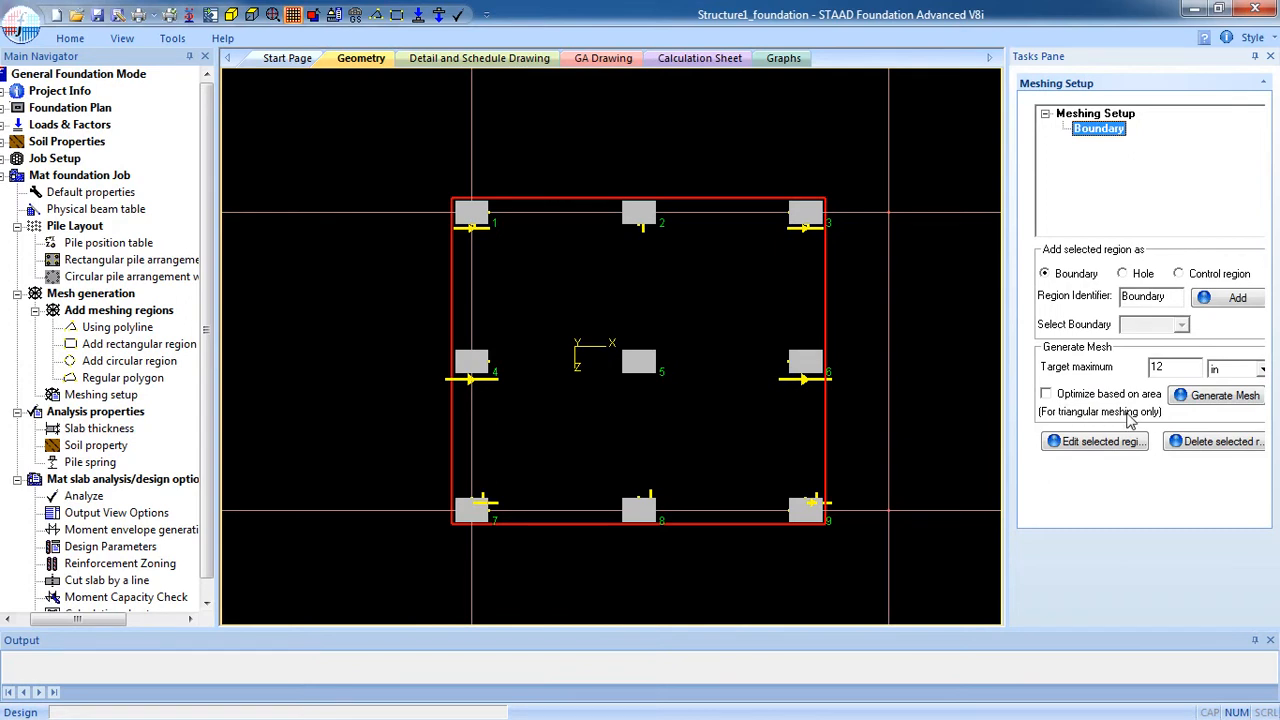
pyautogui.moveTo(1135, 425)
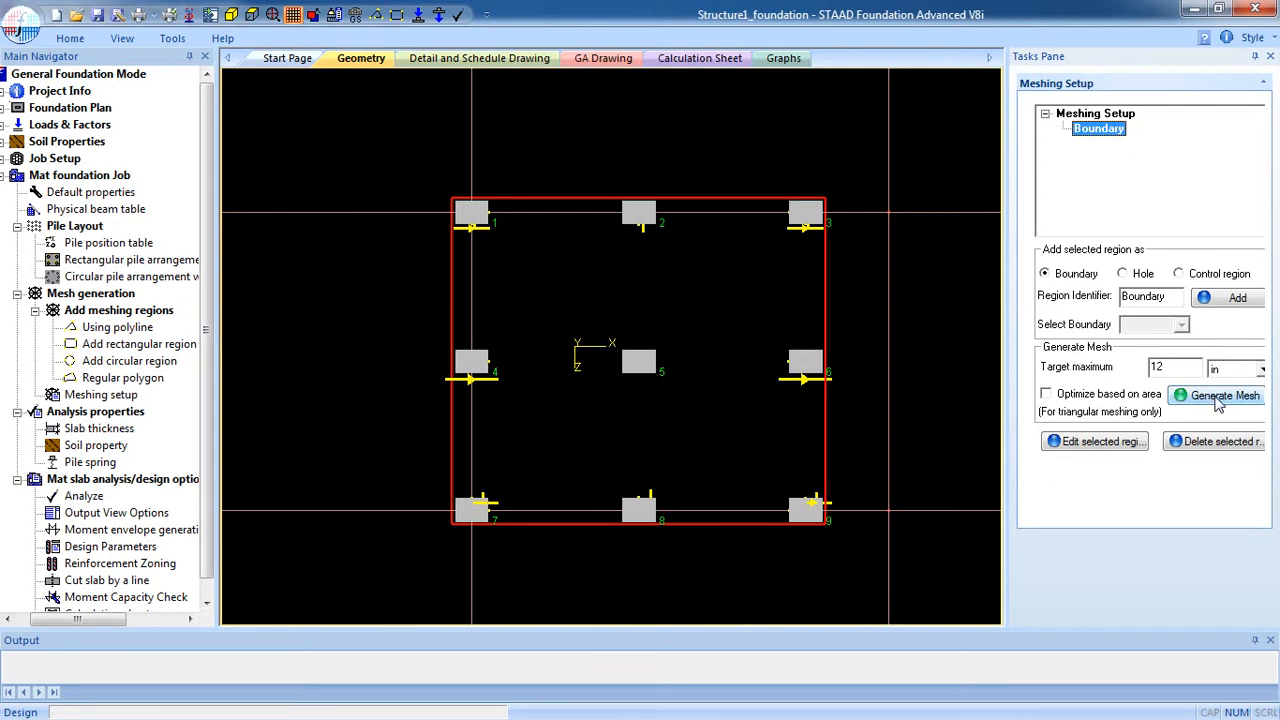
# Step: Generate the mesh using Quadrilateral Meshing with optimization level 3
pyautogui.click(1224, 395)
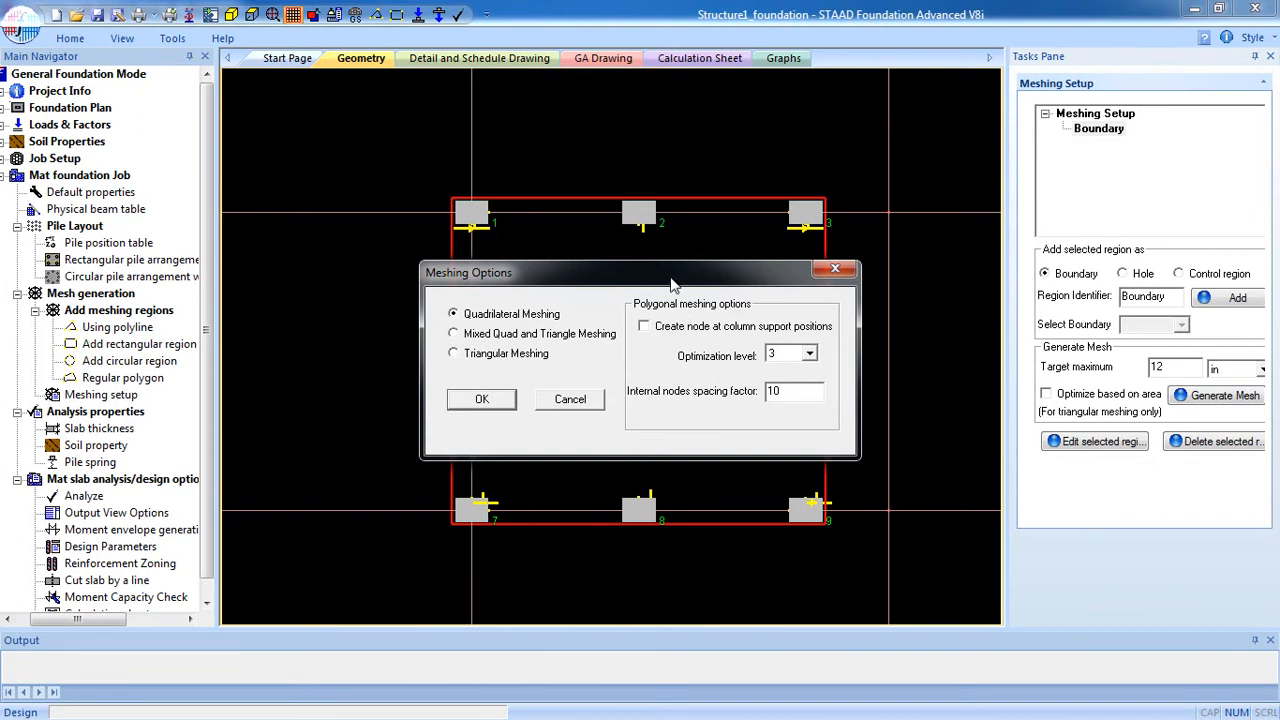
pyautogui.moveTo(510, 361)
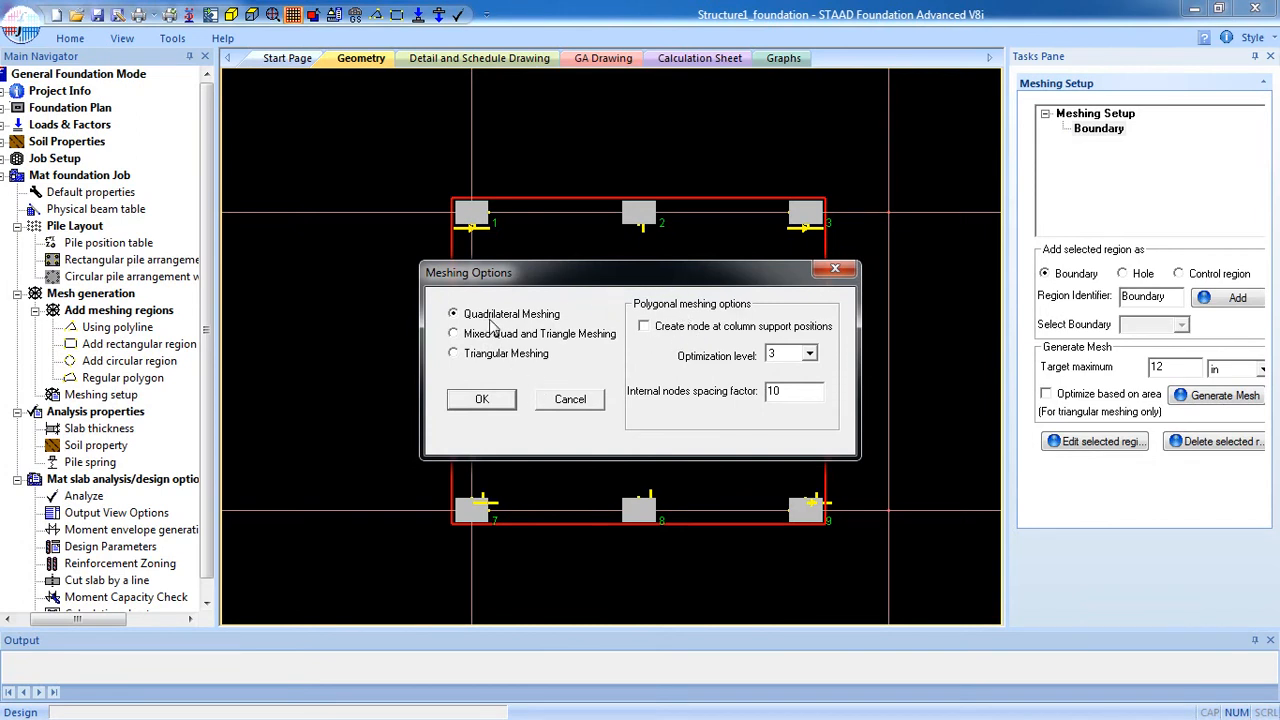
pyautogui.moveTo(850, 178)
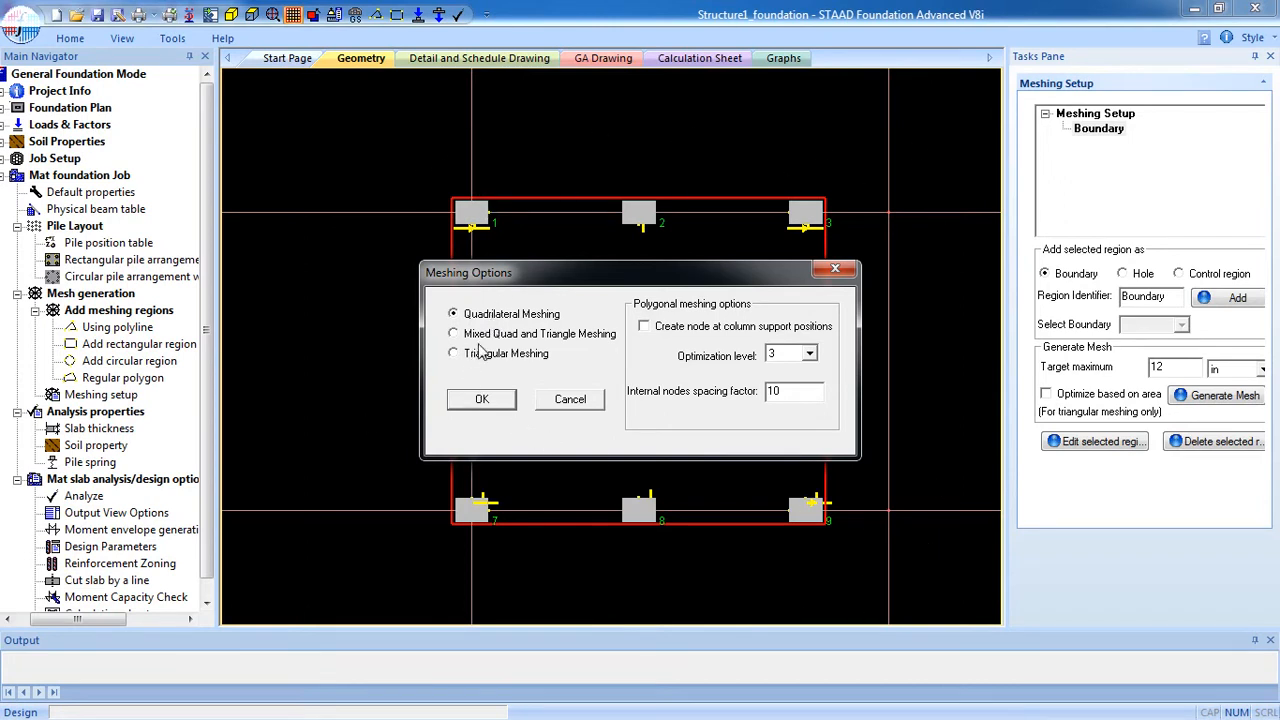
pyautogui.click(453, 333)
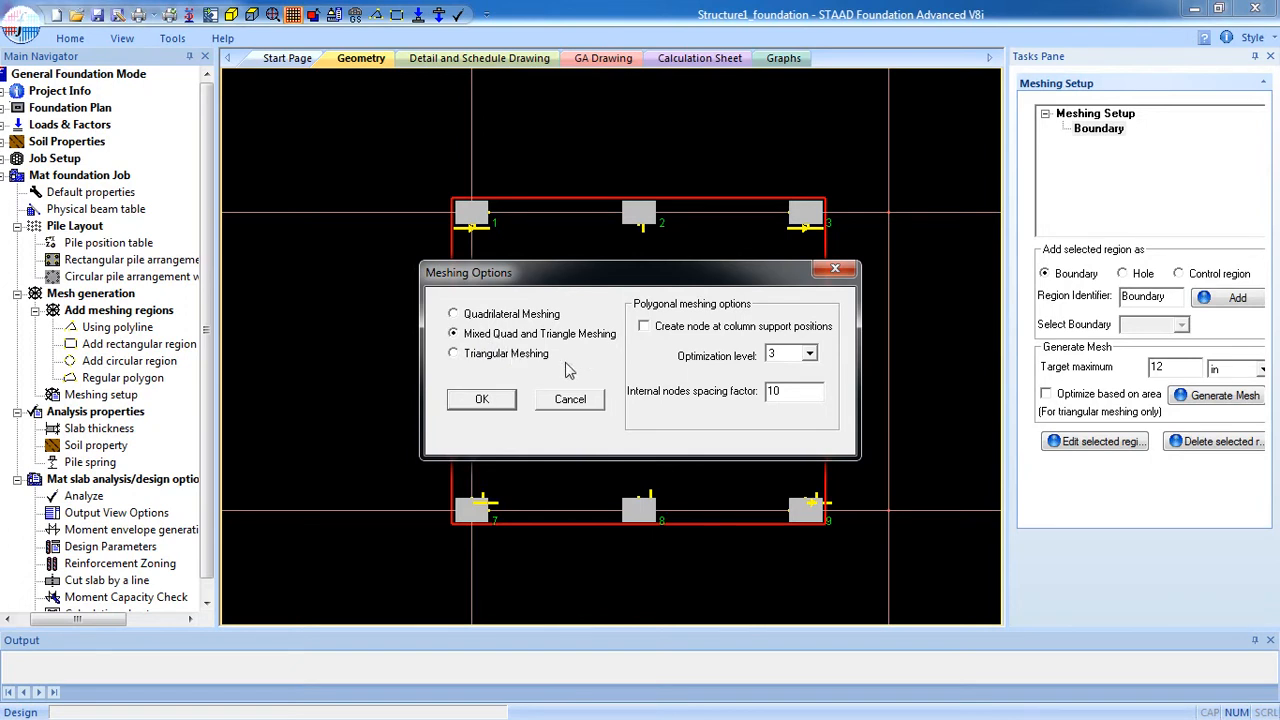
pyautogui.moveTo(563, 360)
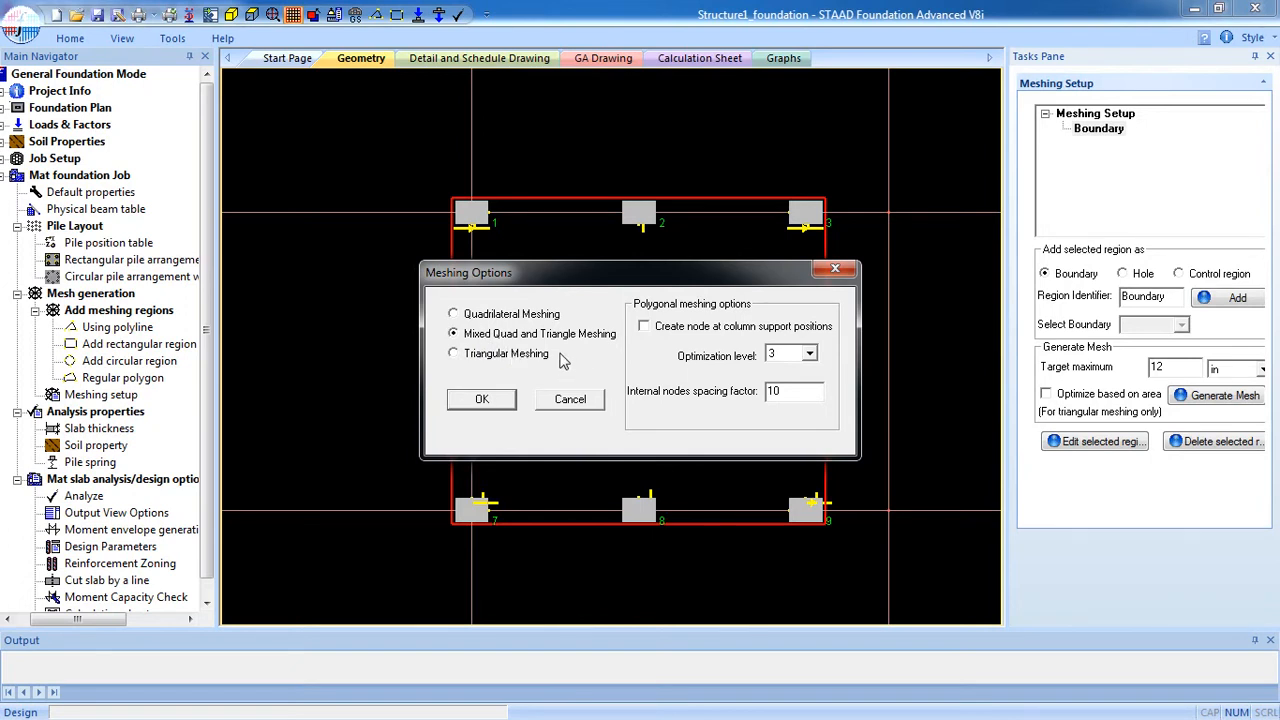
pyautogui.moveTo(510, 365)
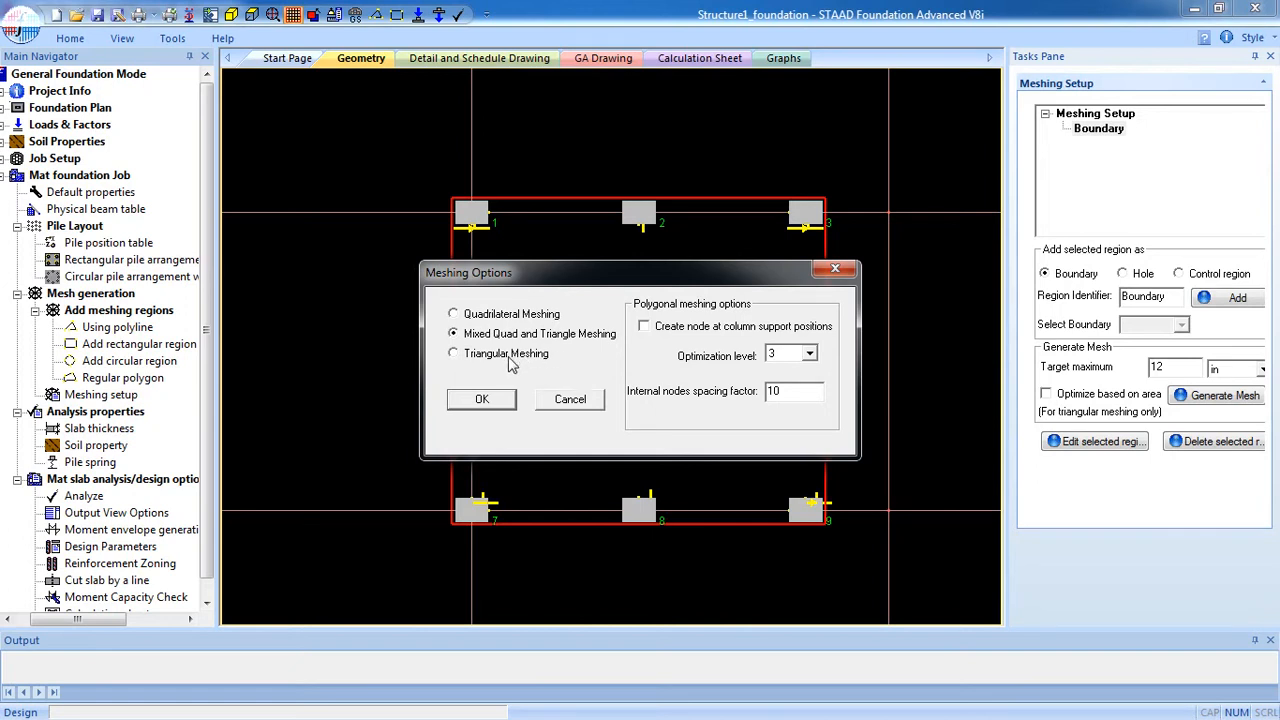
pyautogui.click(453, 353)
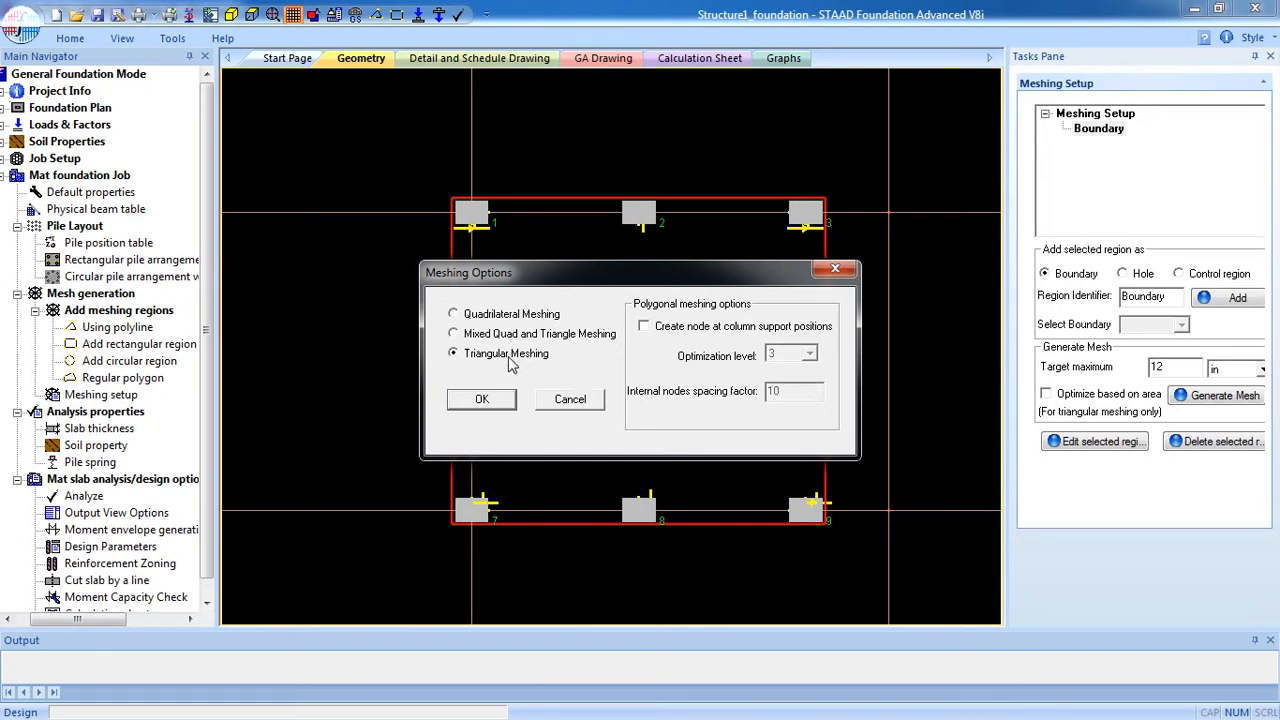
pyautogui.click(453, 313)
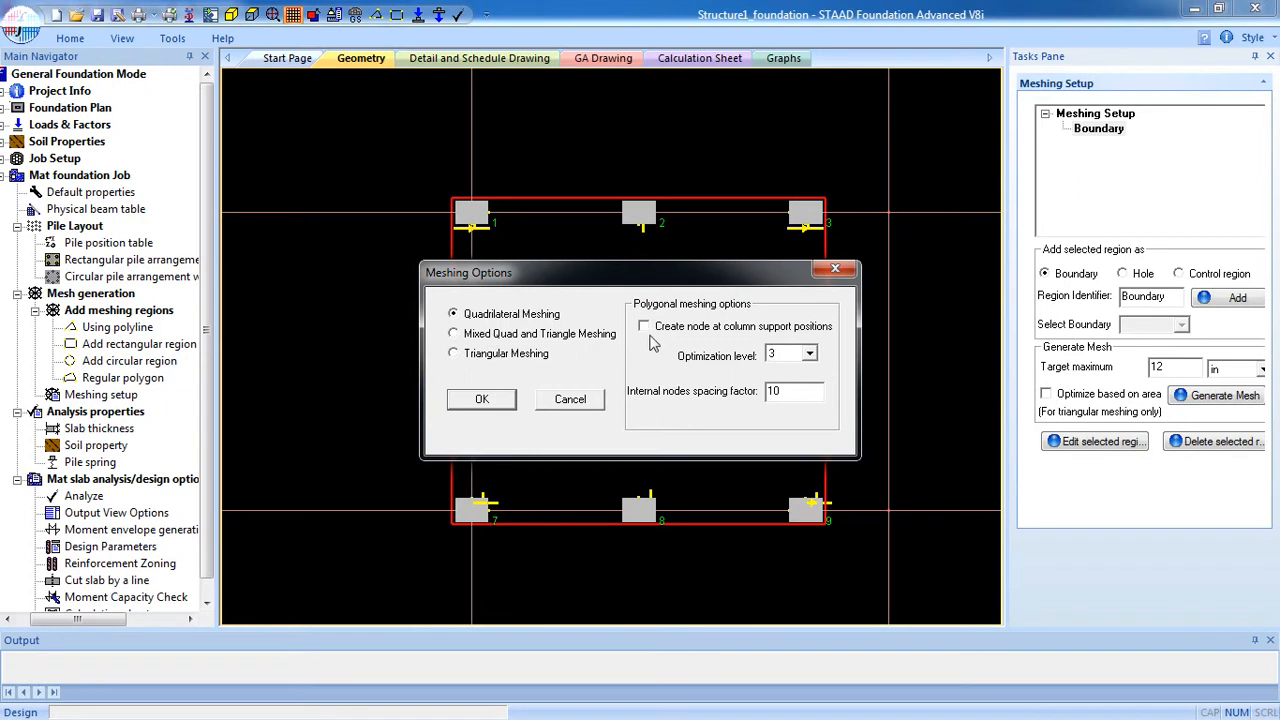
pyautogui.moveTo(650, 340)
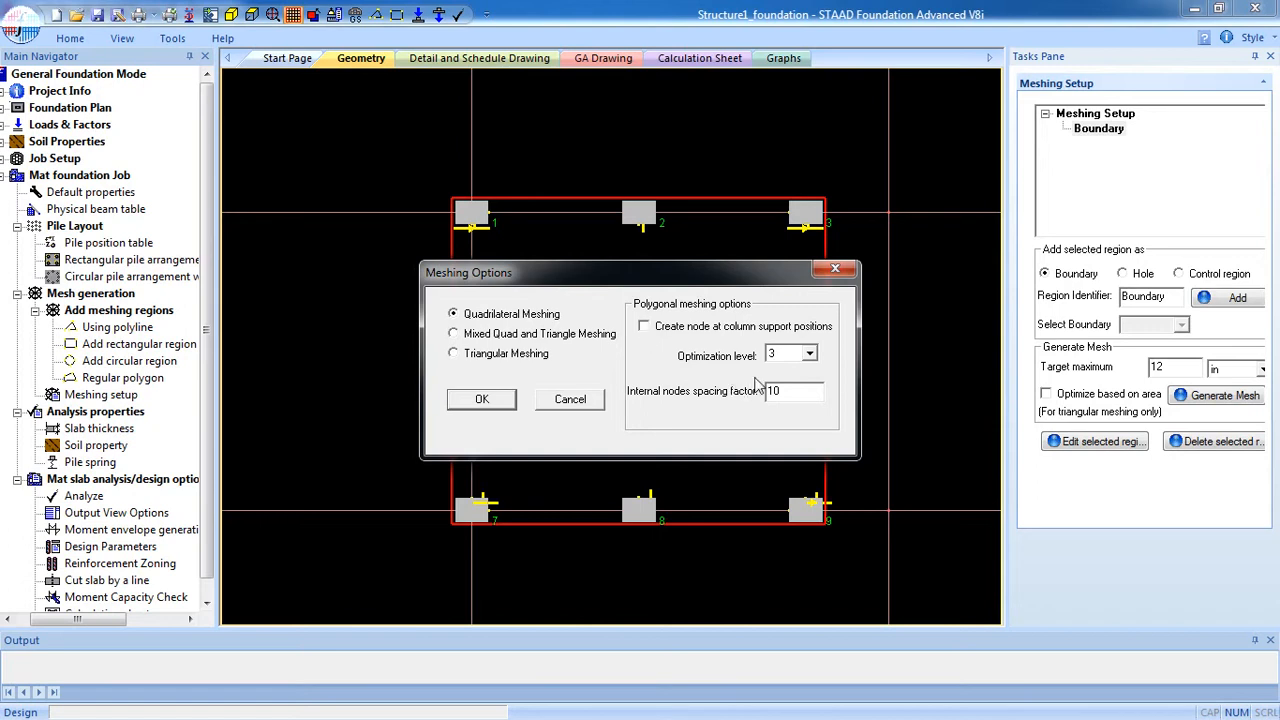
pyautogui.click(809, 354)
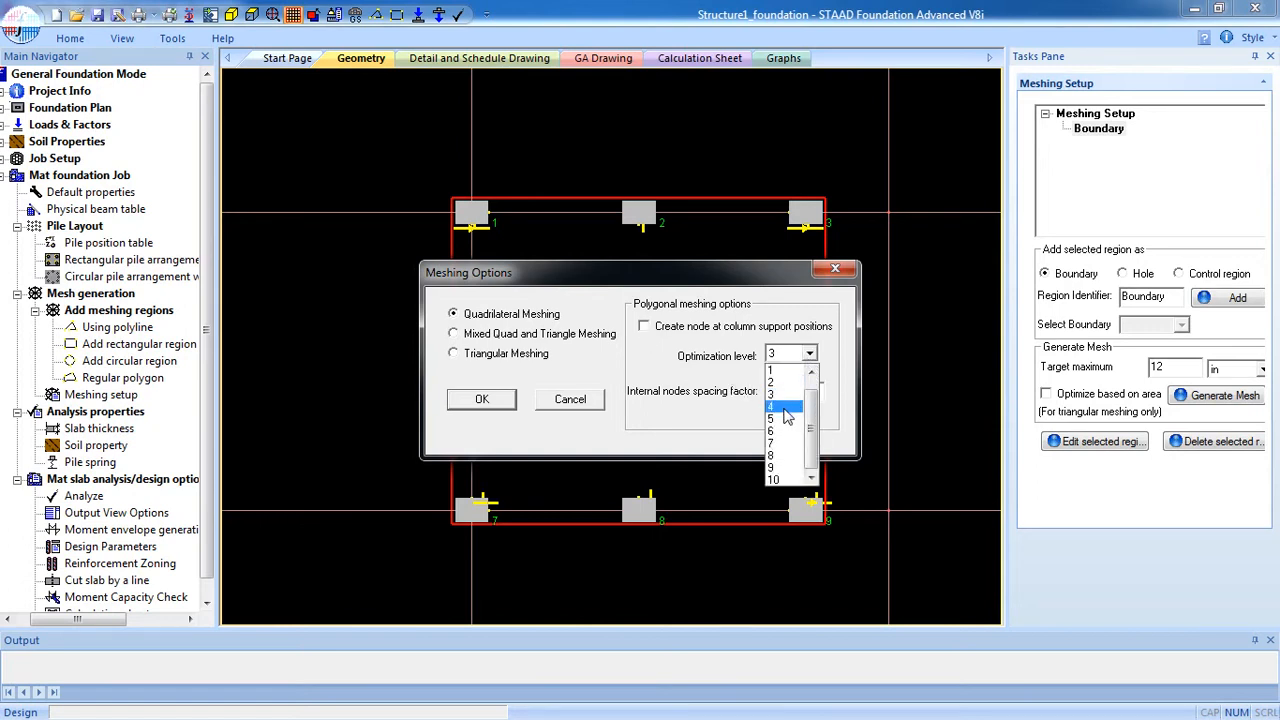
pyautogui.click(771, 394)
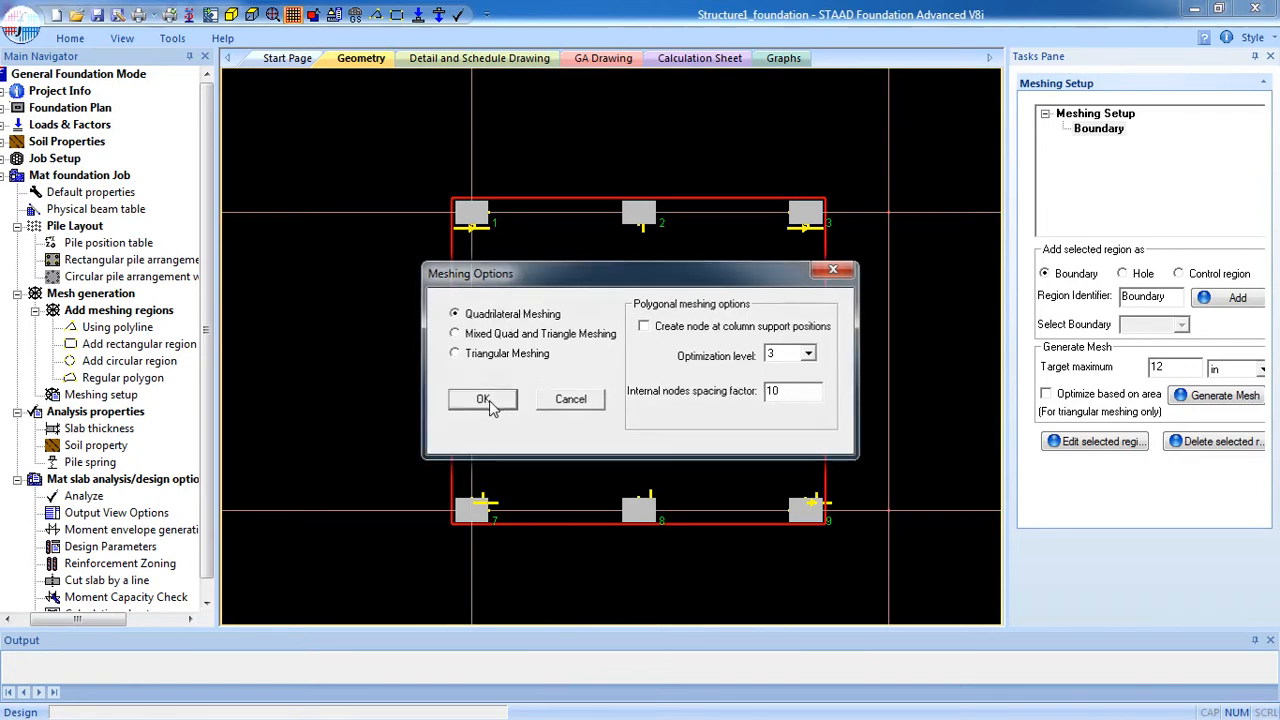
pyautogui.click(482, 399)
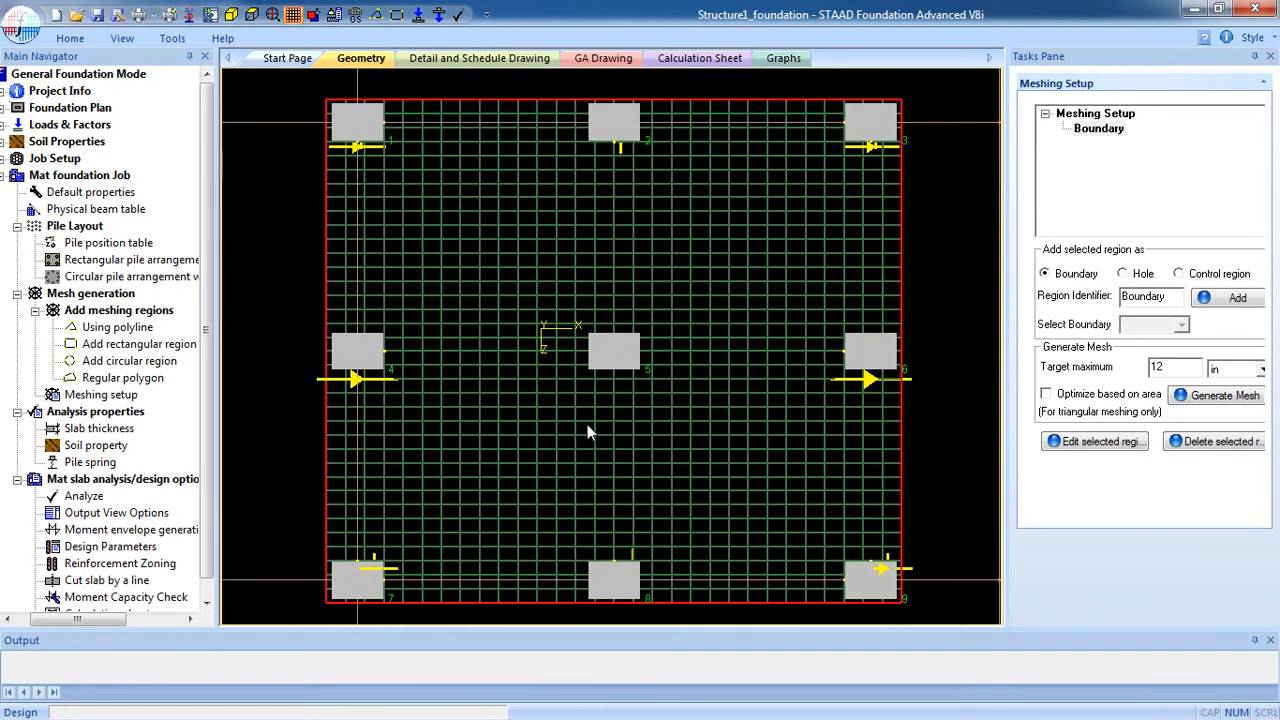
pyautogui.moveTo(98, 428)
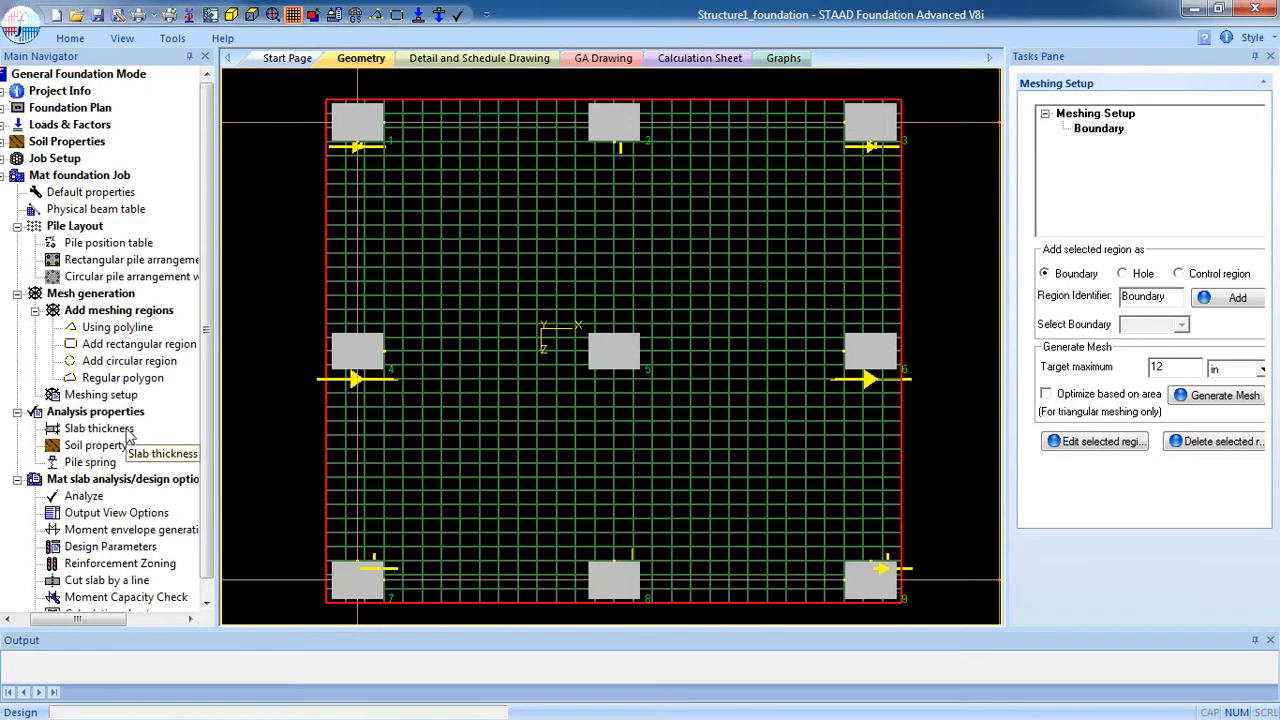
# Step: Enter 14 in analysis and design thickness for the Boundary slab region
pyautogui.click(99, 428)
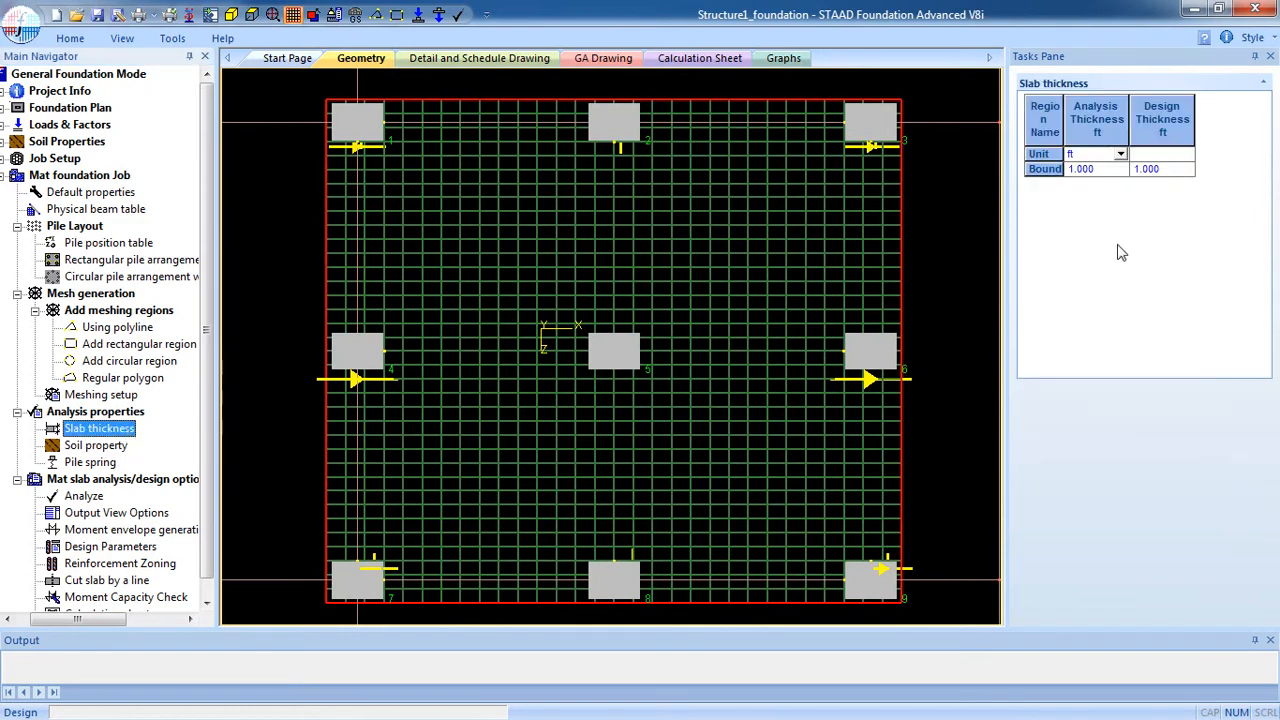
pyautogui.click(1119, 154)
pyautogui.write('14')
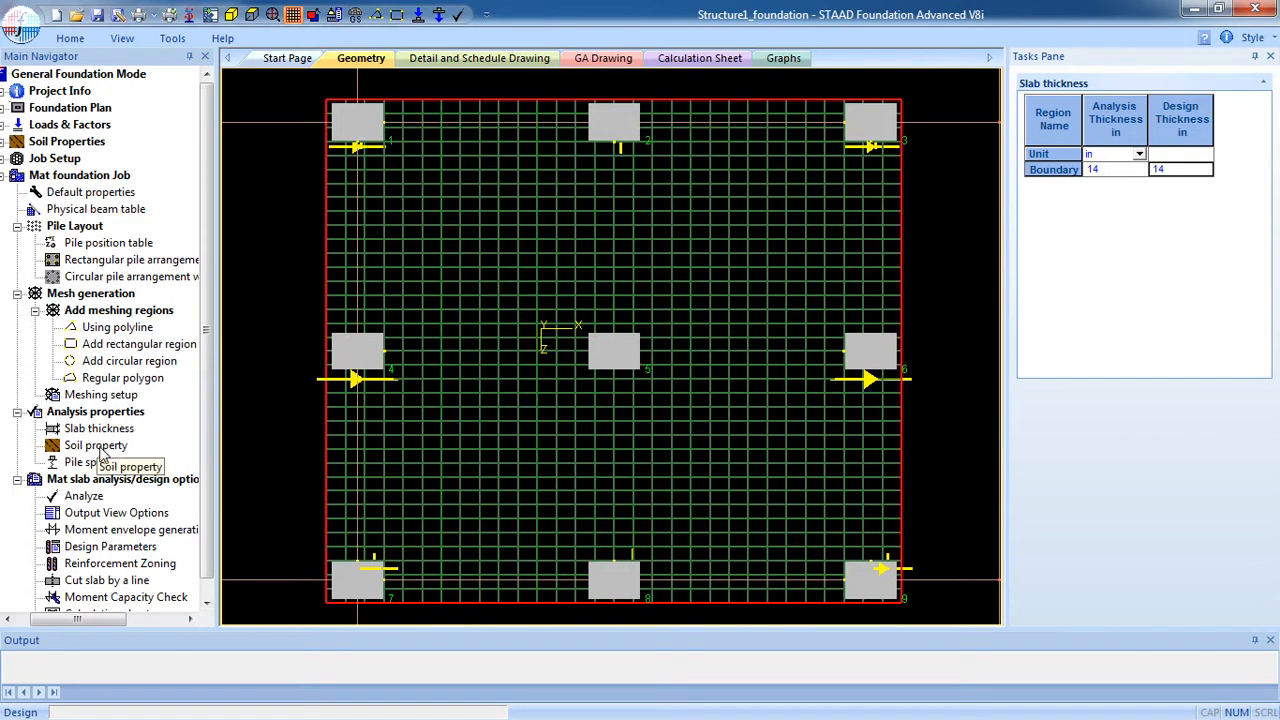
# Step: Tick 'Use soil spring' for the Boundary region (subgrade modulus 0.040 kip/in²/in)
pyautogui.click(96, 445)
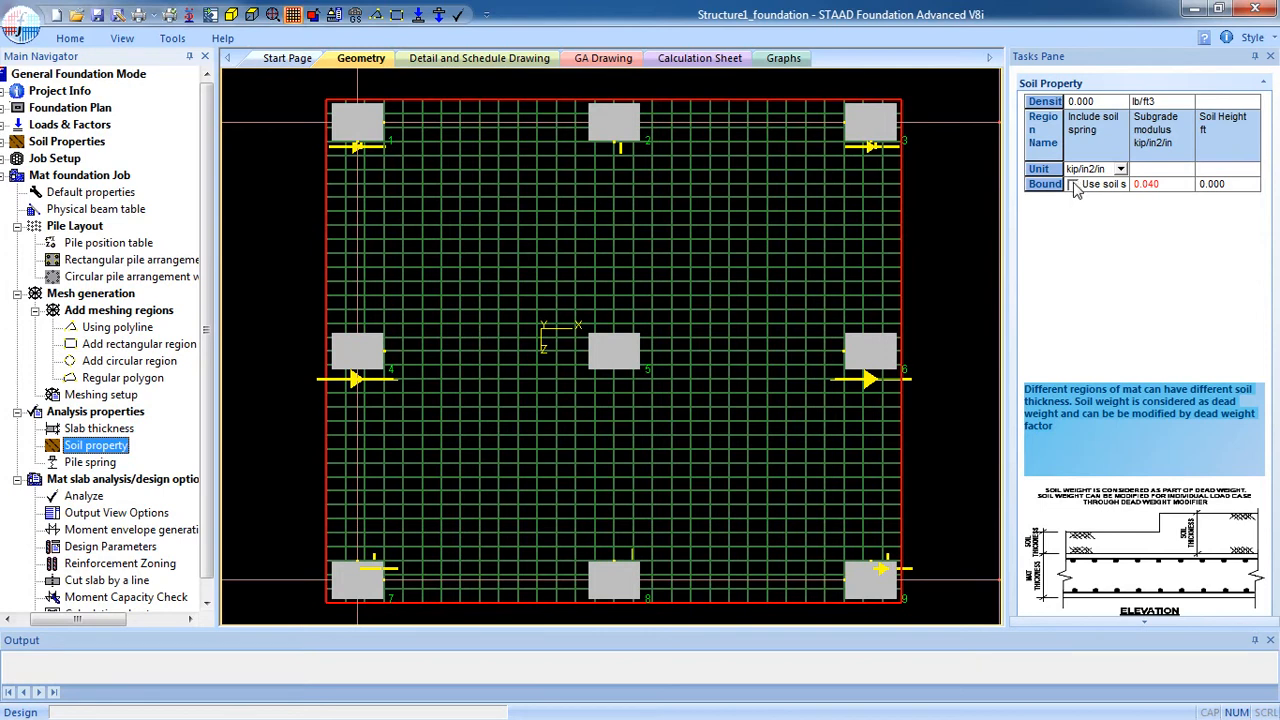
pyautogui.moveTo(1128, 143)
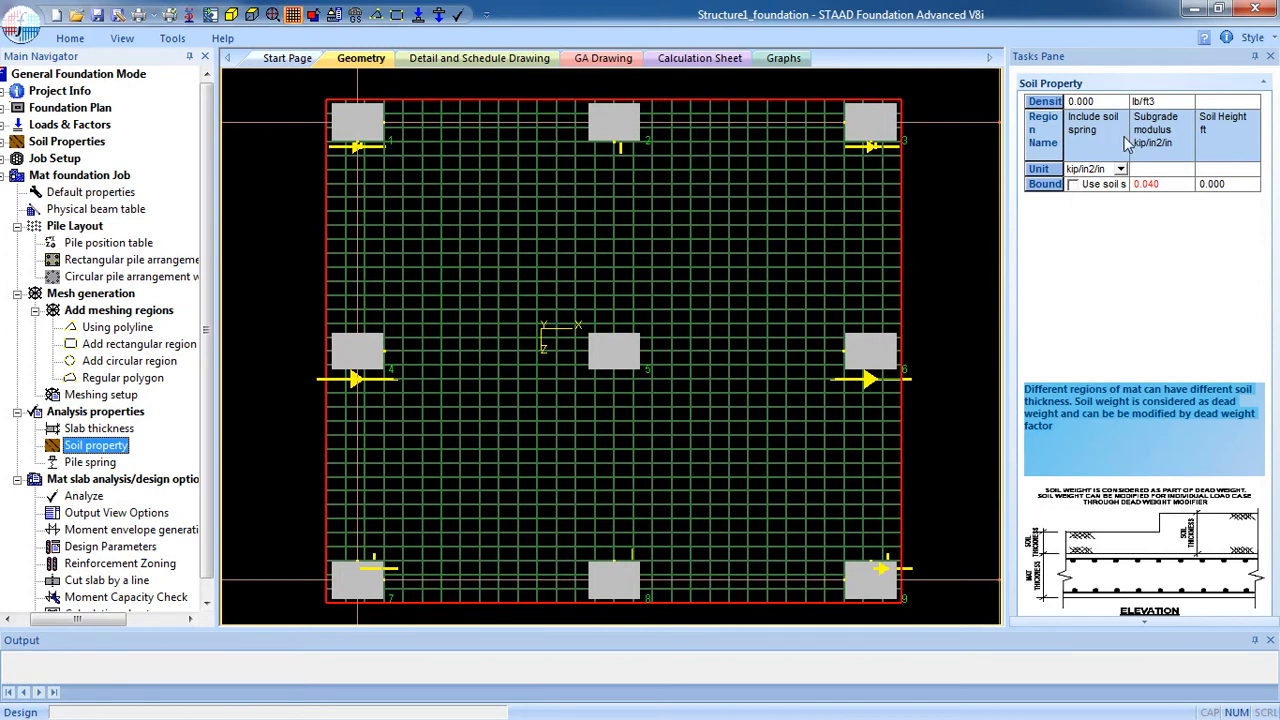
pyautogui.click(1073, 184)
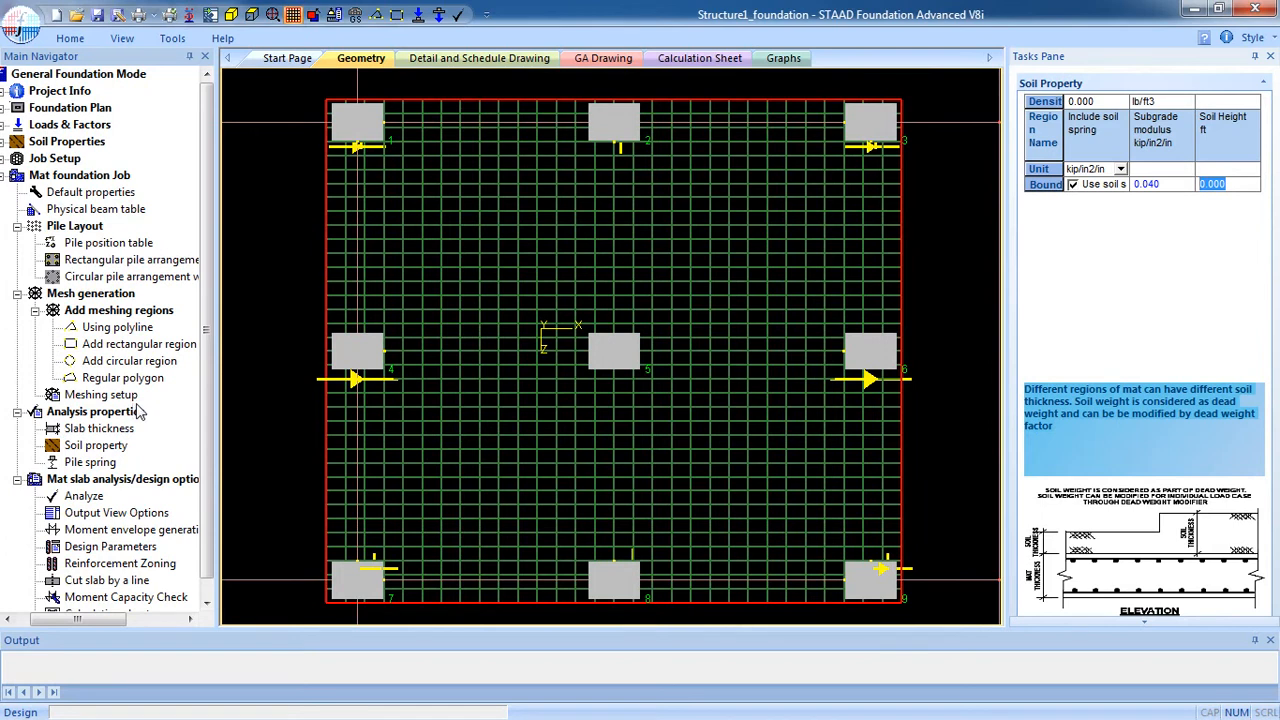
pyautogui.moveTo(99, 215)
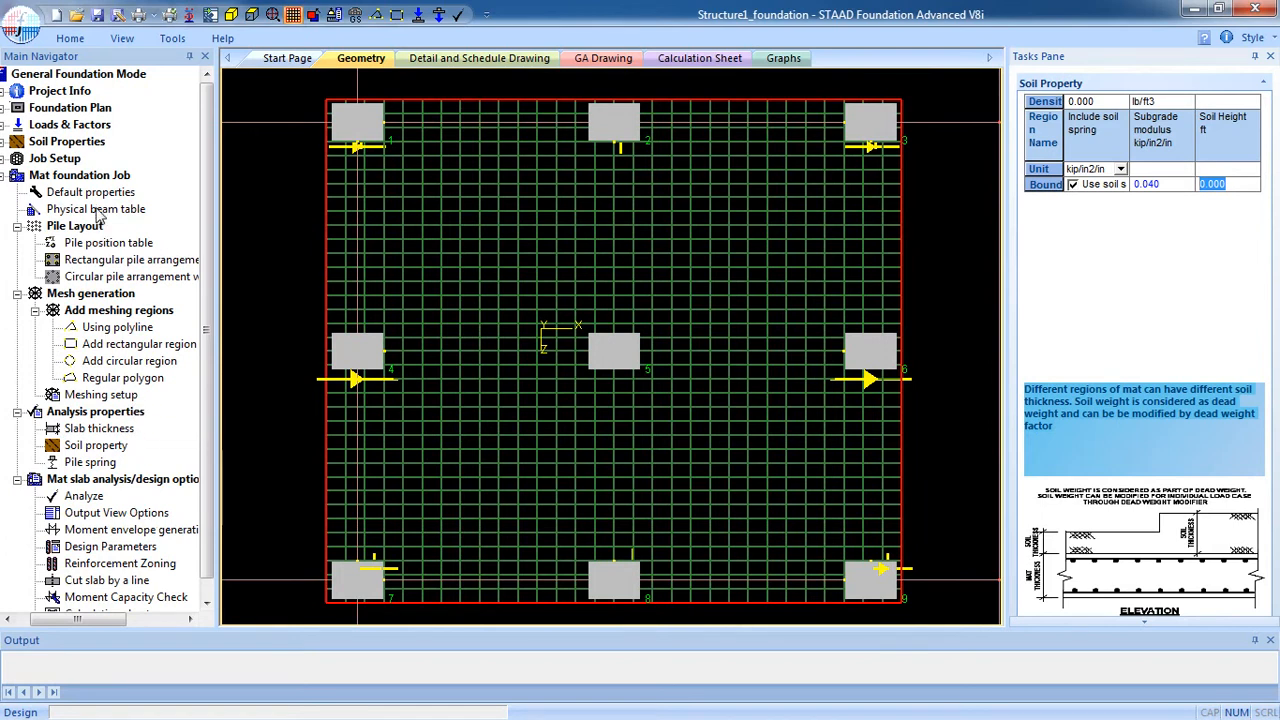
# Step: Set default pile spring values along X, Y and Z to 0
pyautogui.click(90, 192)
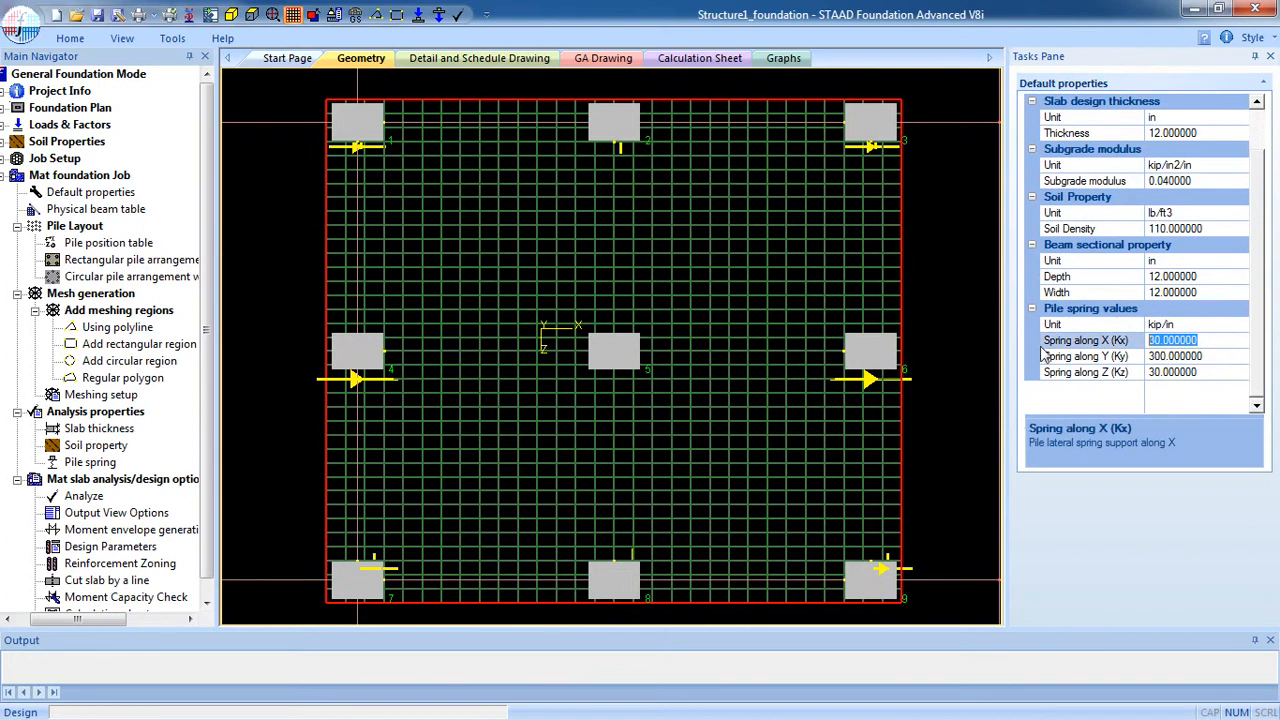
pyautogui.click(1175, 356)
pyautogui.write('0.000000')
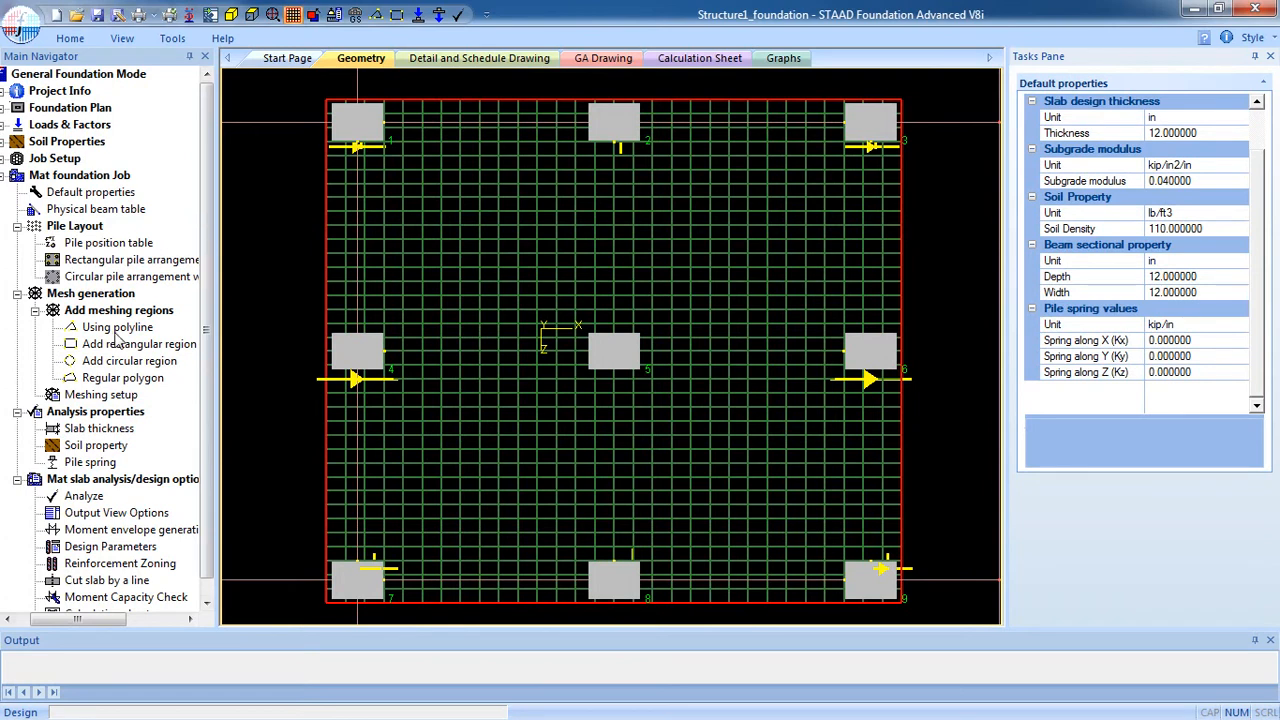
# Step: Review the soil springs, then view the empty pile position table
pyautogui.click(96, 445)
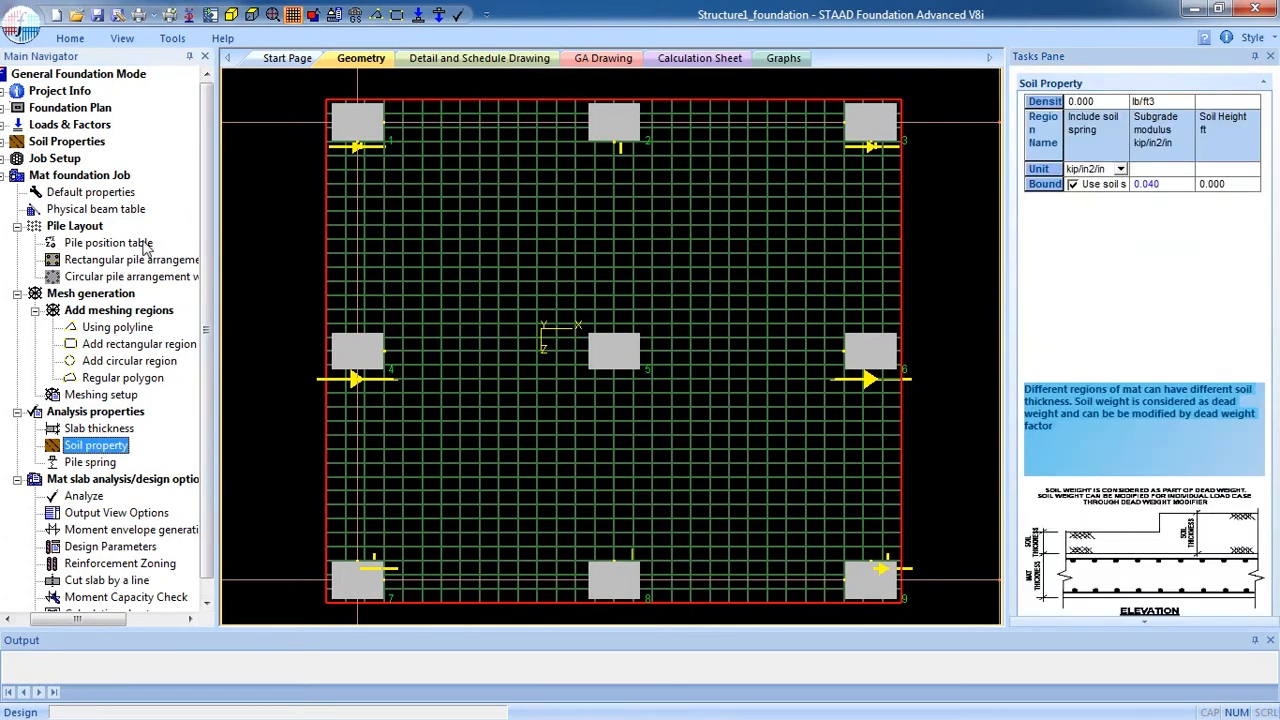
pyautogui.moveTo(332, 344)
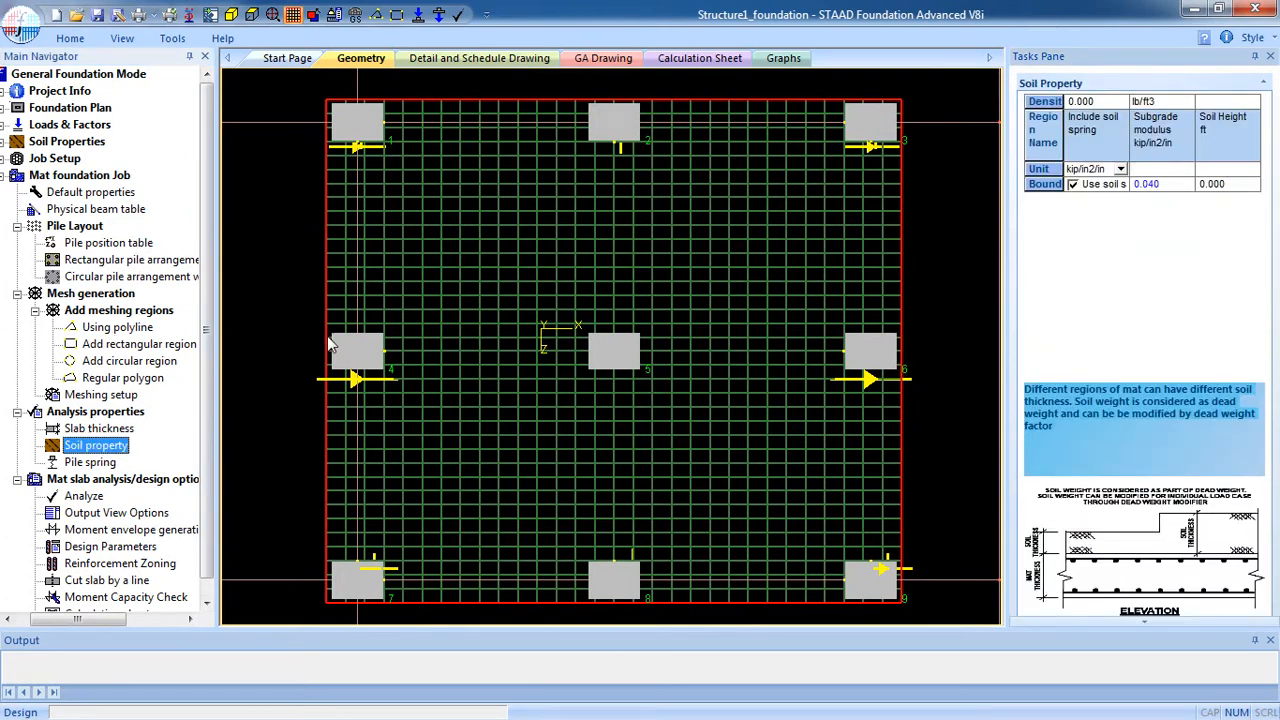
pyautogui.moveTo(127, 267)
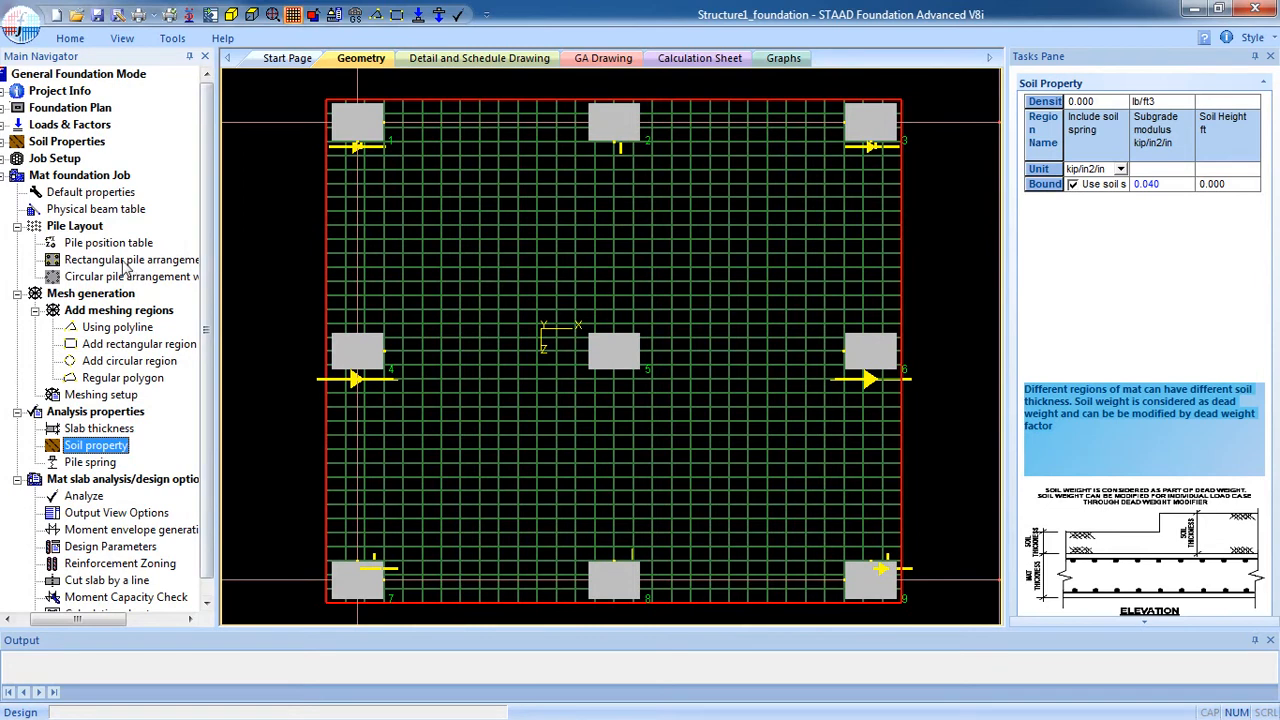
pyautogui.moveTo(120, 255)
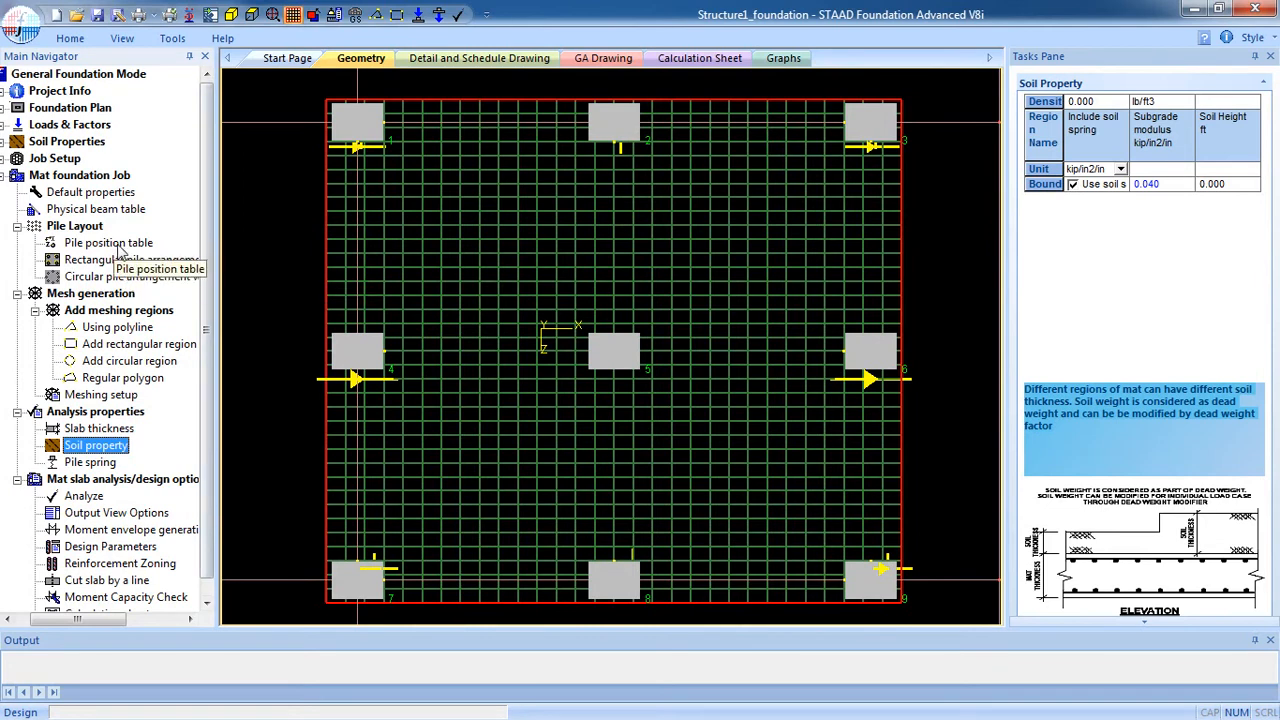
pyautogui.click(108, 243)
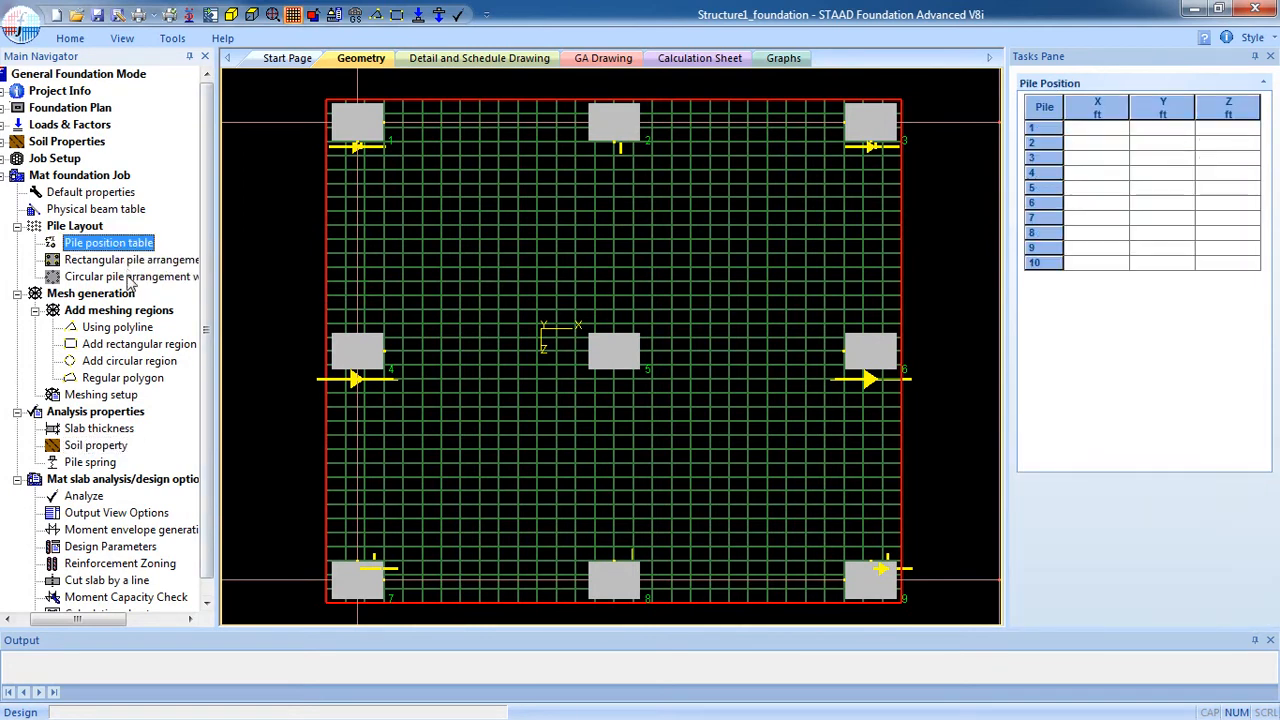
pyautogui.moveTo(252, 358)
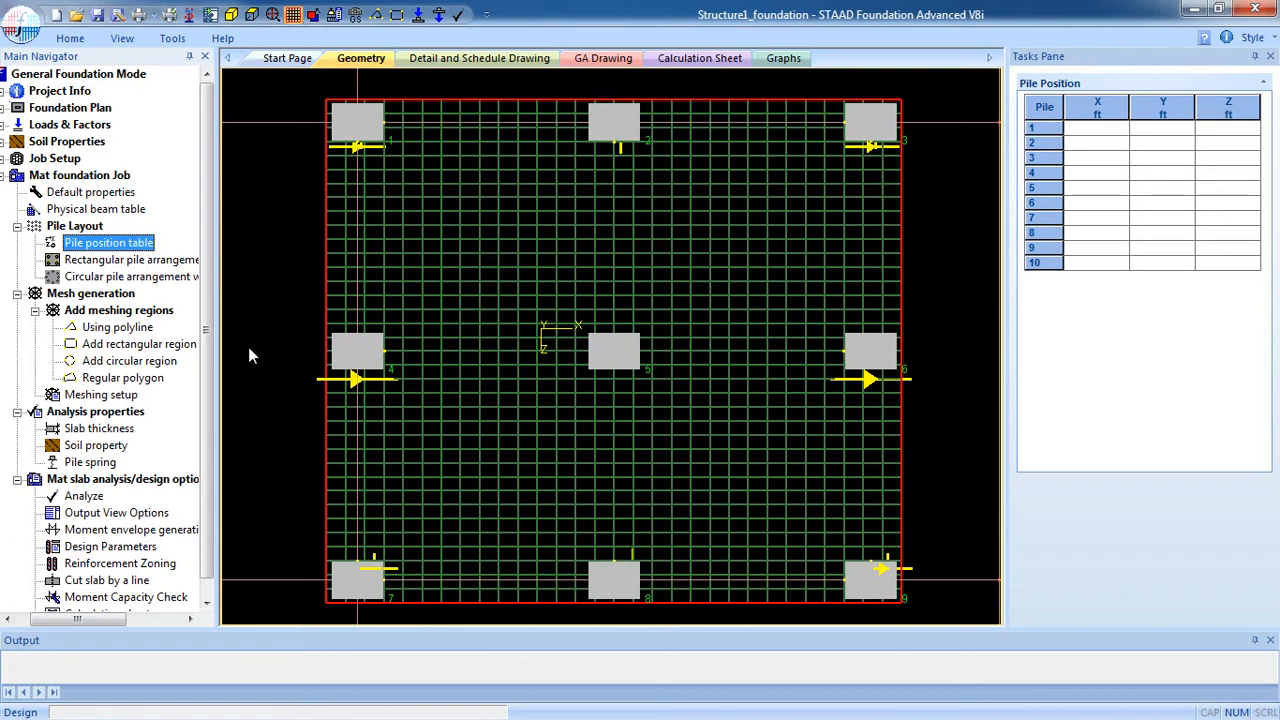
pyautogui.moveTo(163, 275)
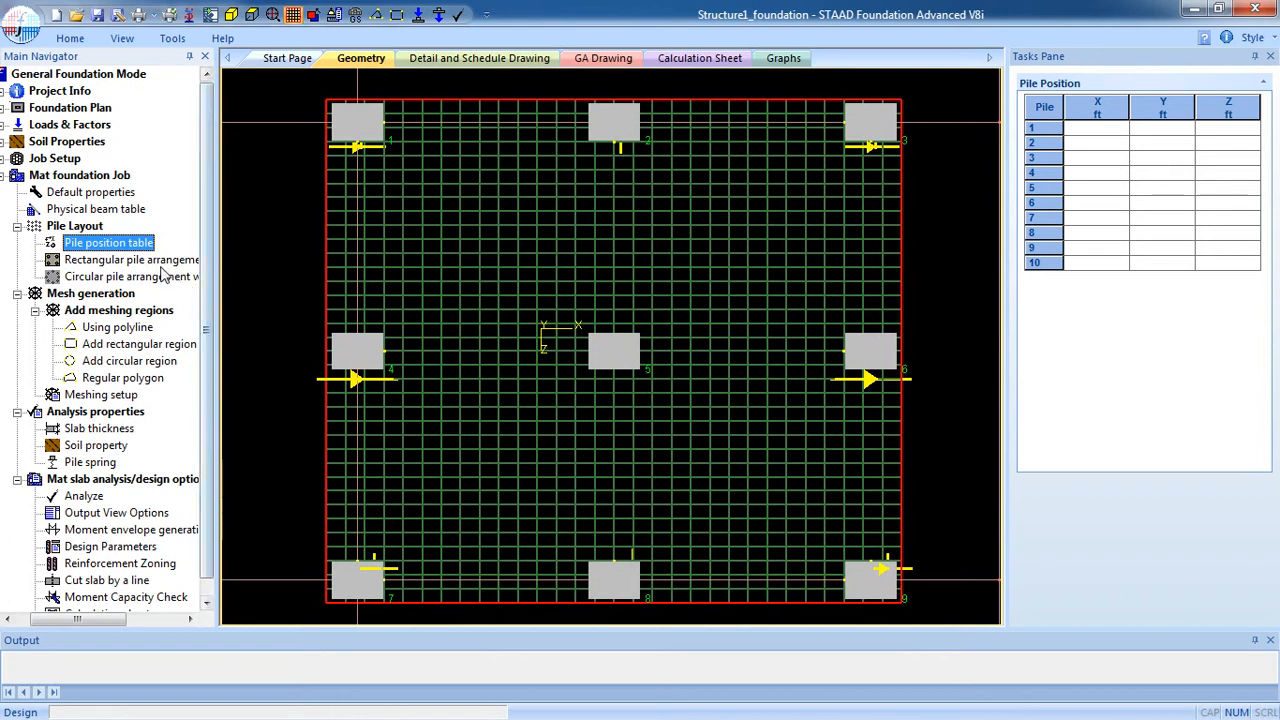
pyautogui.moveTo(1093, 148)
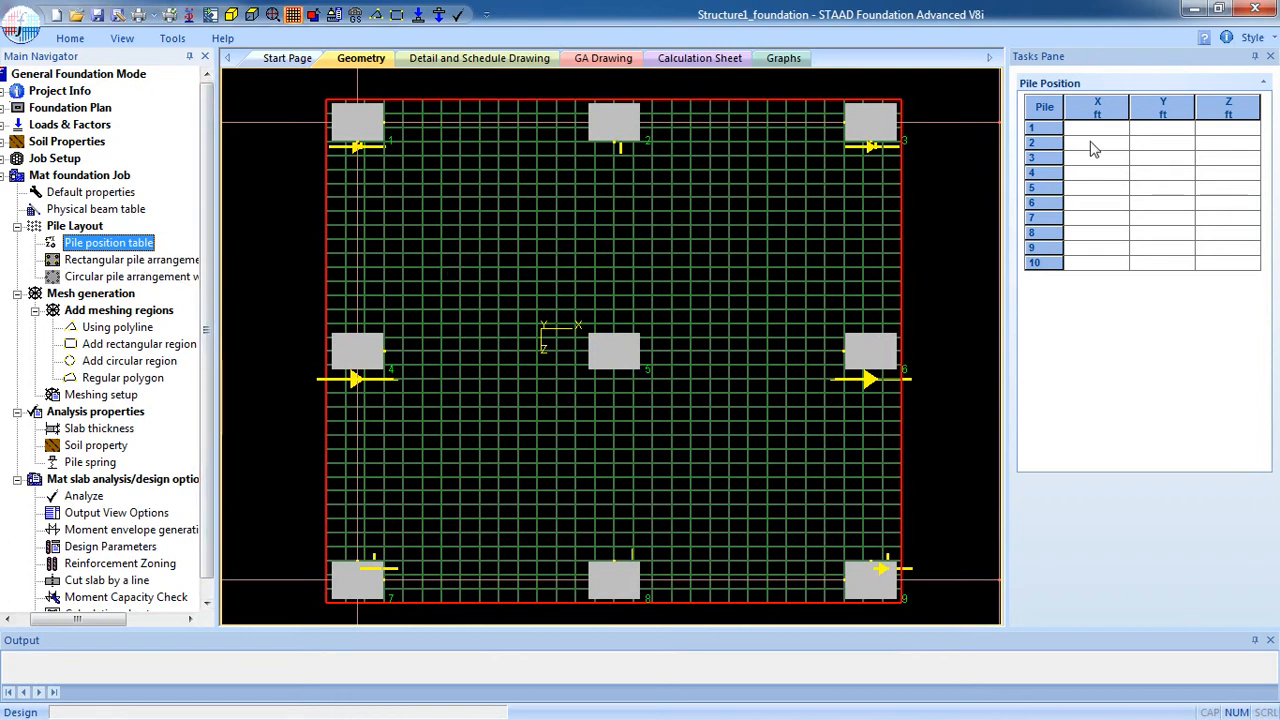
pyautogui.click(1162, 128)
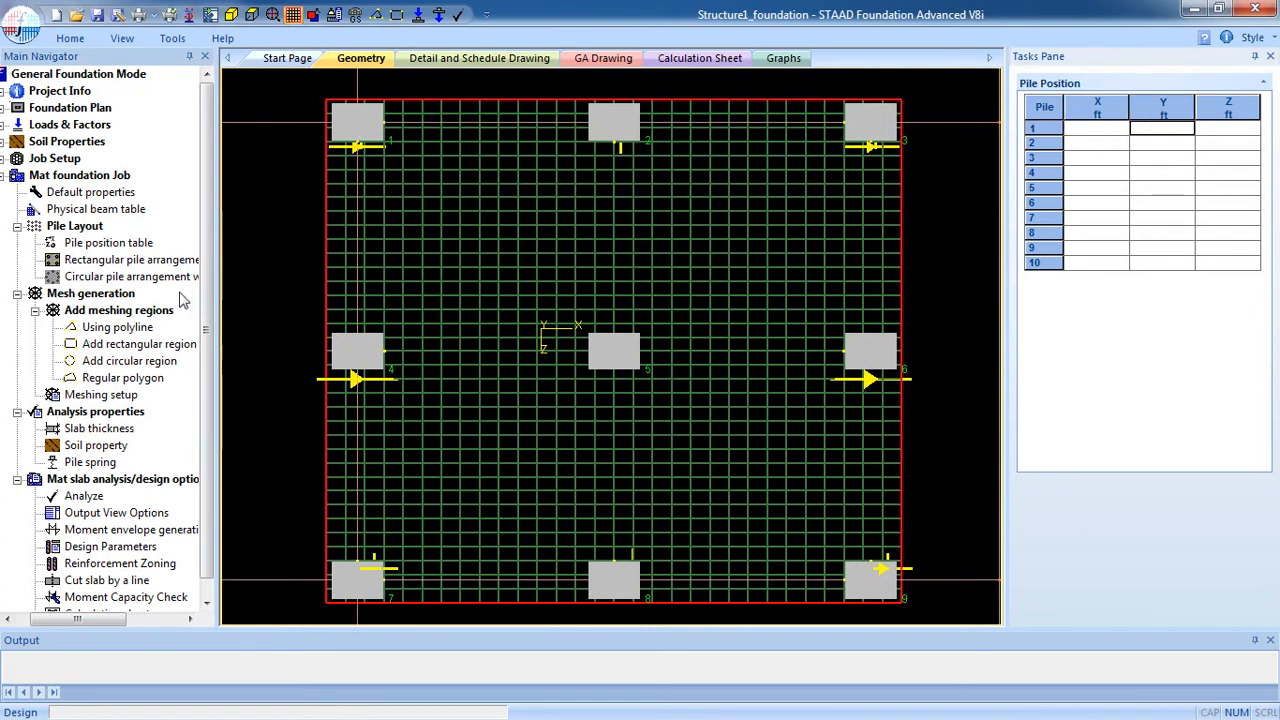
# Step: Show the rectangular pile arrangement wizard with 10 rows, 10 columns, 10 ft spacing
pyautogui.click(130, 259)
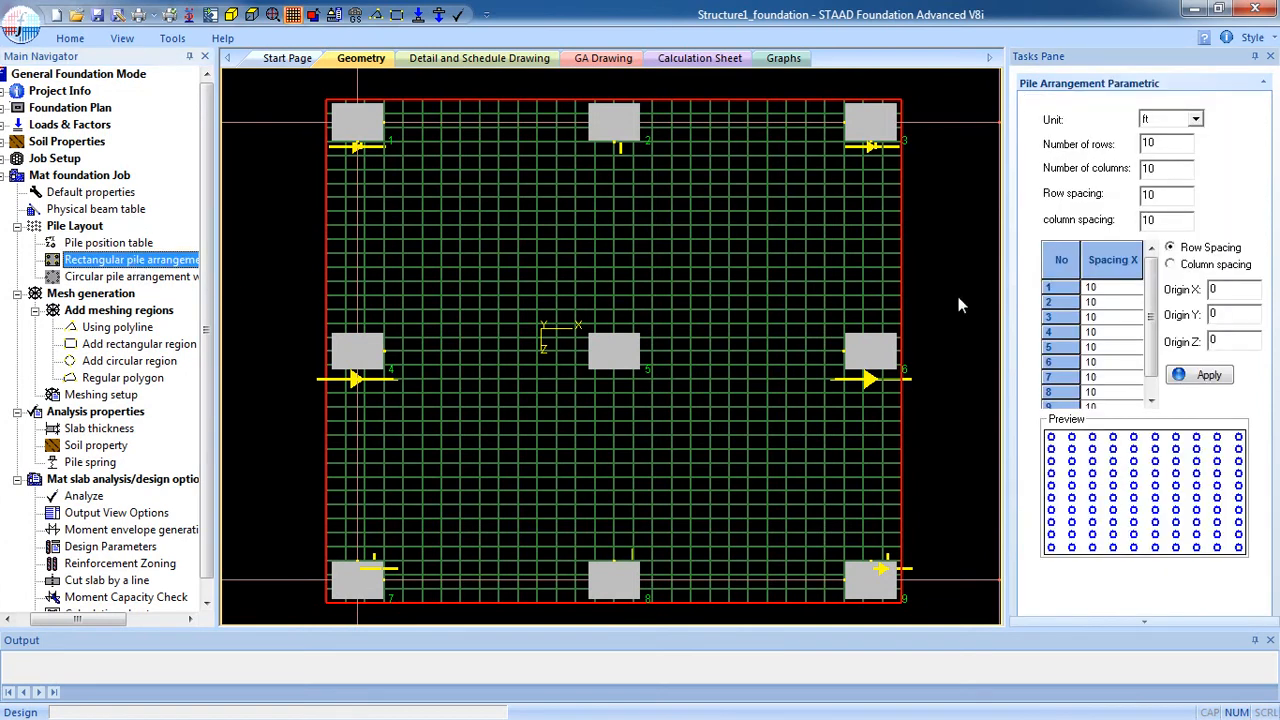
pyautogui.moveTo(1204, 158)
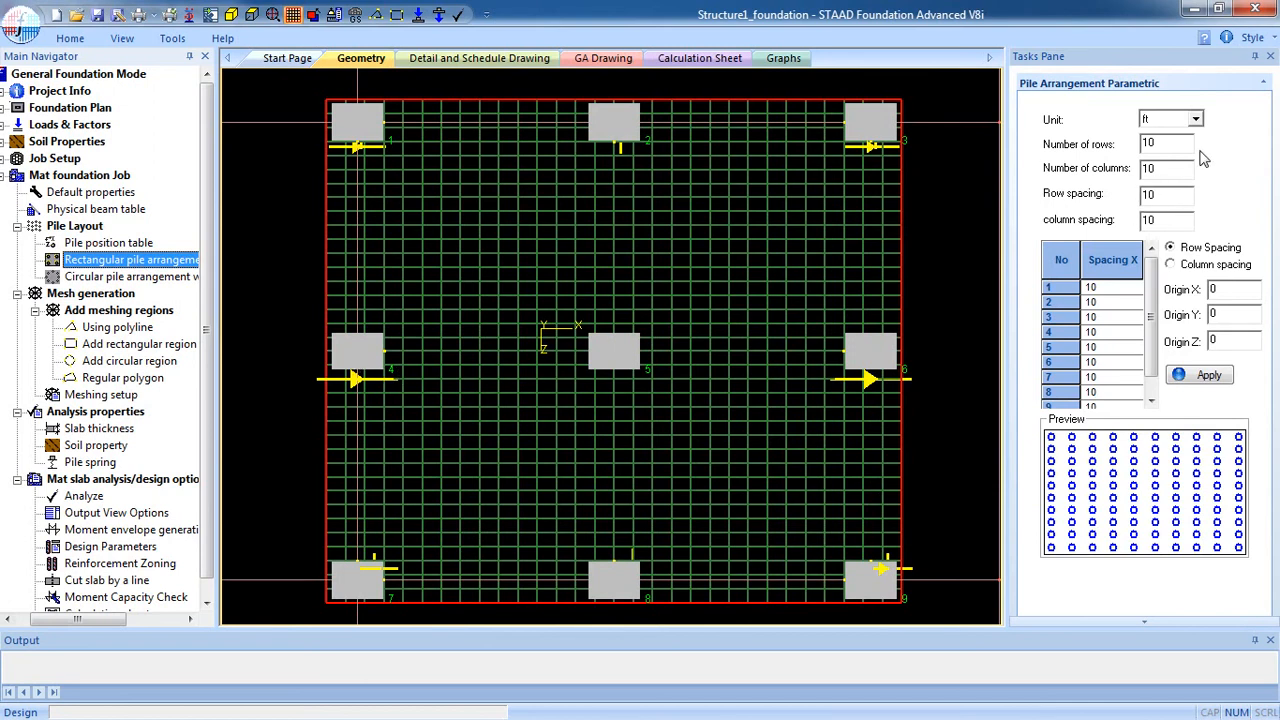
pyautogui.moveTo(1163, 216)
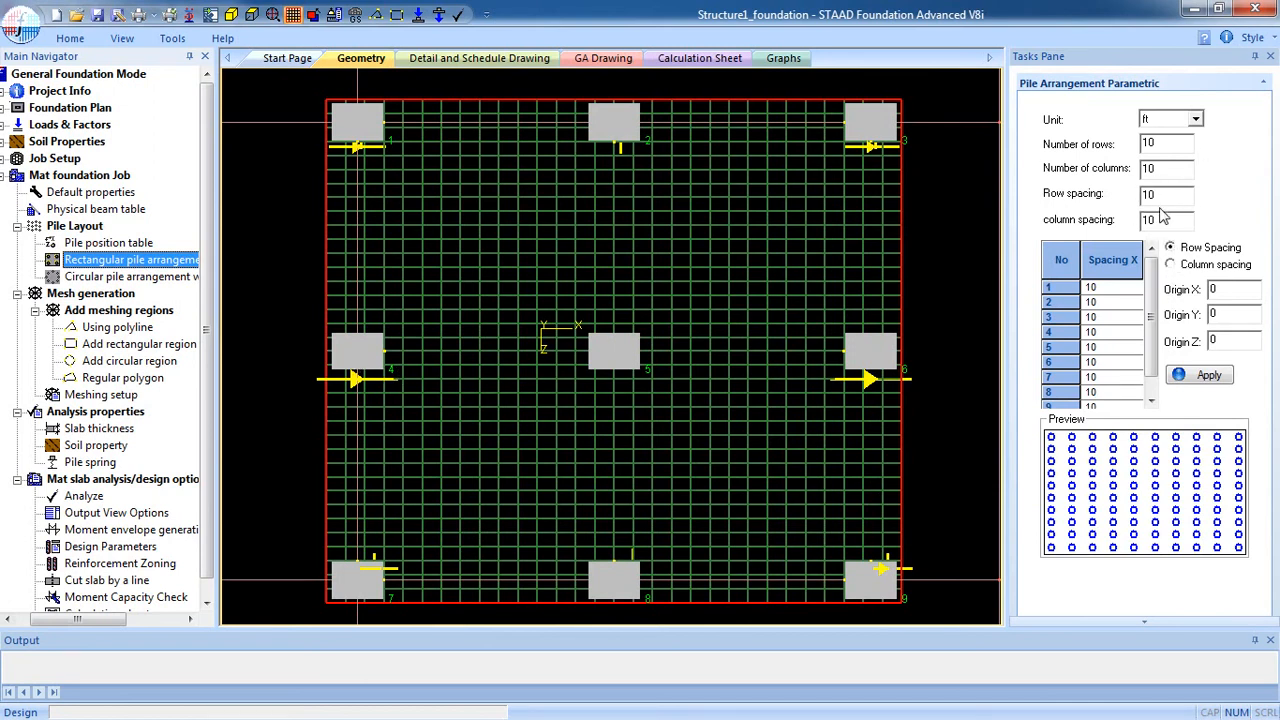
pyautogui.moveTo(1190, 167)
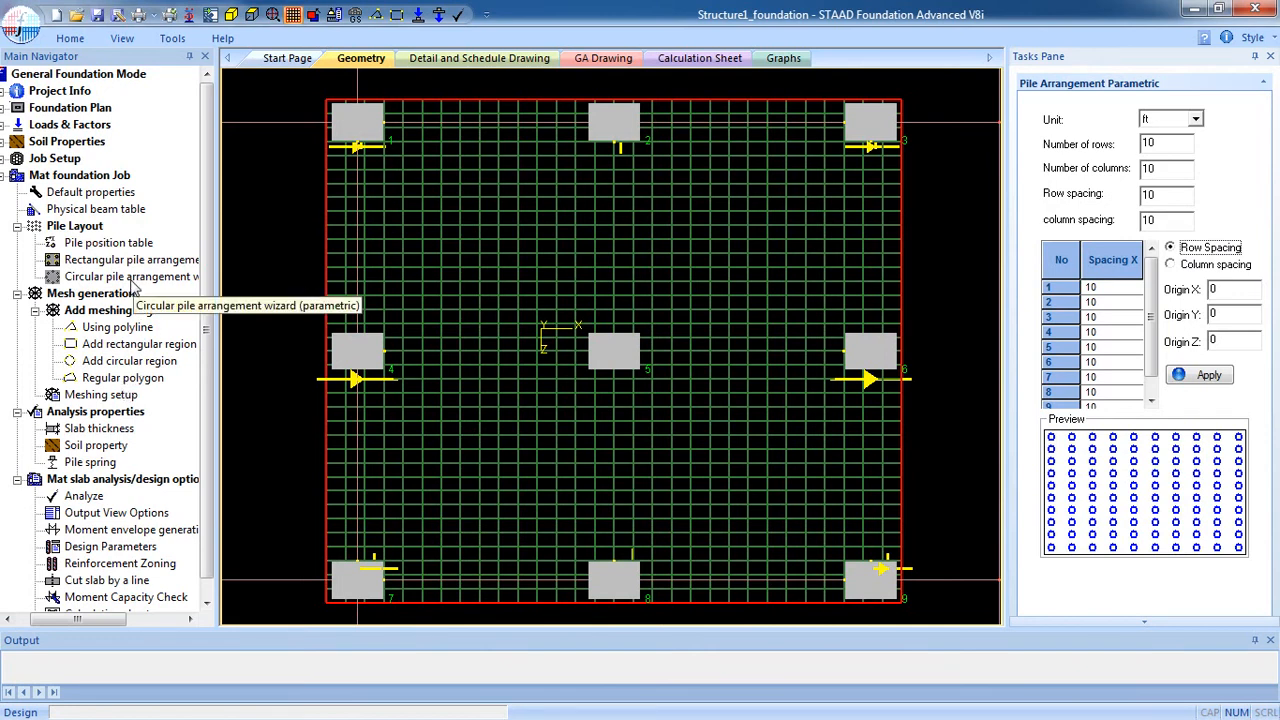
# Step: Show the parametric circular pile arrangement wizard with zero piles, layers and spacing
pyautogui.click(132, 276)
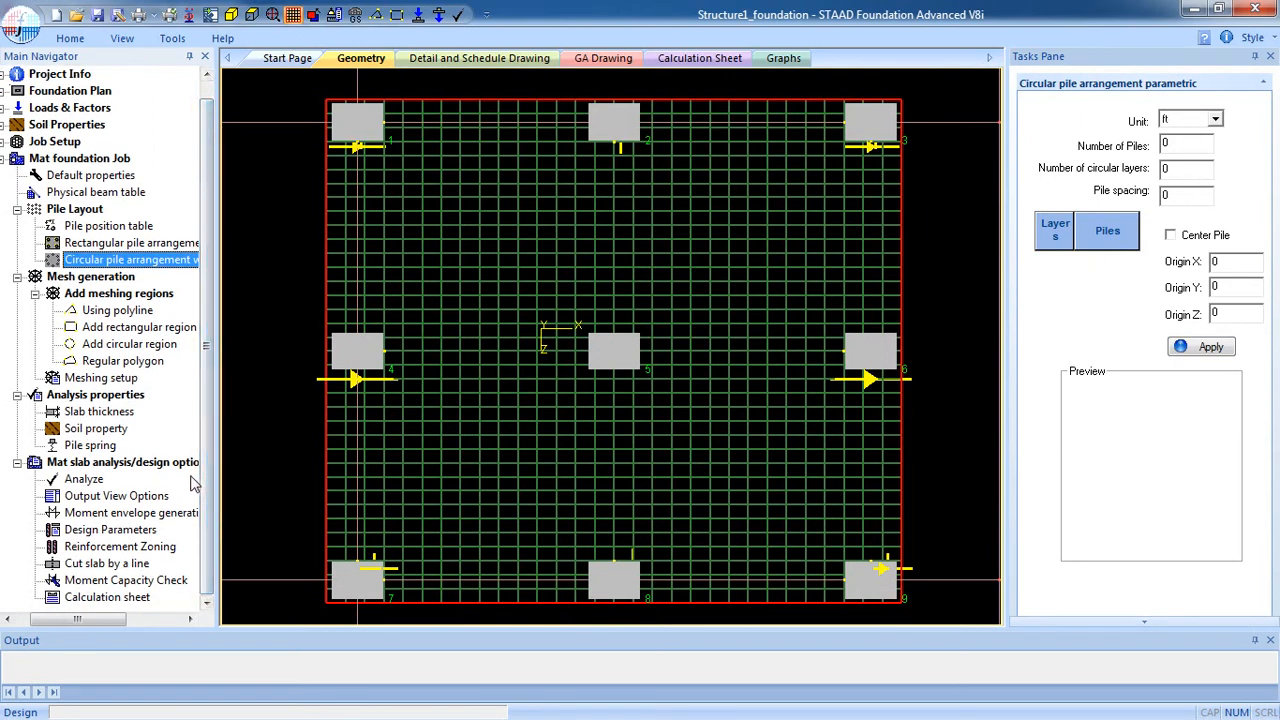
pyautogui.moveTo(160, 461)
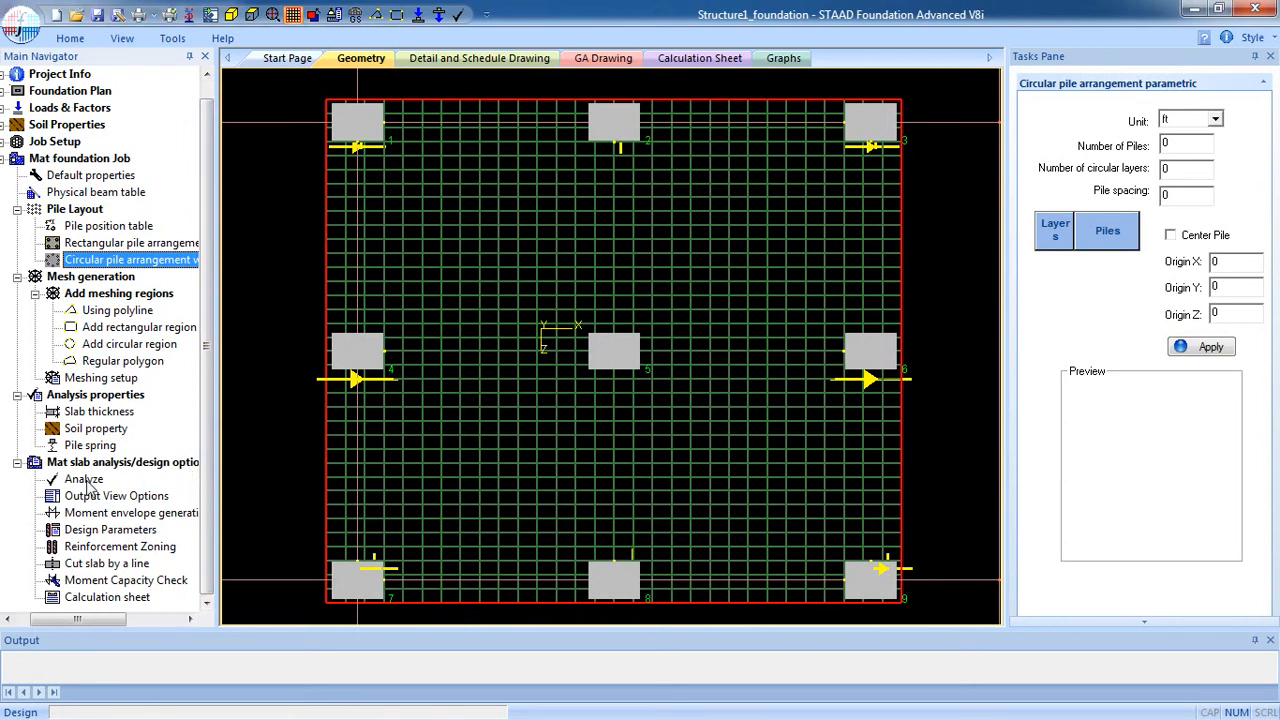
pyautogui.moveTo(84, 479)
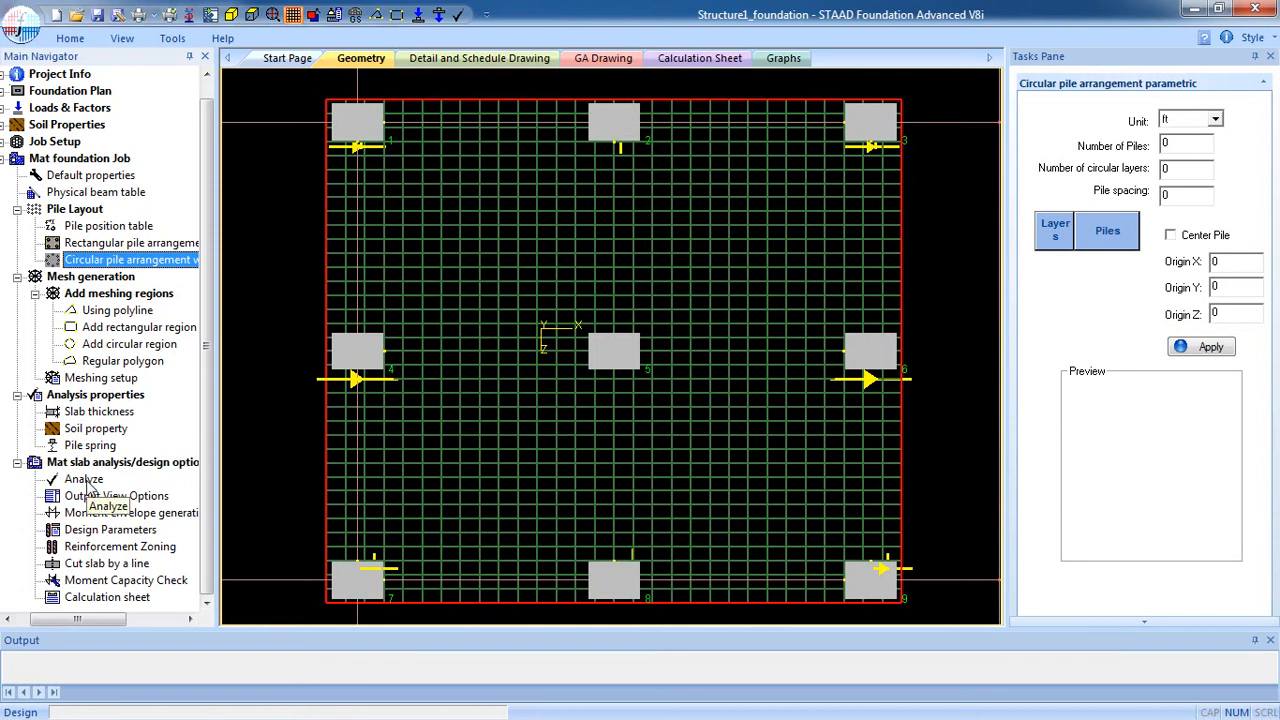
# Step: Run Analyze on the mat slab and confirm the analyze/design prompt
pyautogui.click(84, 479)
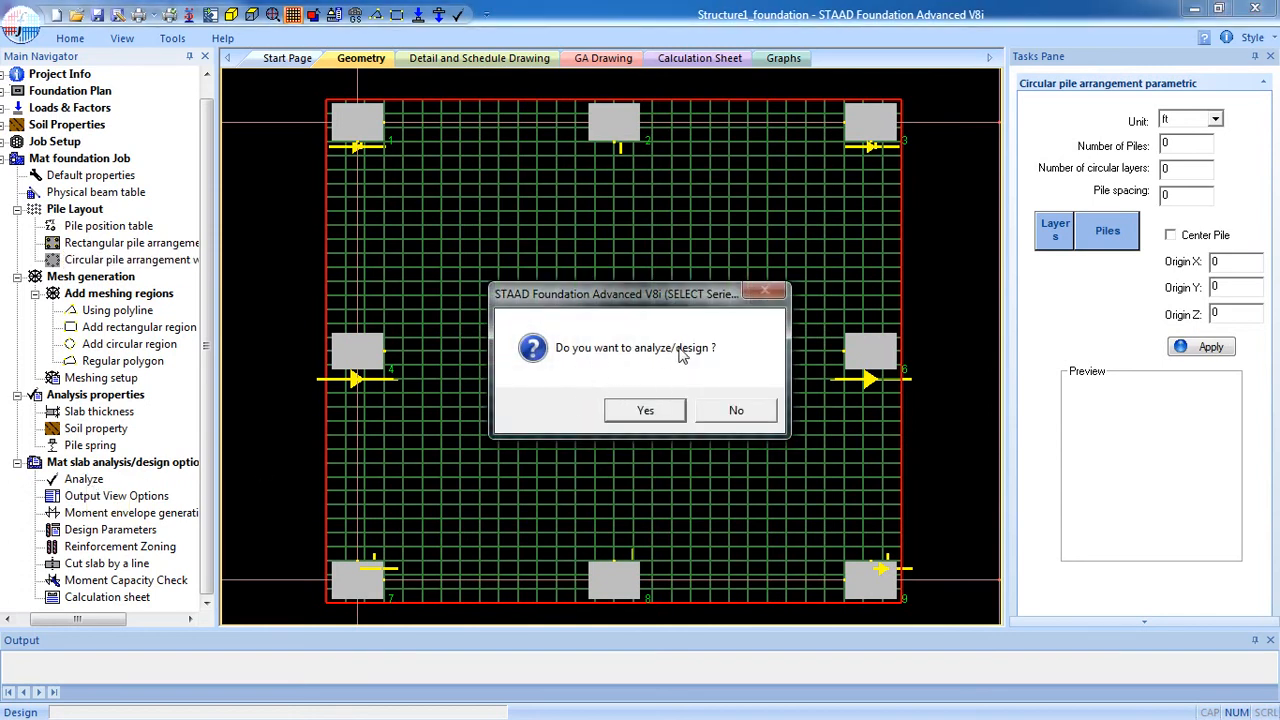
pyautogui.click(645, 410)
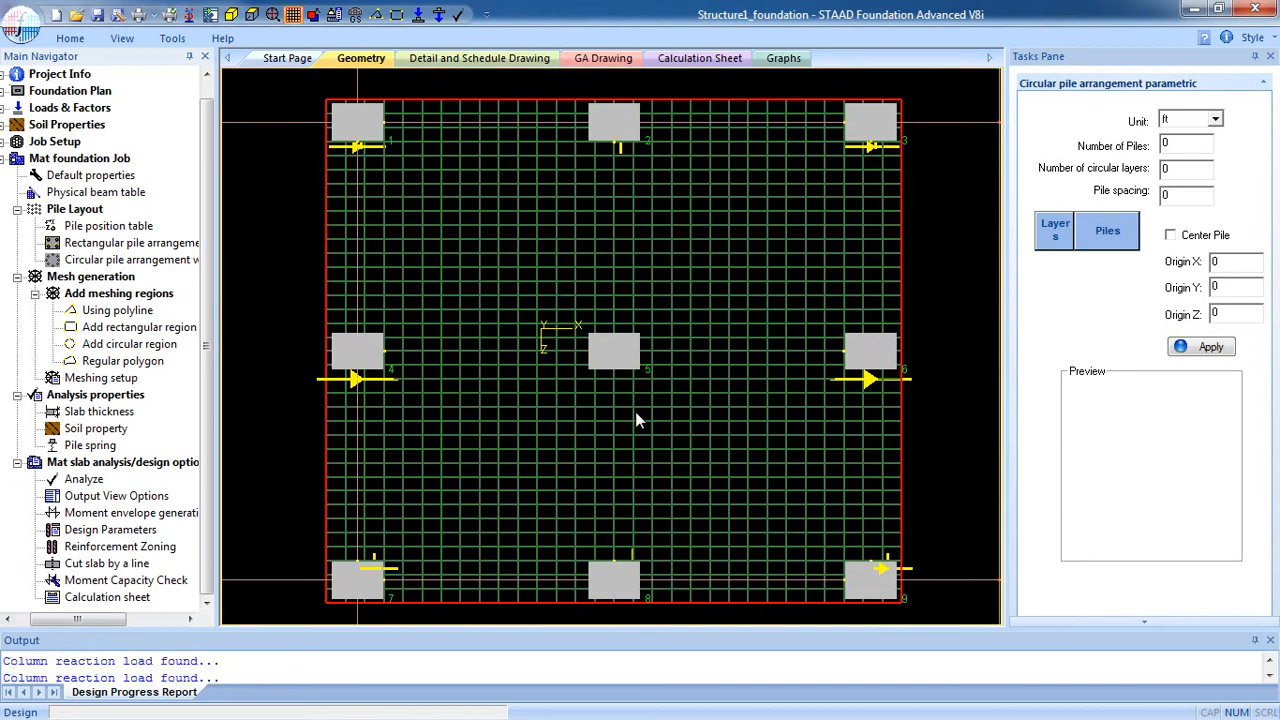
# Step: Let the analysis complete, displaying the deflected 3D mat mesh under column loads
pyautogui.click(83, 479)
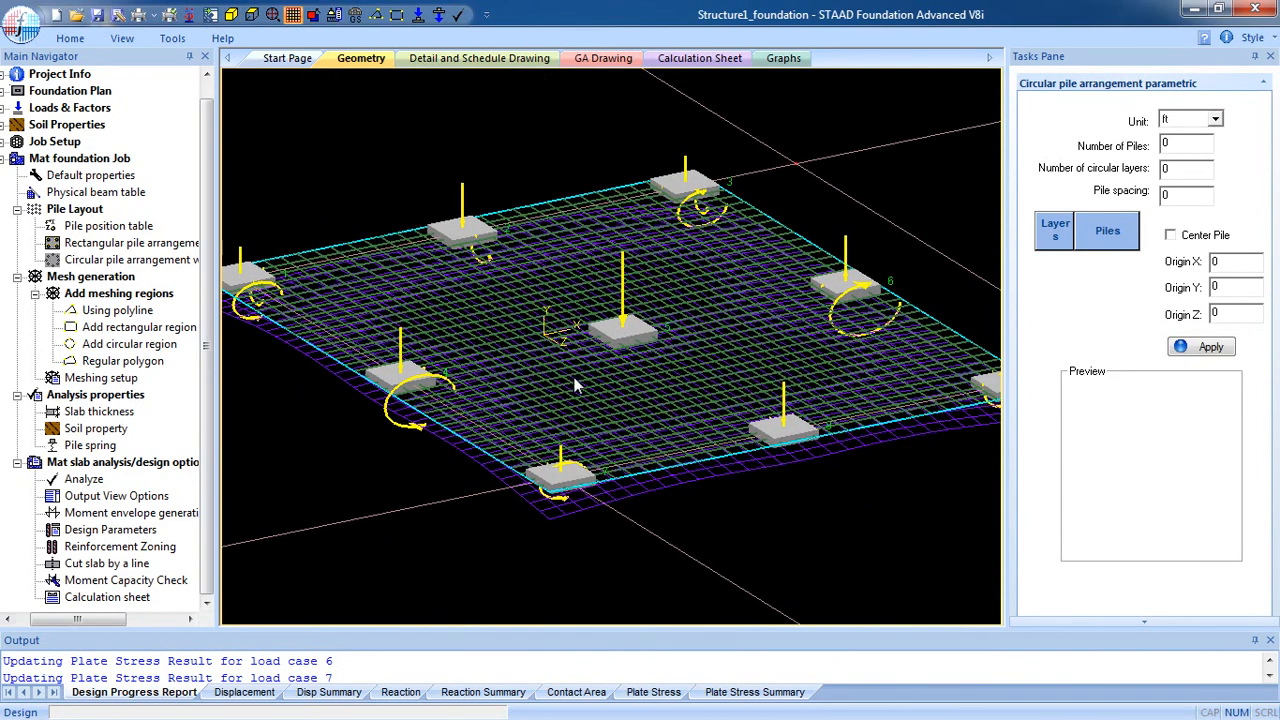
pyautogui.moveTo(640, 453)
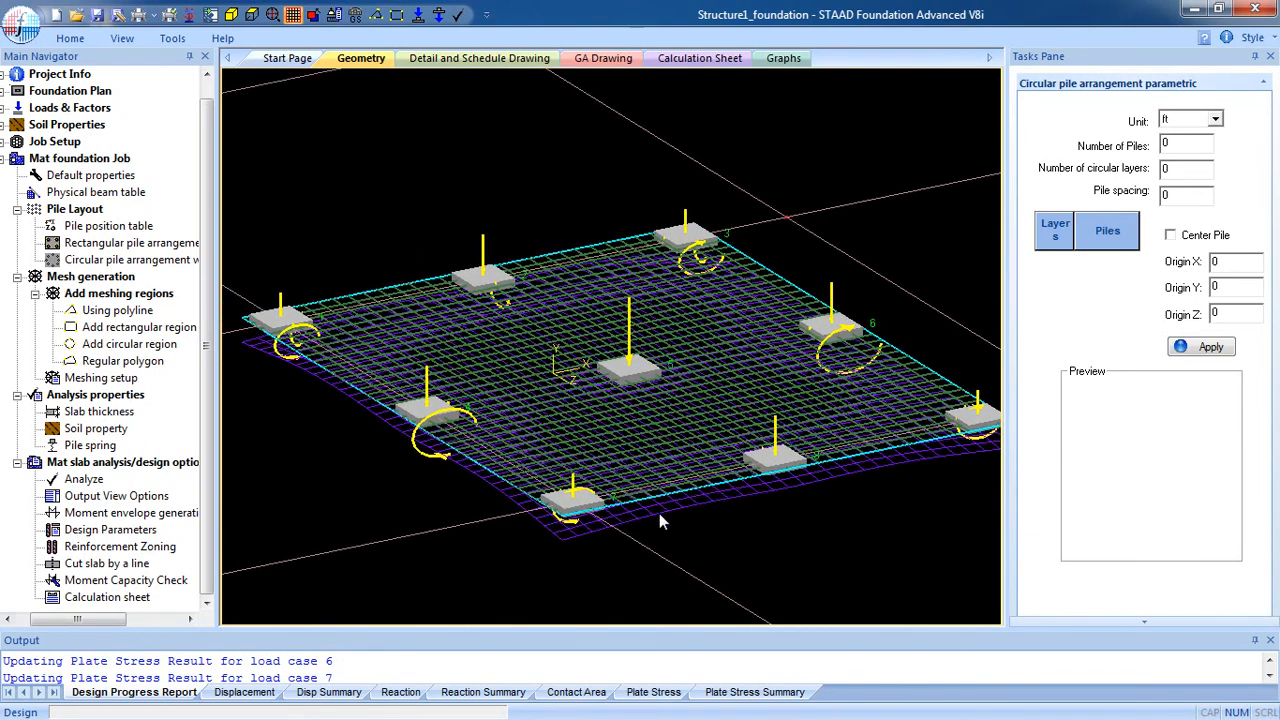
pyautogui.moveTo(630, 555)
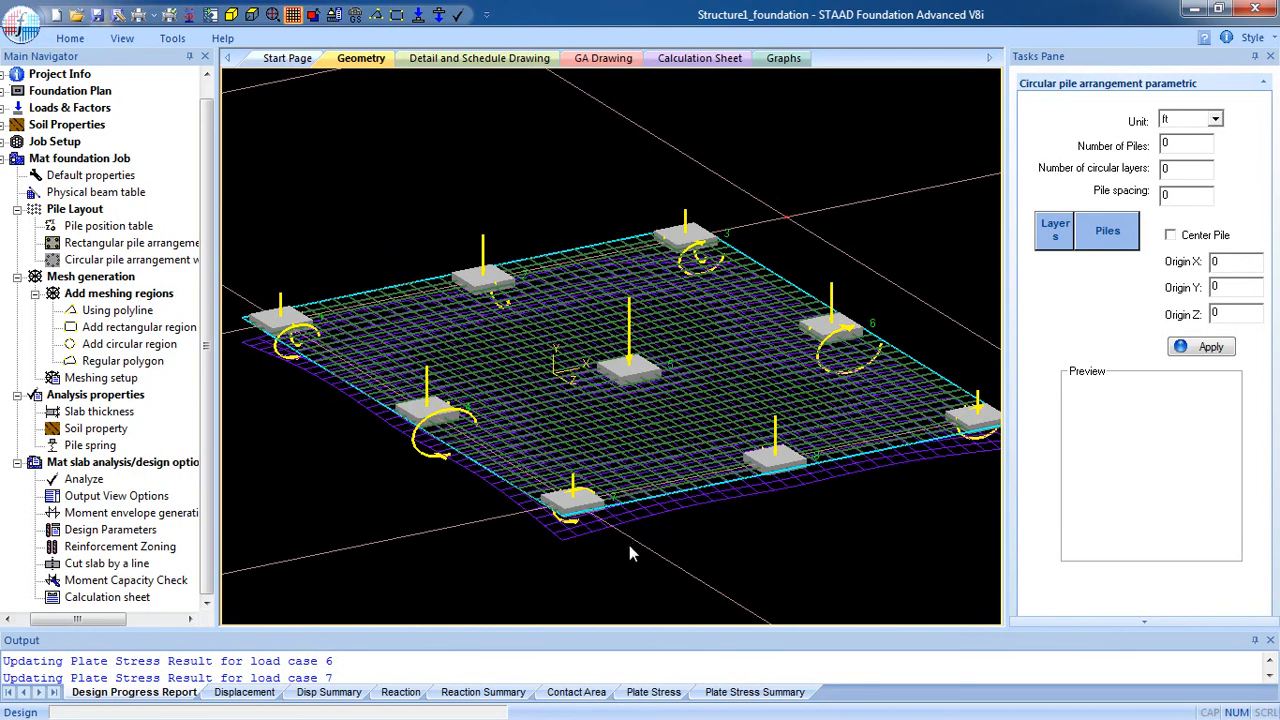